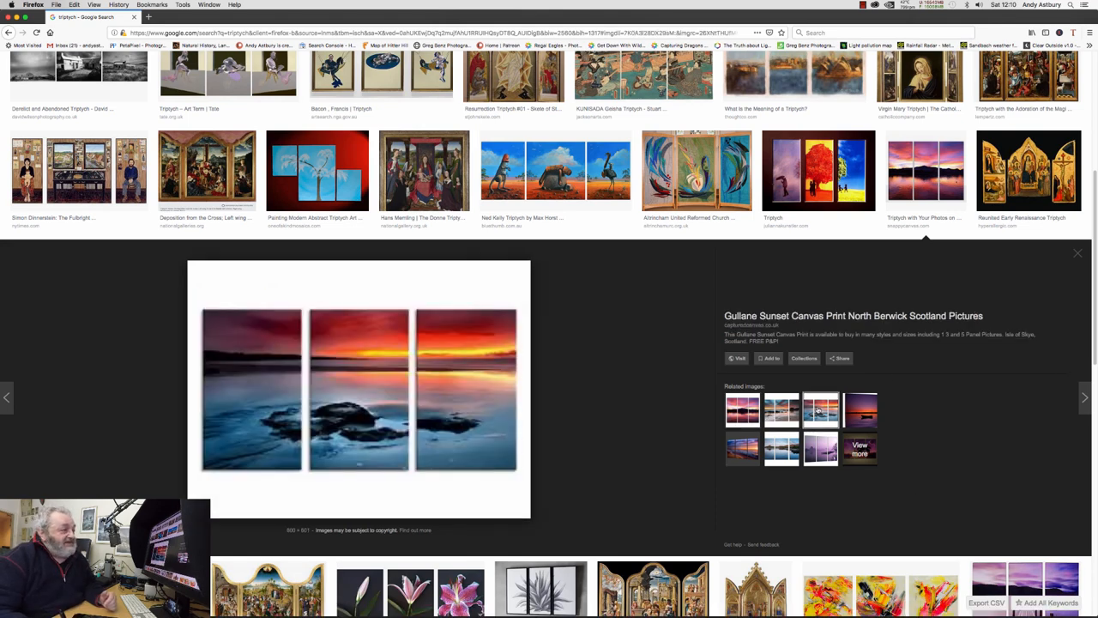
Send the misty mountain panorama from Lightroom into Photoshop for editing.
click(780, 409)
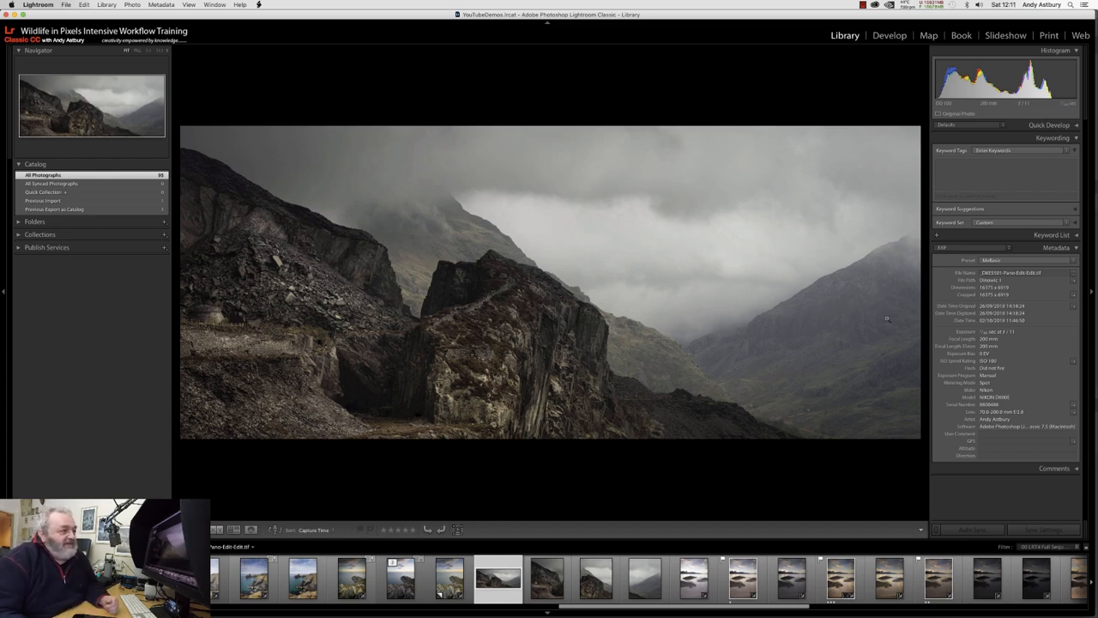
mouse_move(761, 333)
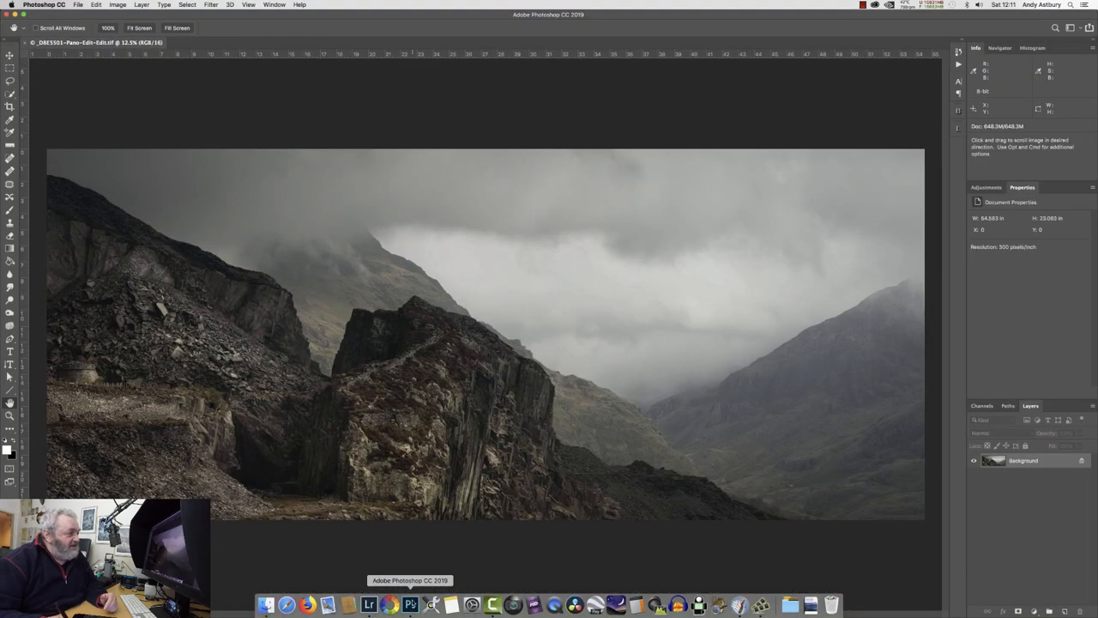
mouse_move(398, 453)
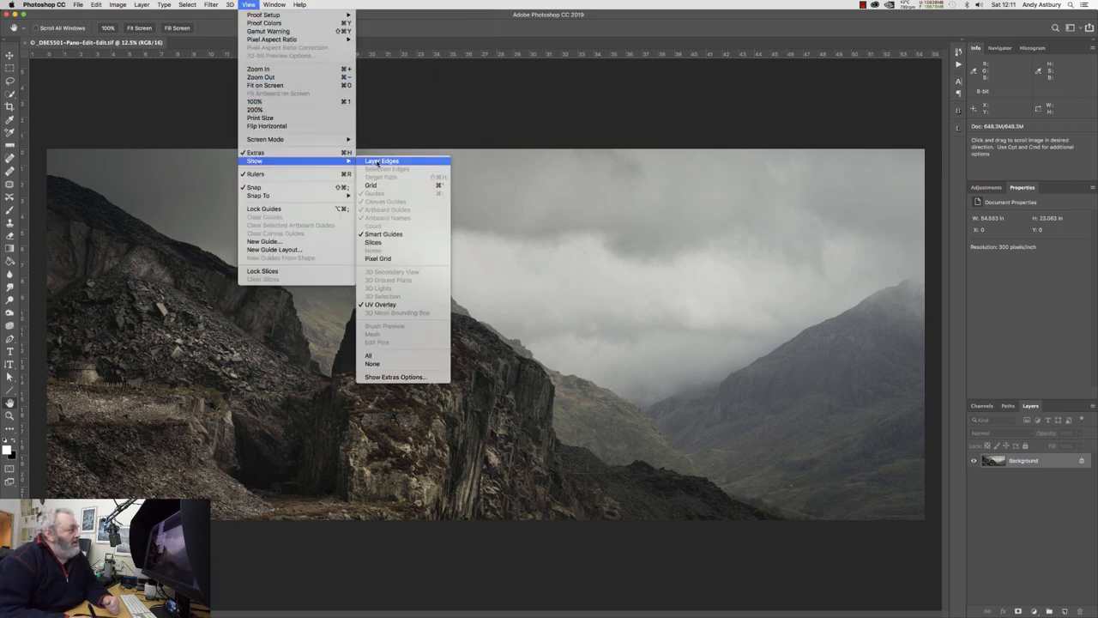
mouse_move(371, 186)
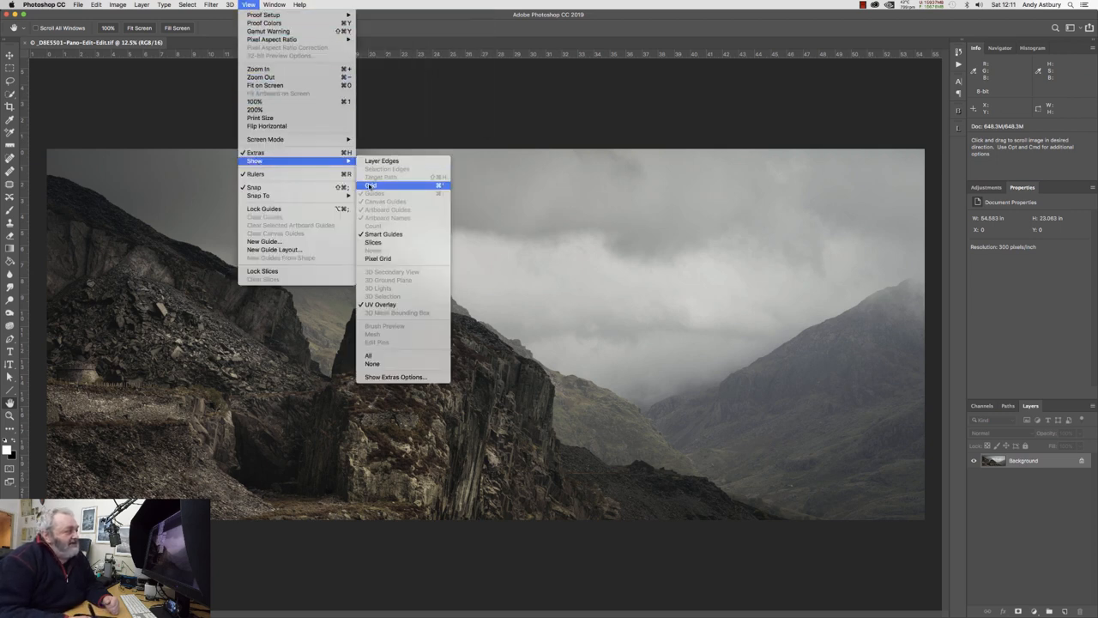
Show the grid over the panorama and enable Snap To Grid.
click(371, 185)
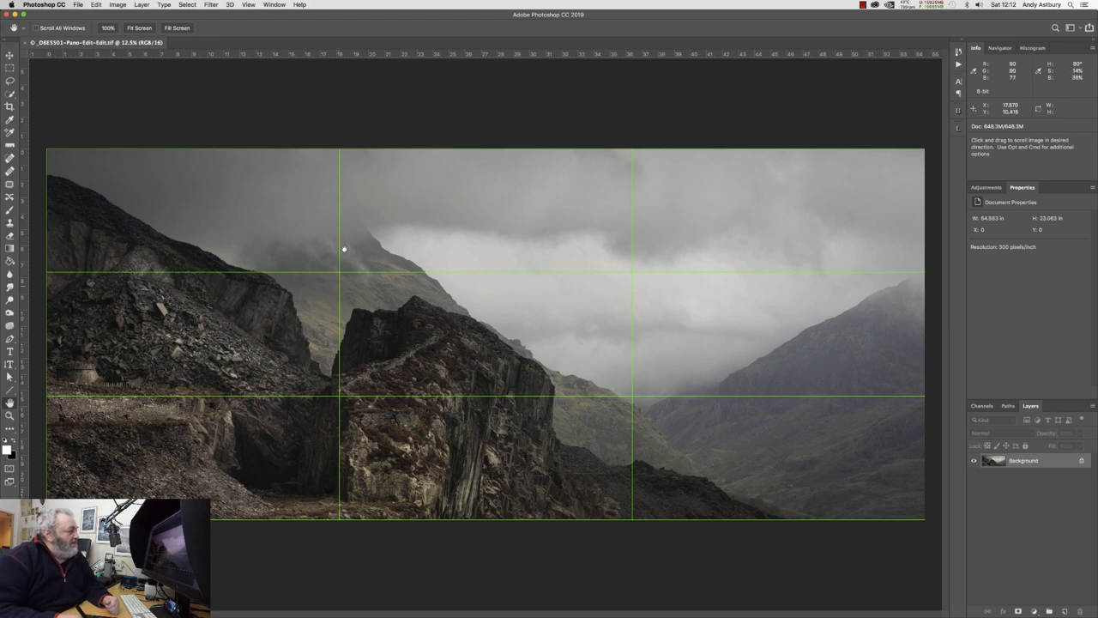
mouse_move(552, 470)
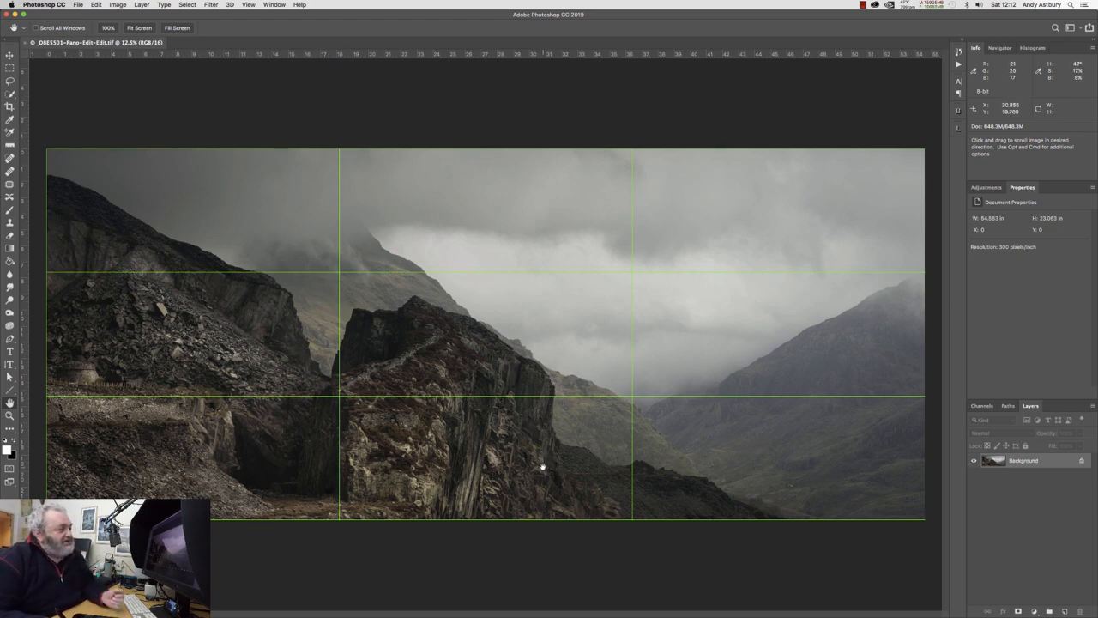
mouse_move(549, 506)
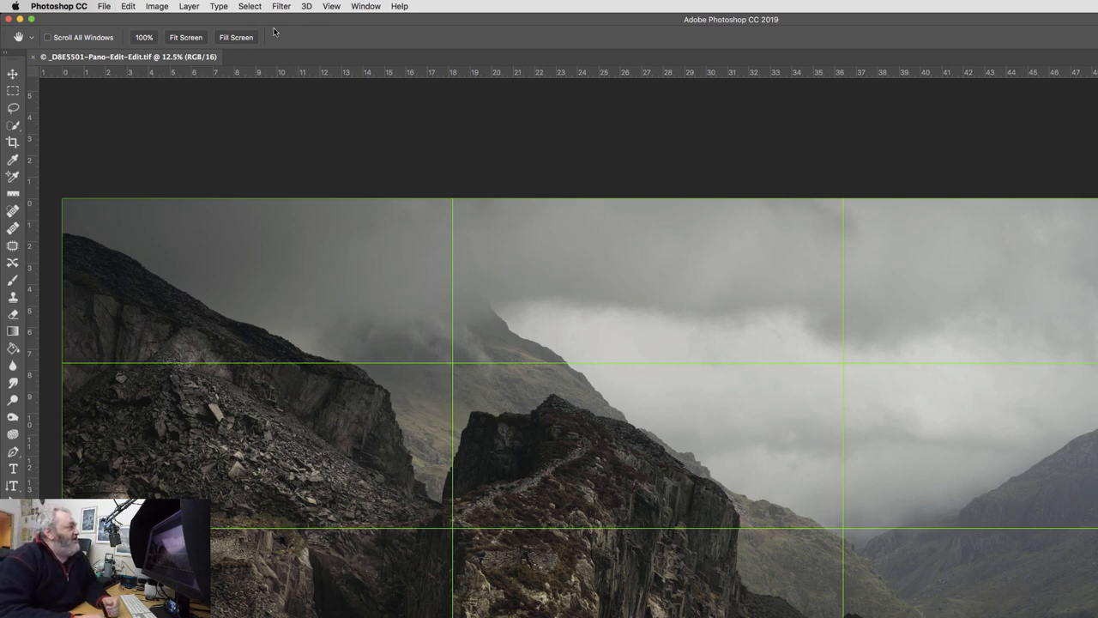
click(331, 7)
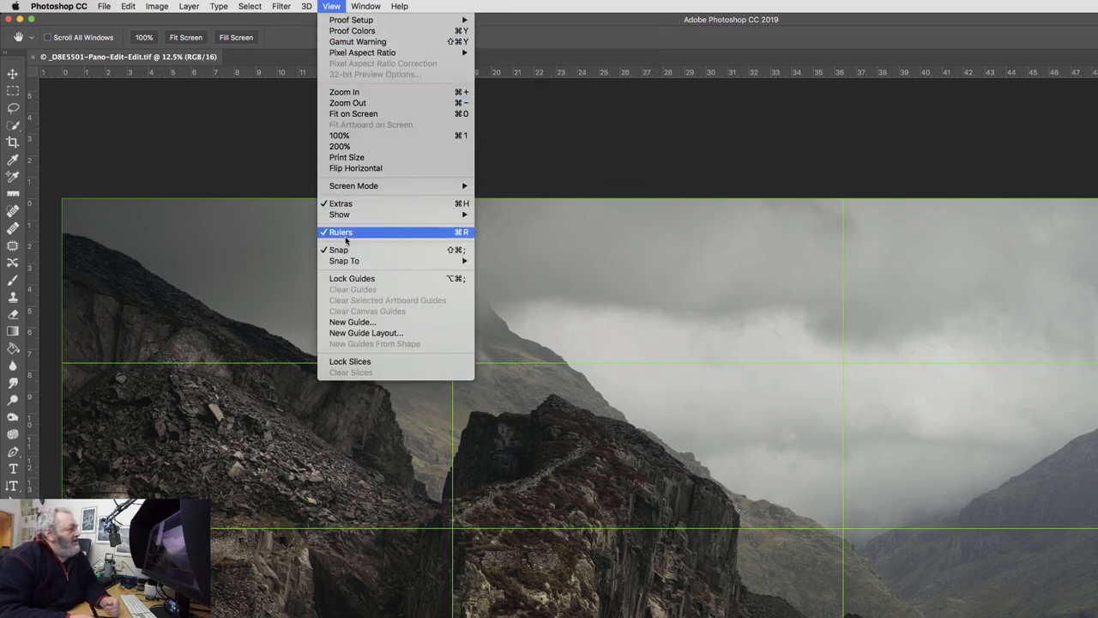
mouse_move(343, 261)
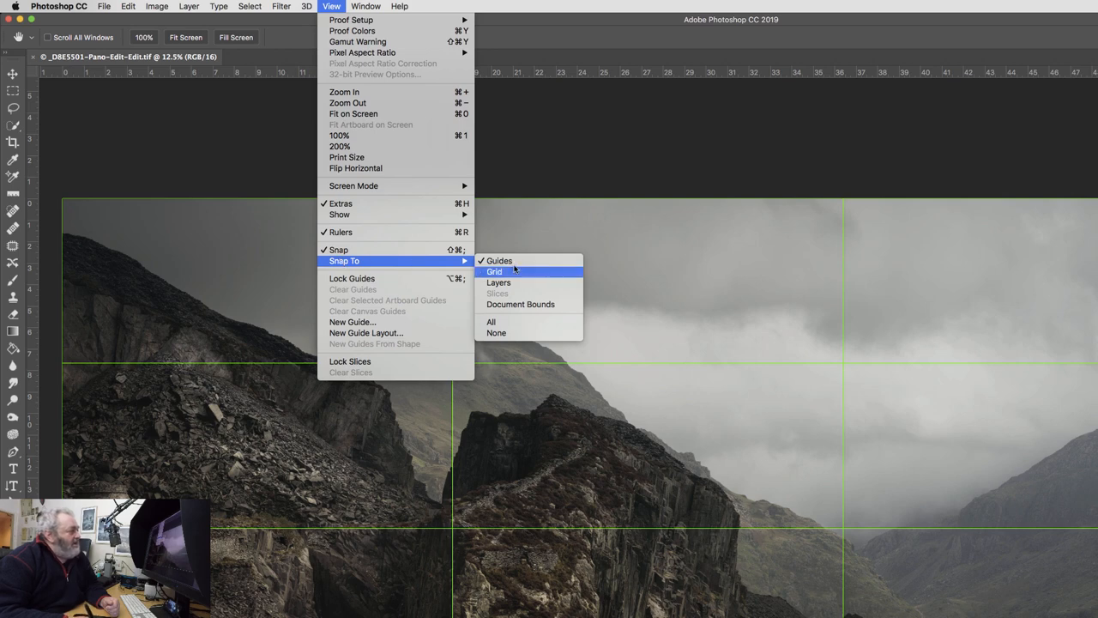
mouse_move(499, 261)
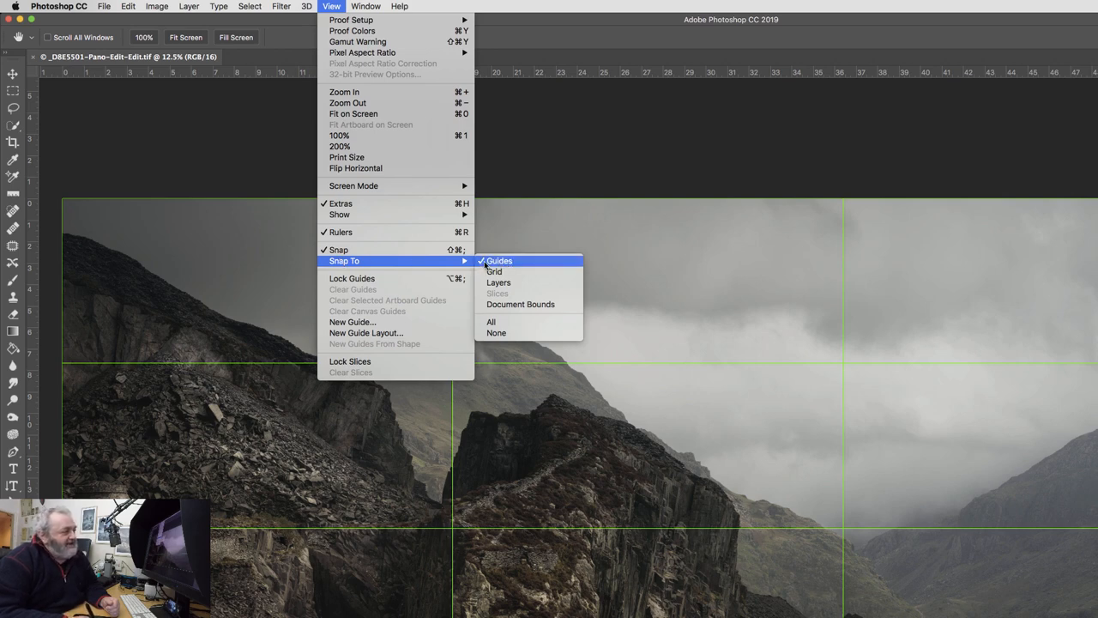
mouse_move(495, 271)
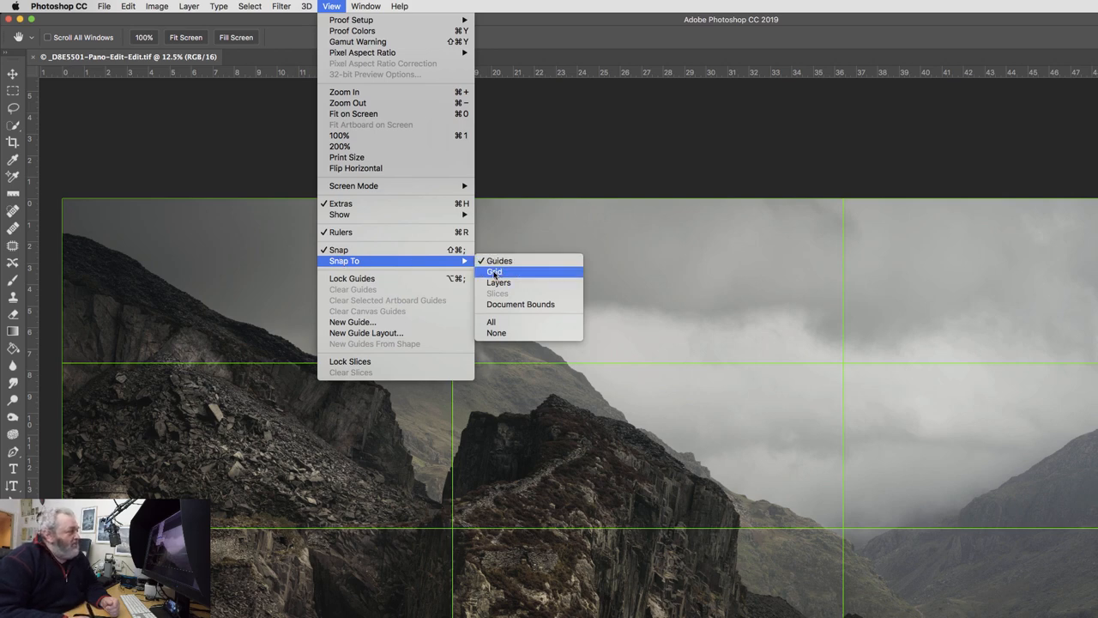
click(494, 272)
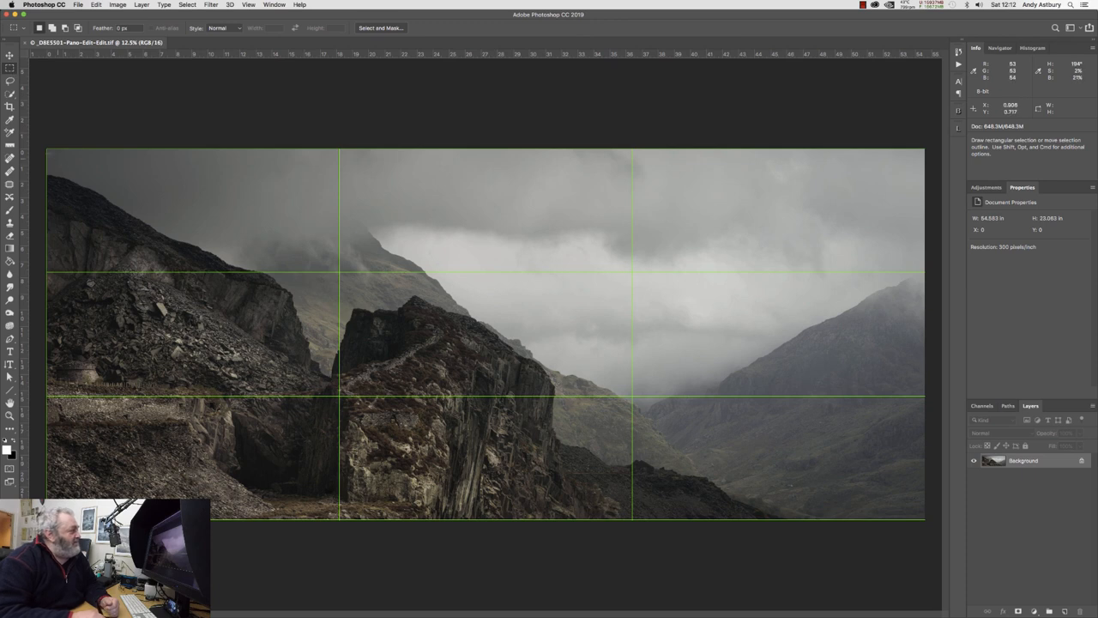
Select the left third of the panorama and copy it to its own layer.
drag(48, 150, 317, 514)
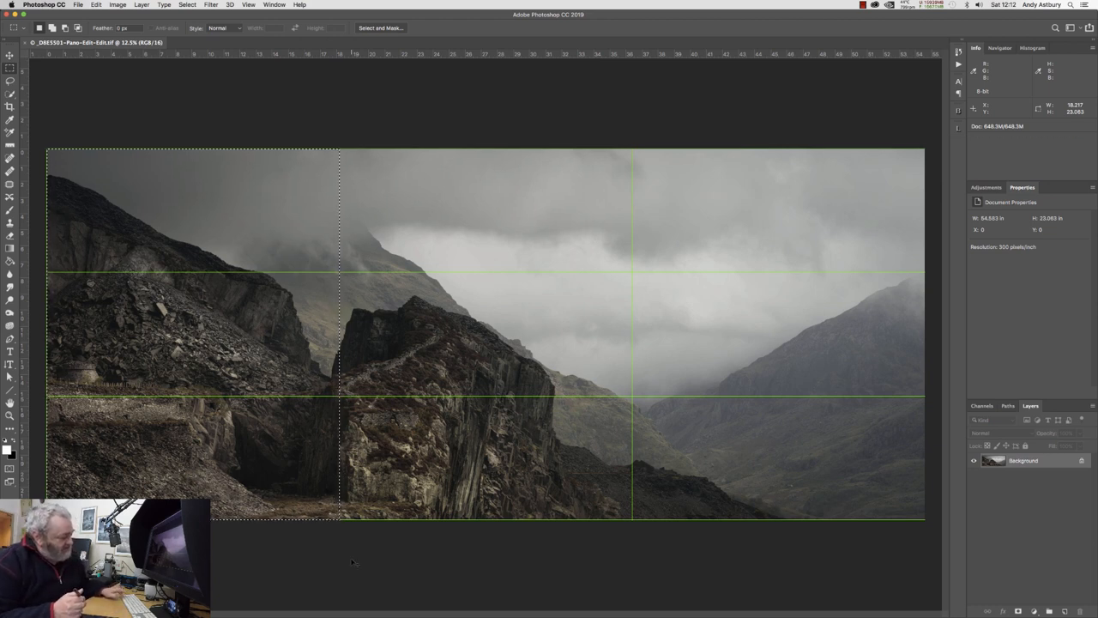
key(cmd+j)
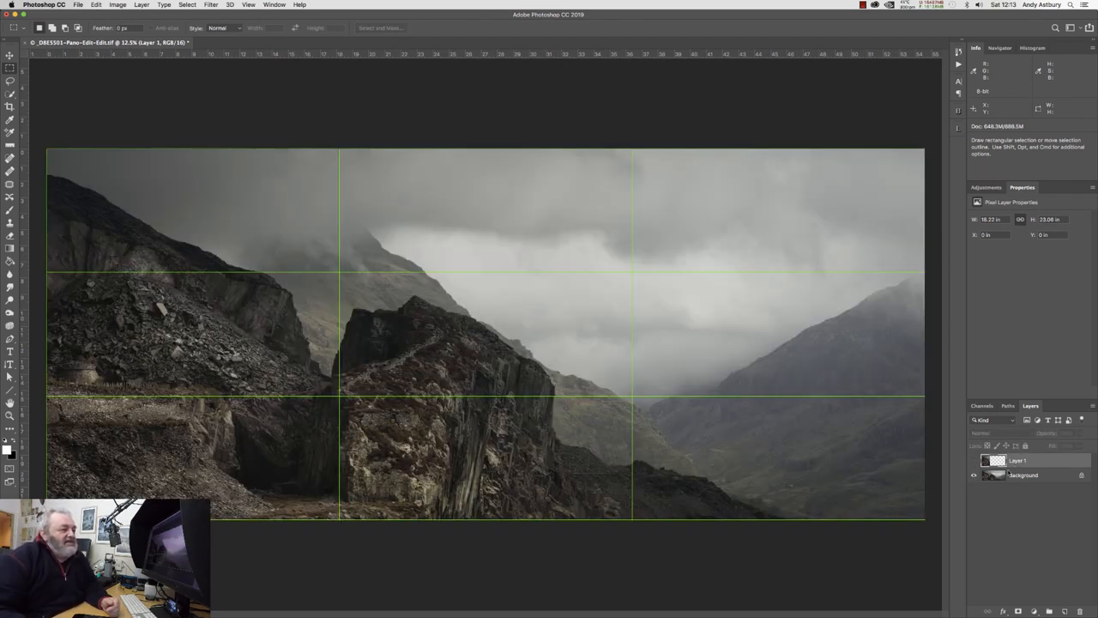
Back on the panorama layer, marquee-select the middle third exactly.
click(1022, 475)
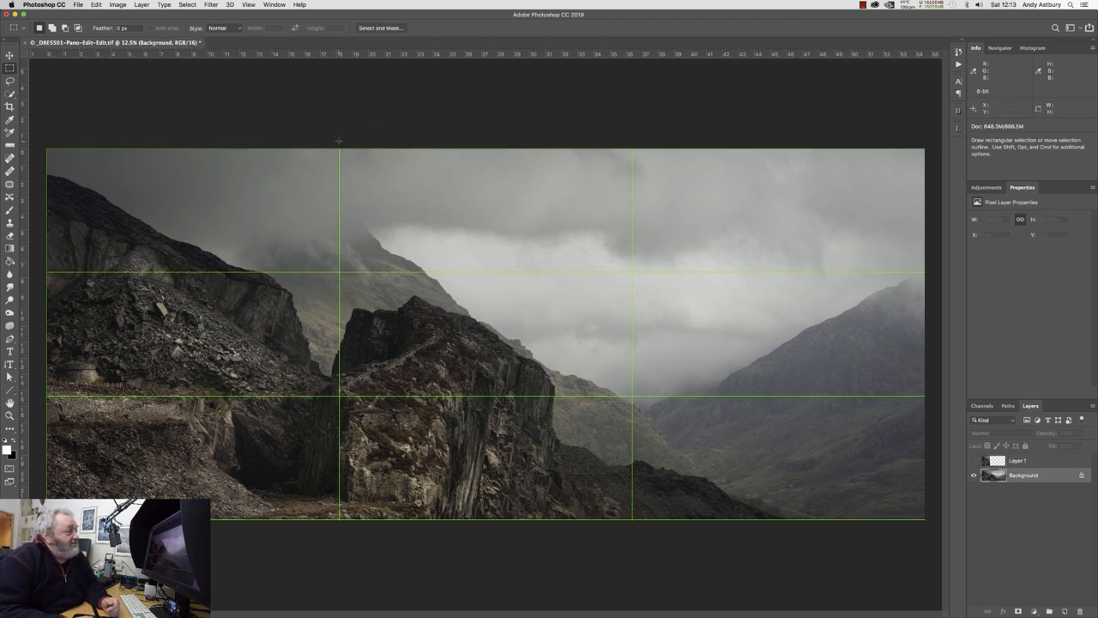
drag(339, 155, 518, 481)
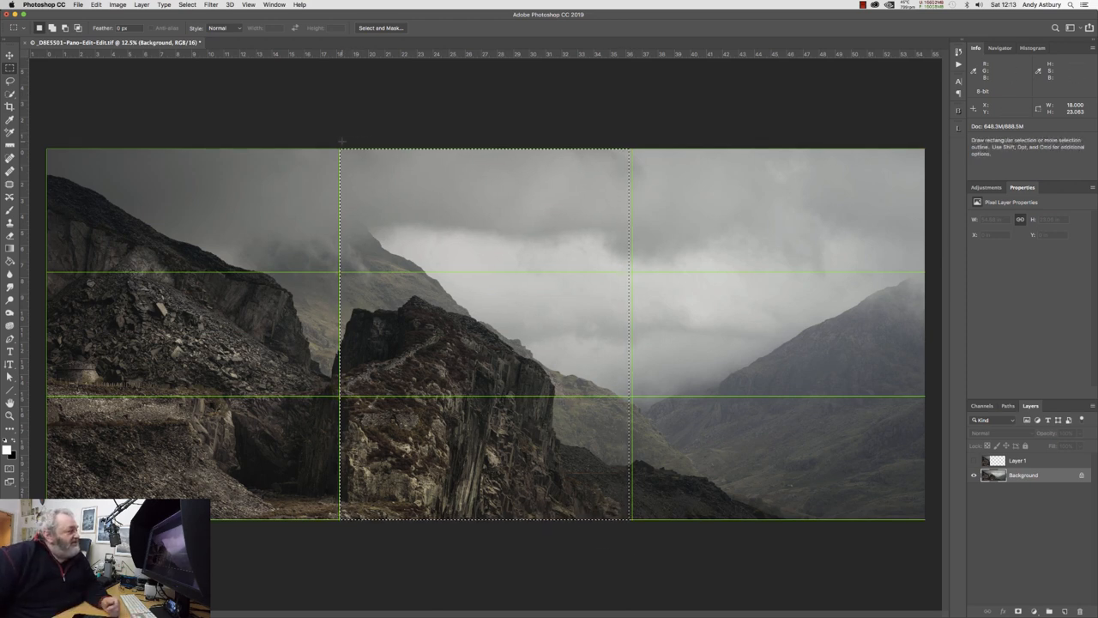
drag(340, 151, 392, 237)
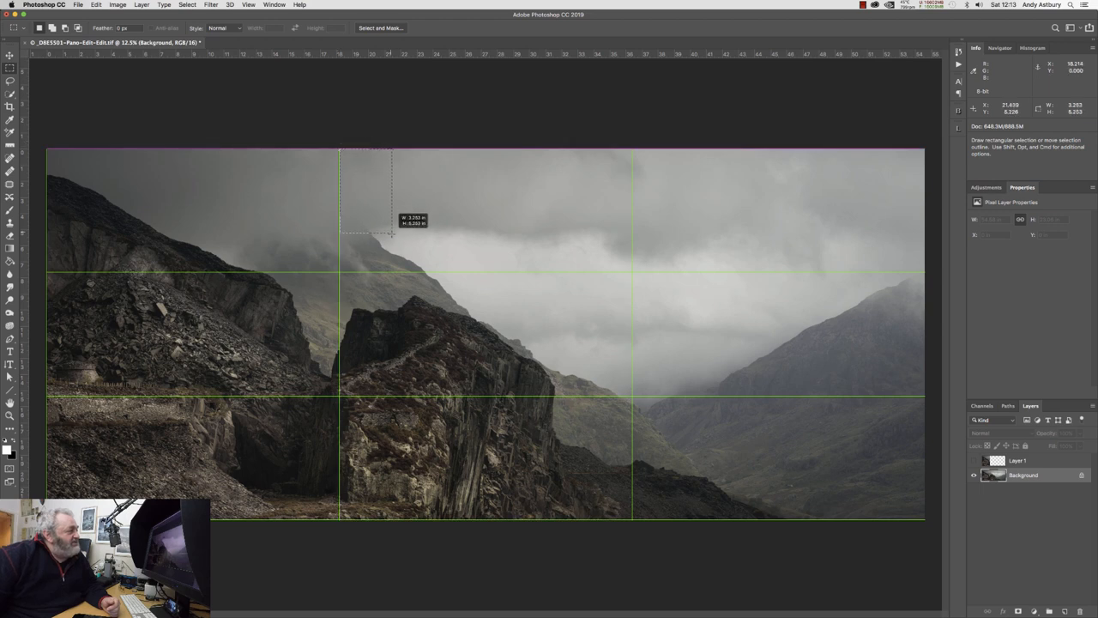
drag(393, 234, 633, 522)
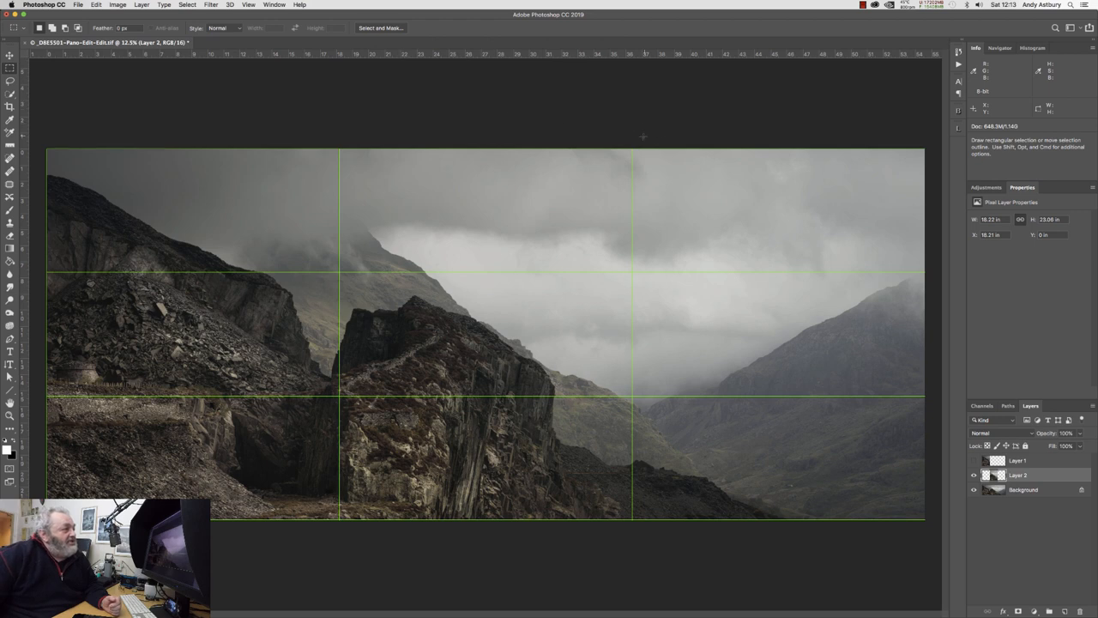
Select the right third from the panorama layer and hide the original layer.
click(1022, 489)
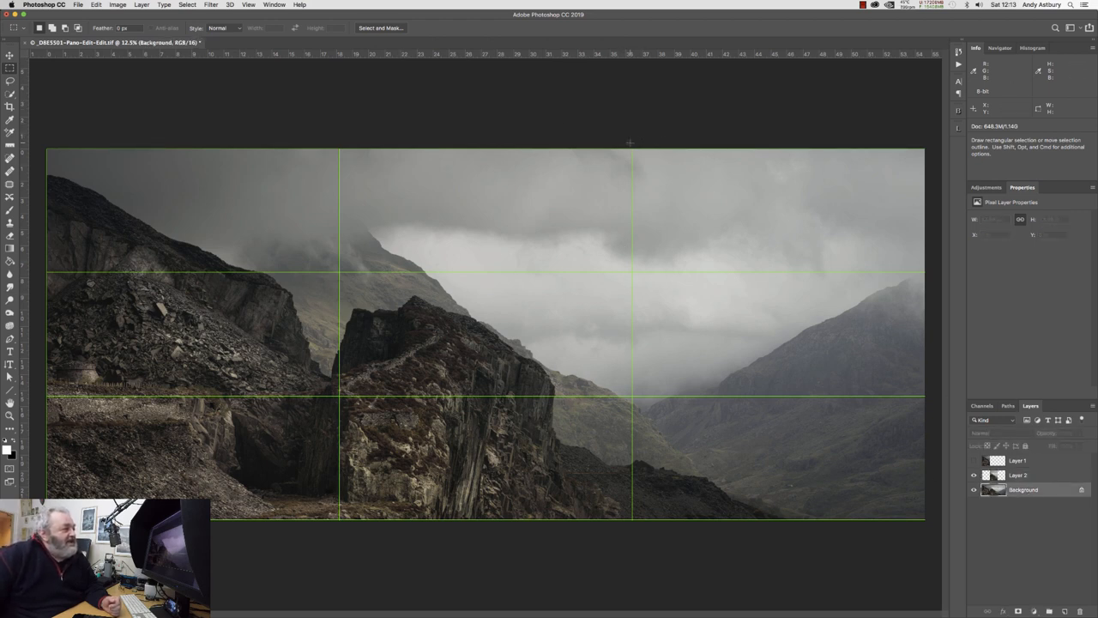
drag(631, 144, 739, 309)
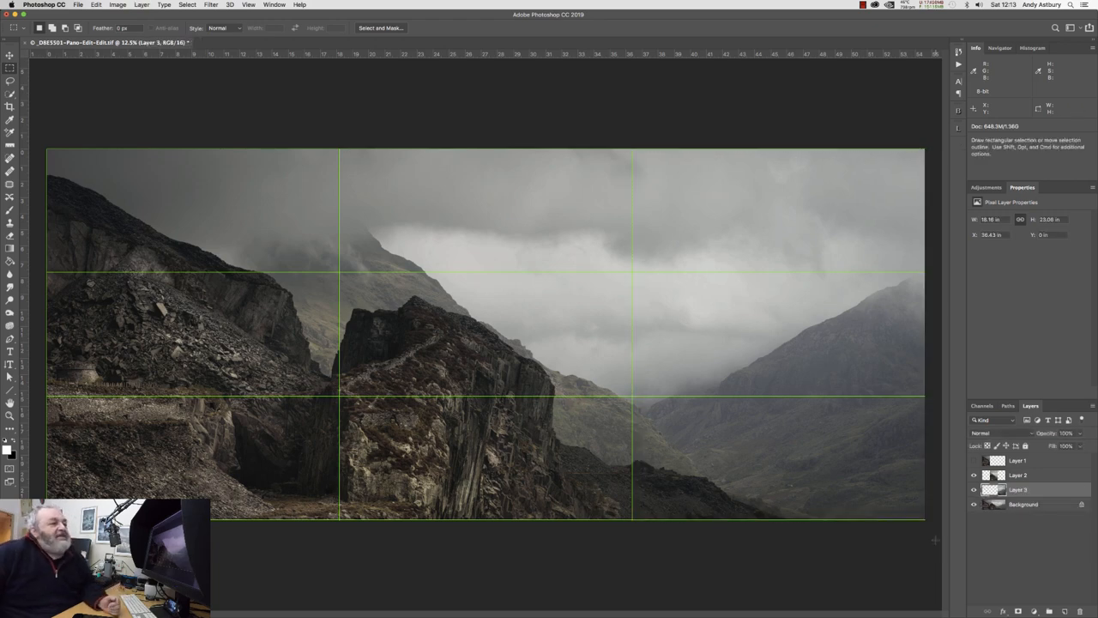
click(975, 505)
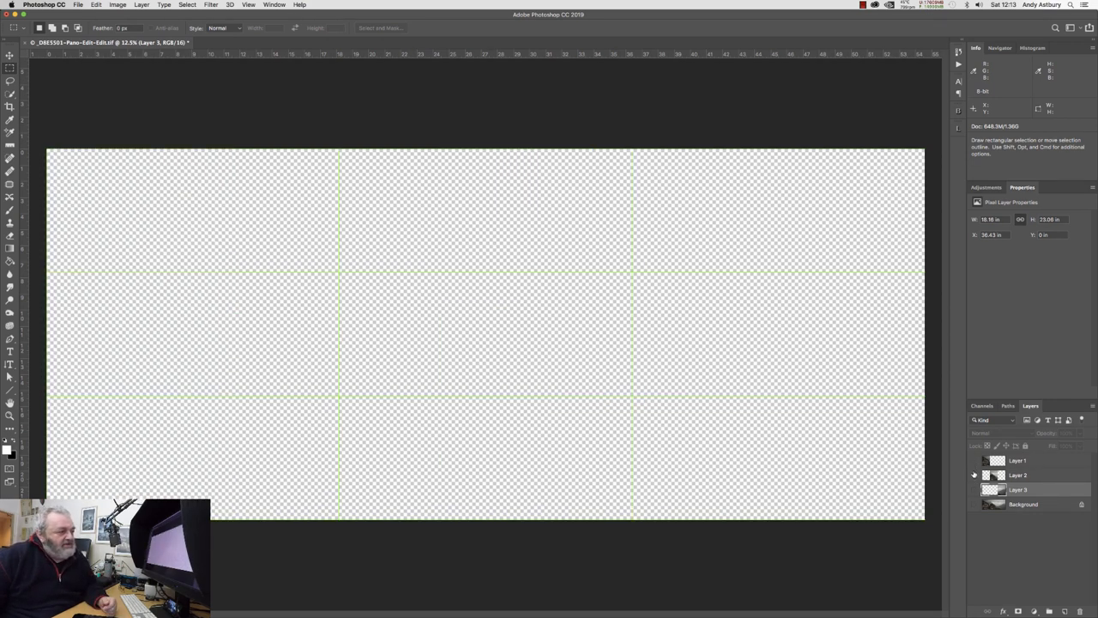
Toggle the middle and right panel layers on and off to check each cut.
click(974, 489)
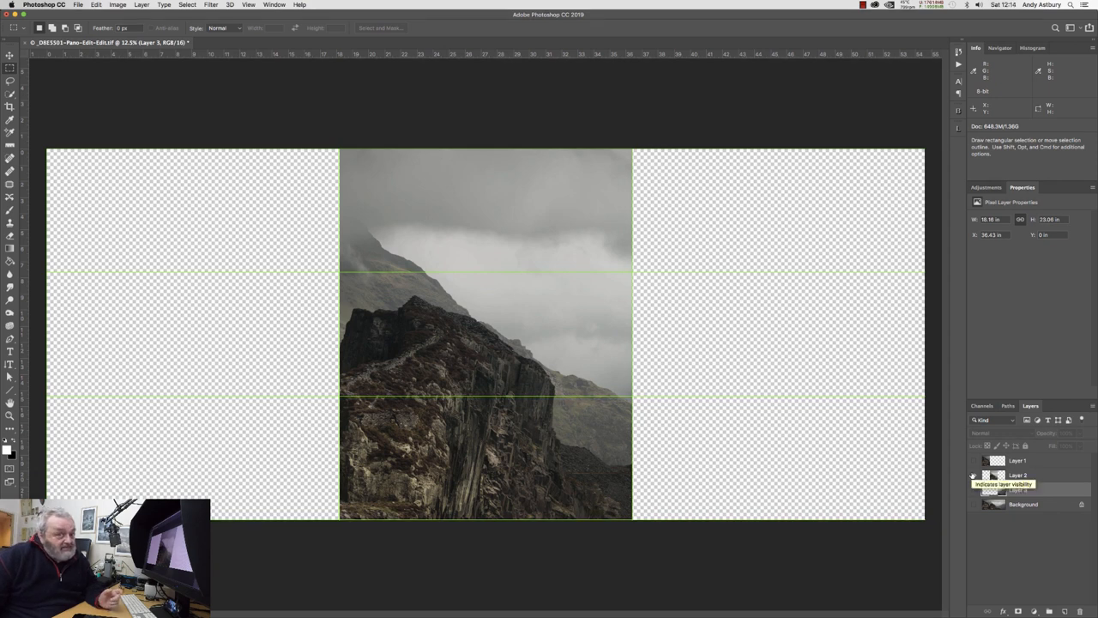
click(974, 489)
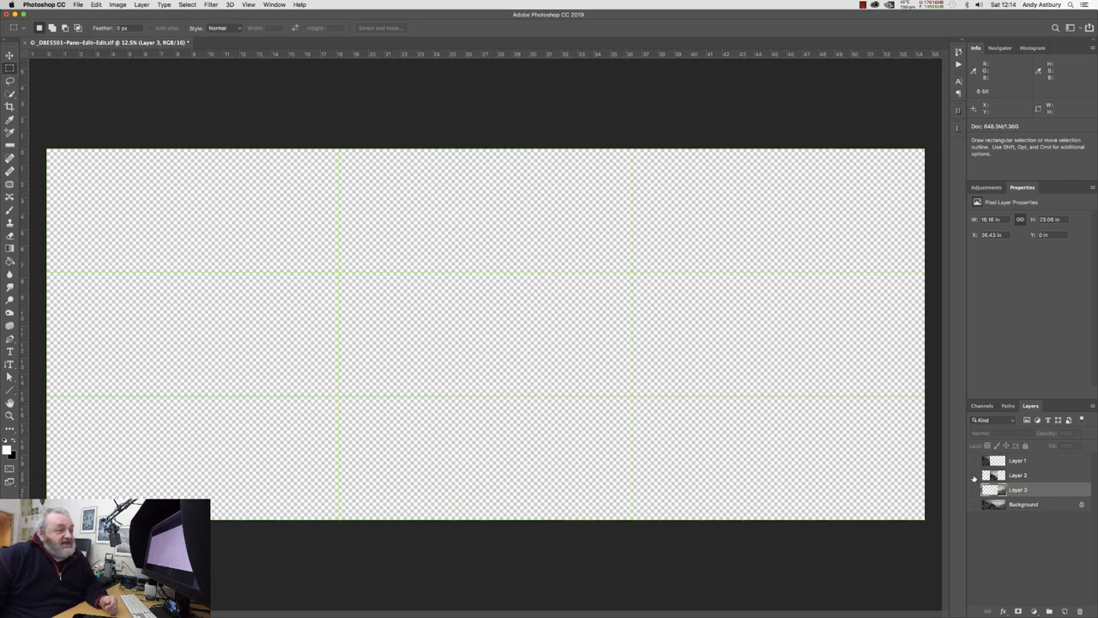
click(974, 491)
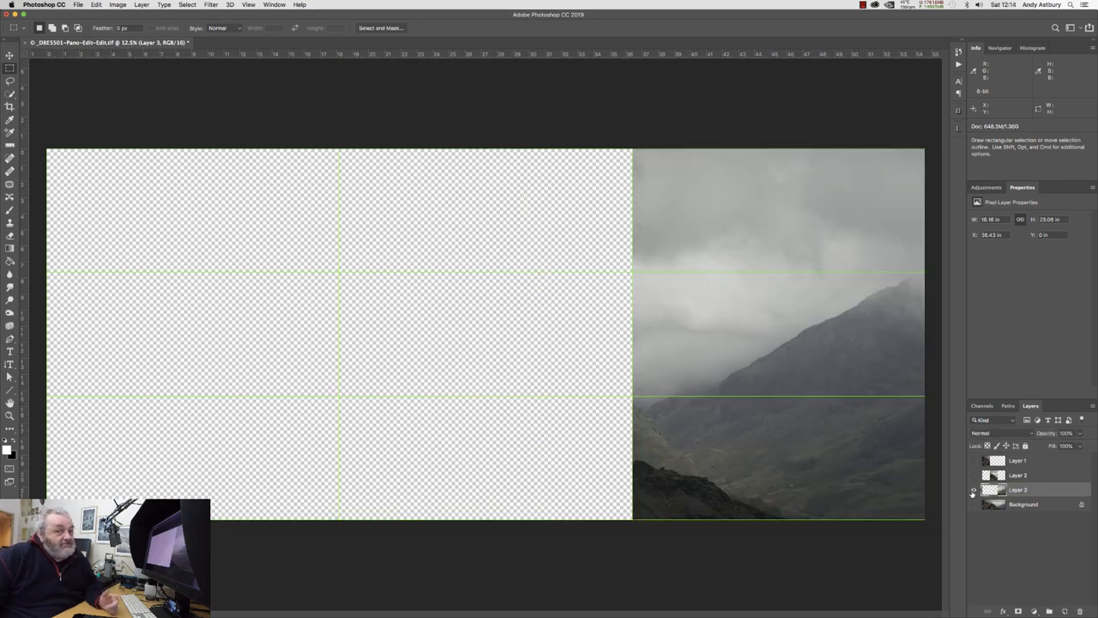
click(974, 491)
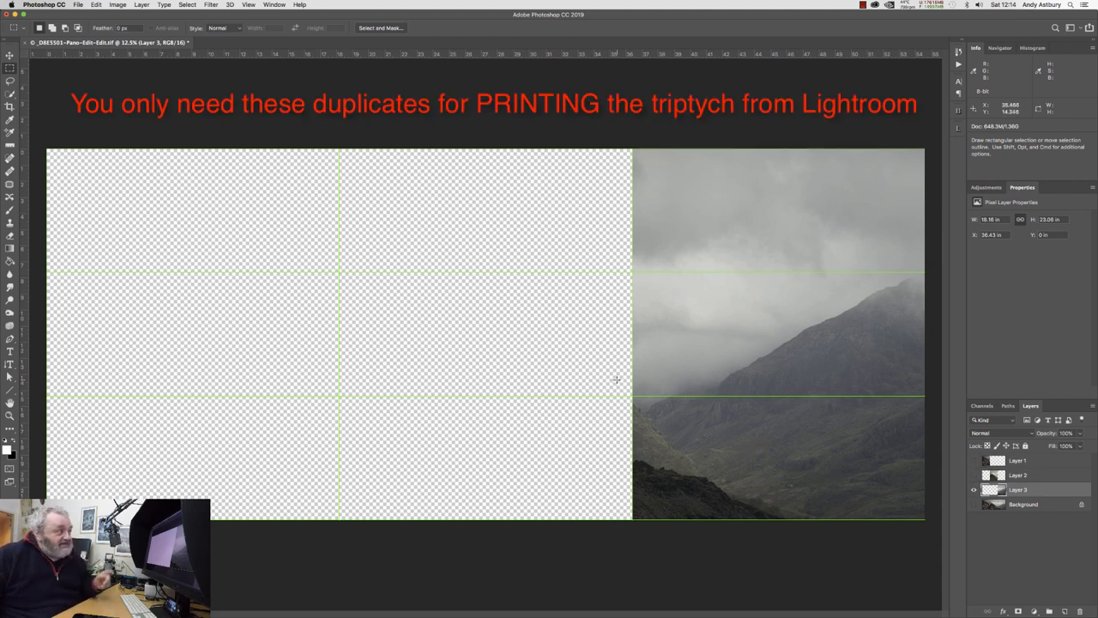
mouse_move(493, 326)
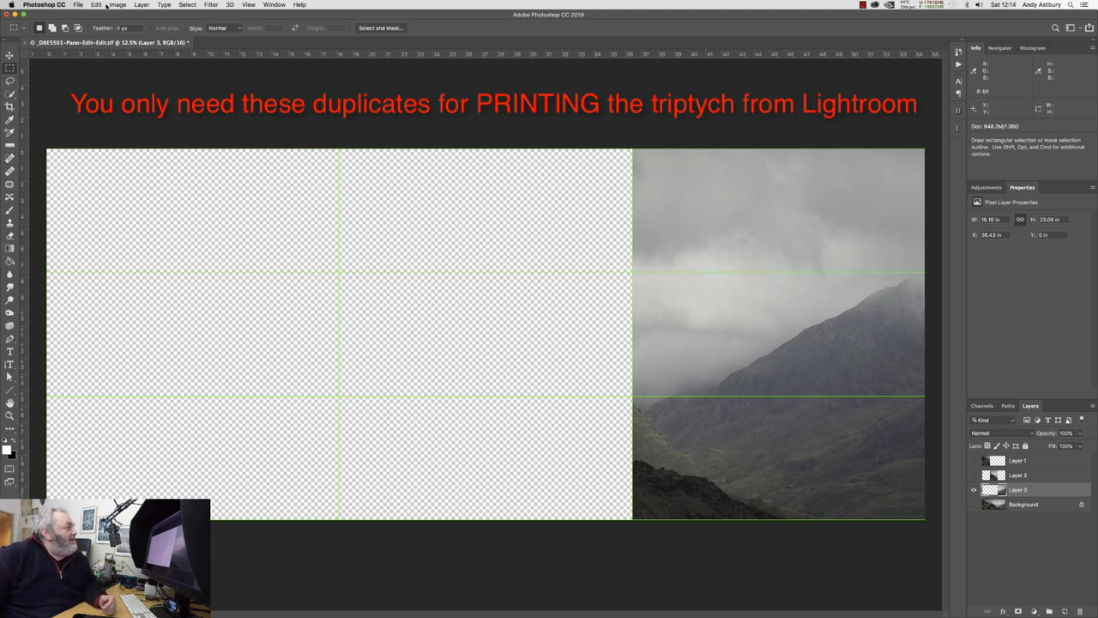
Duplicate the layered document via Image > Duplicate, accepting the copy 2 name.
click(117, 3)
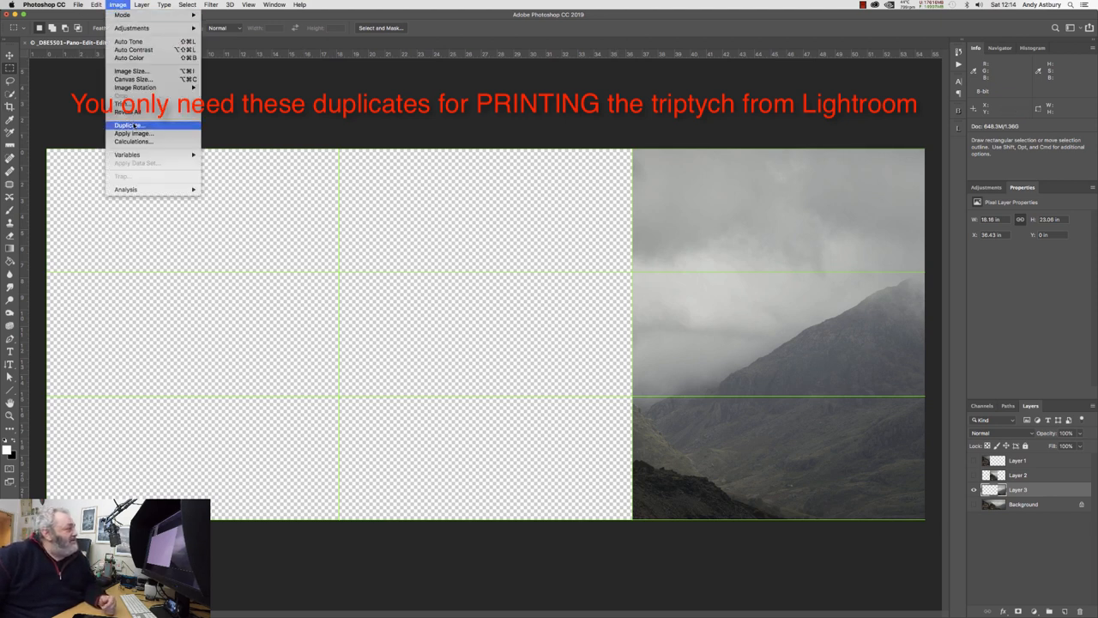
click(127, 123)
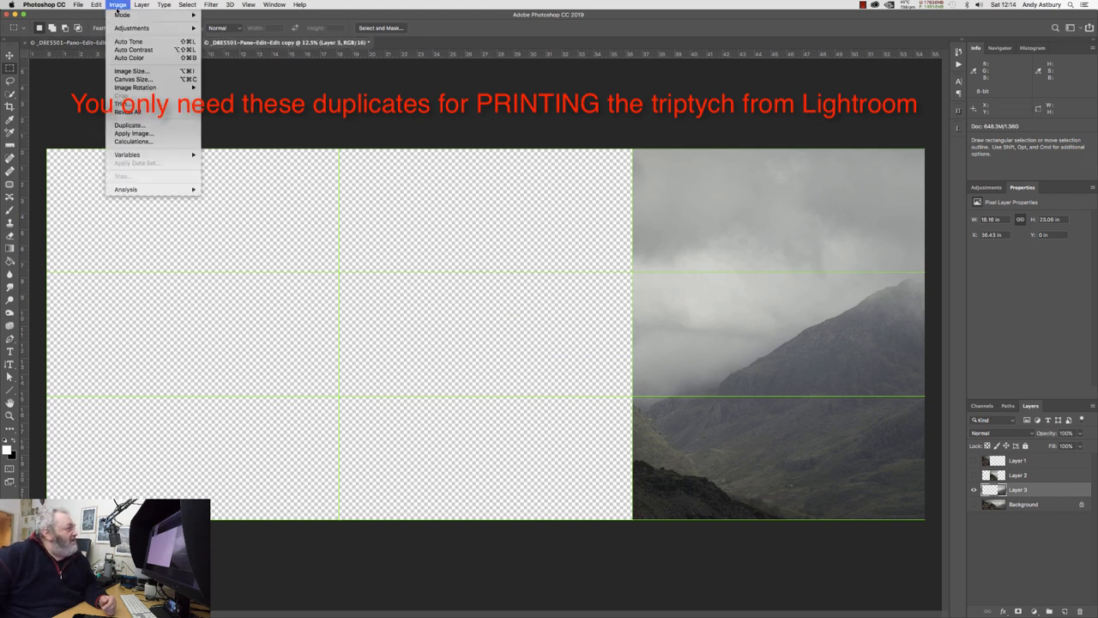
click(128, 123)
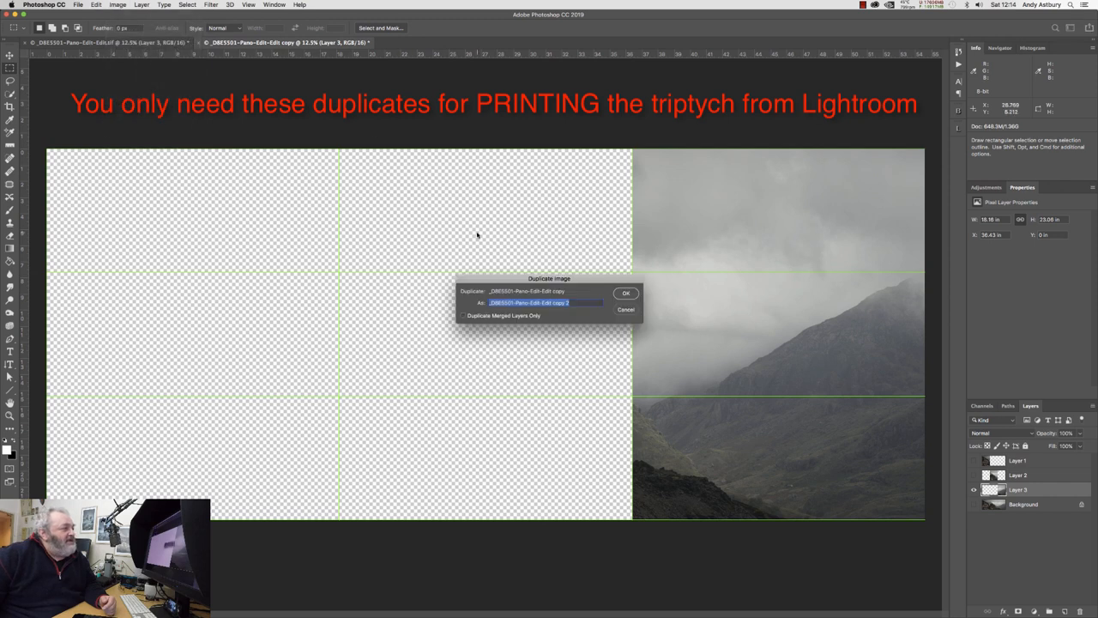
click(624, 292)
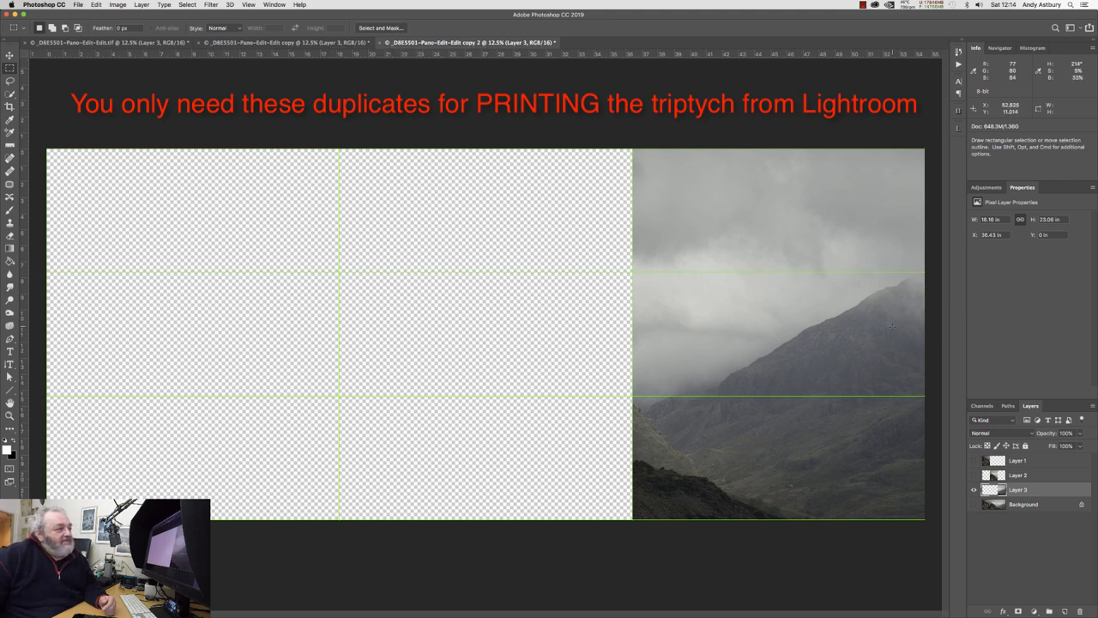
mouse_move(573, 260)
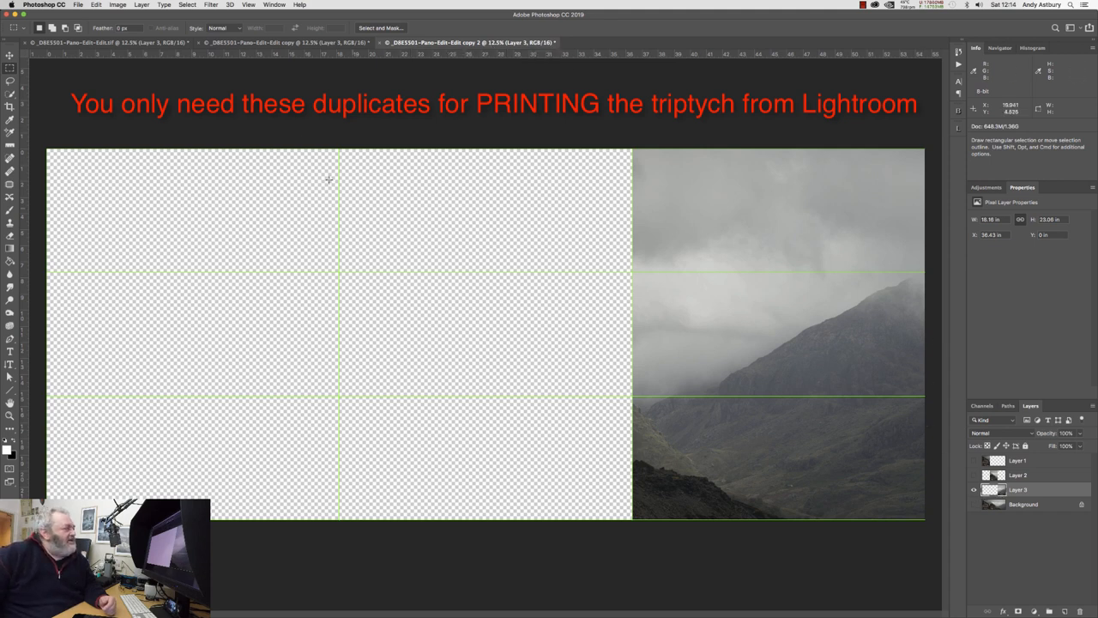
In the first duplicate, hide panel layers so only the left third shows.
click(283, 43)
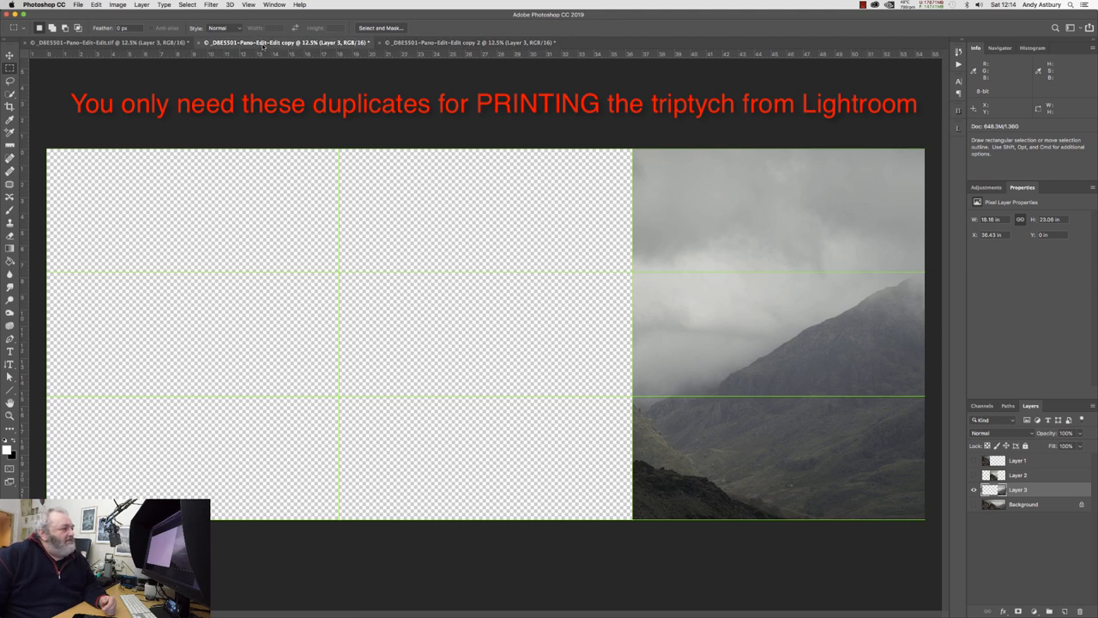
click(973, 489)
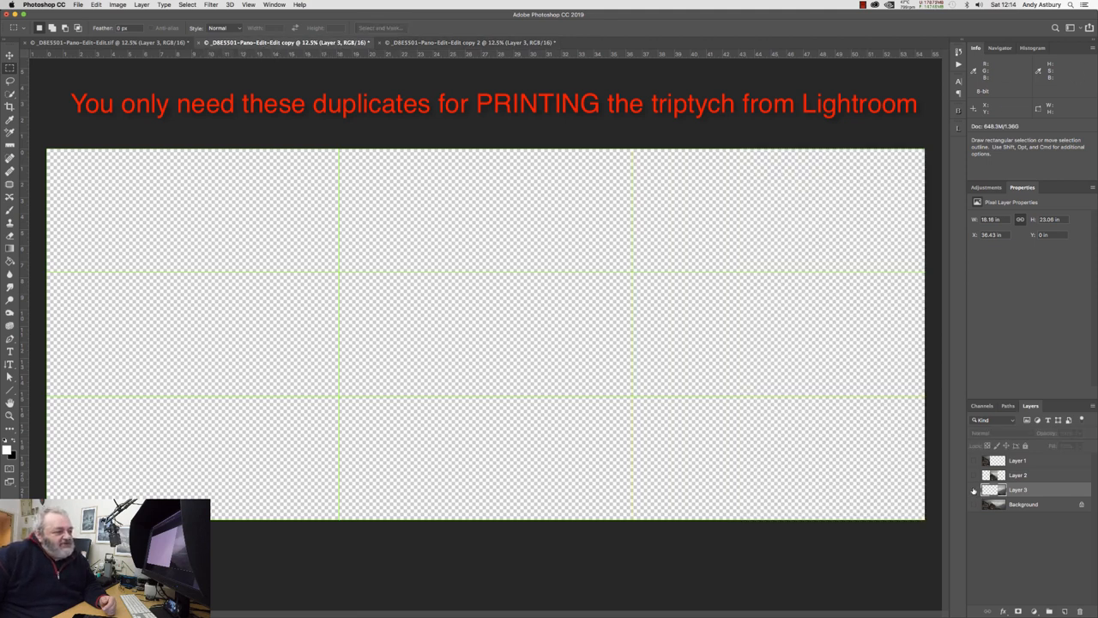
click(972, 475)
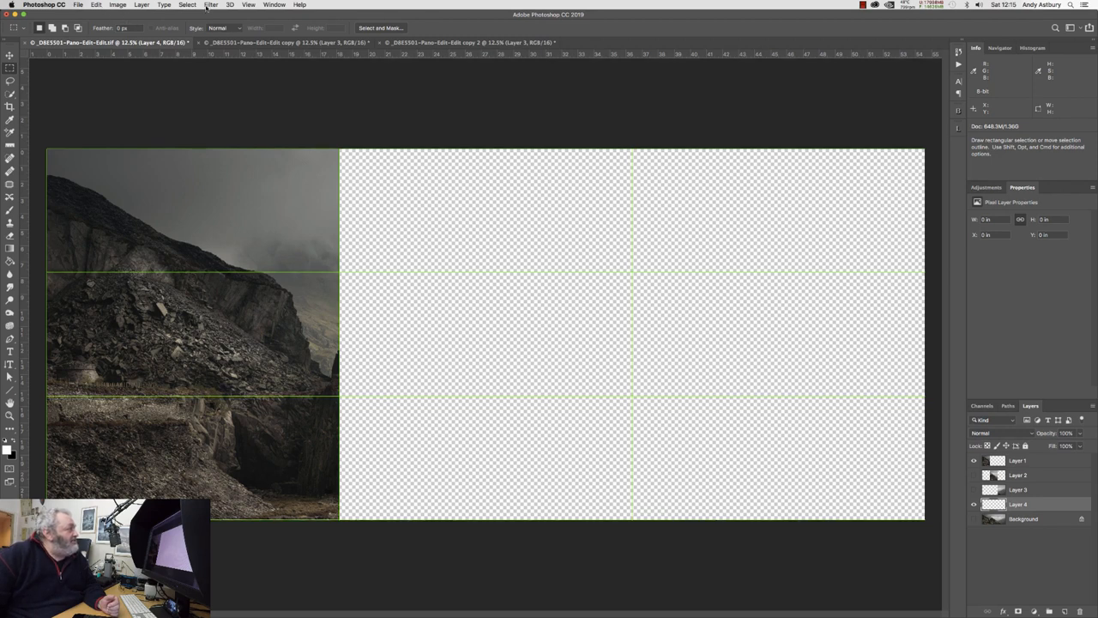
Fill the new empty layer with 50% Gray via Edit > Fill.
click(96, 5)
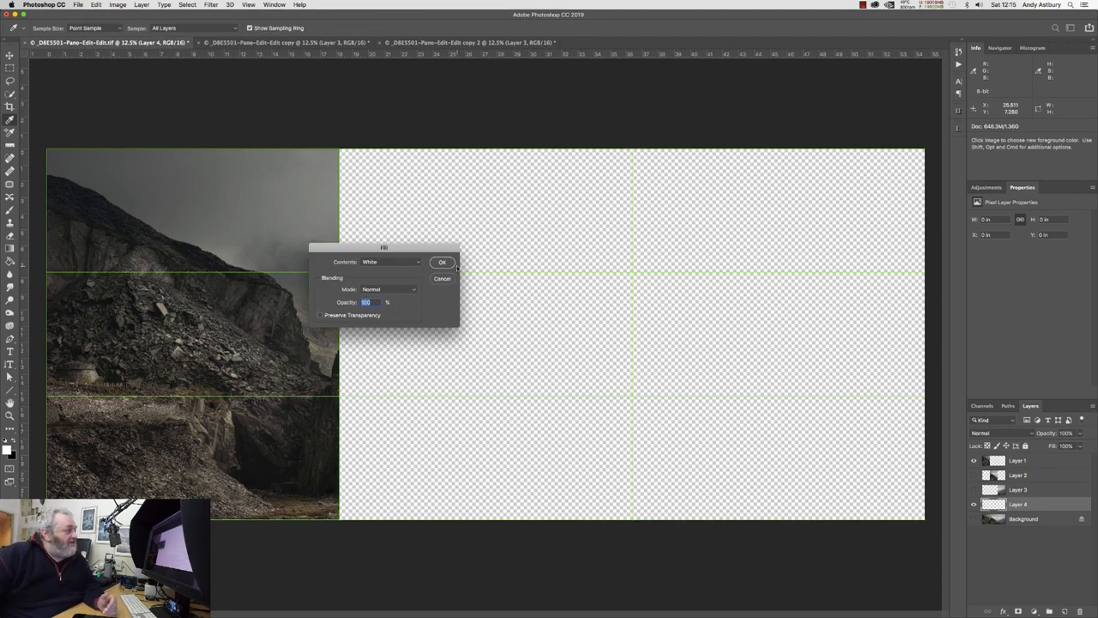
click(391, 261)
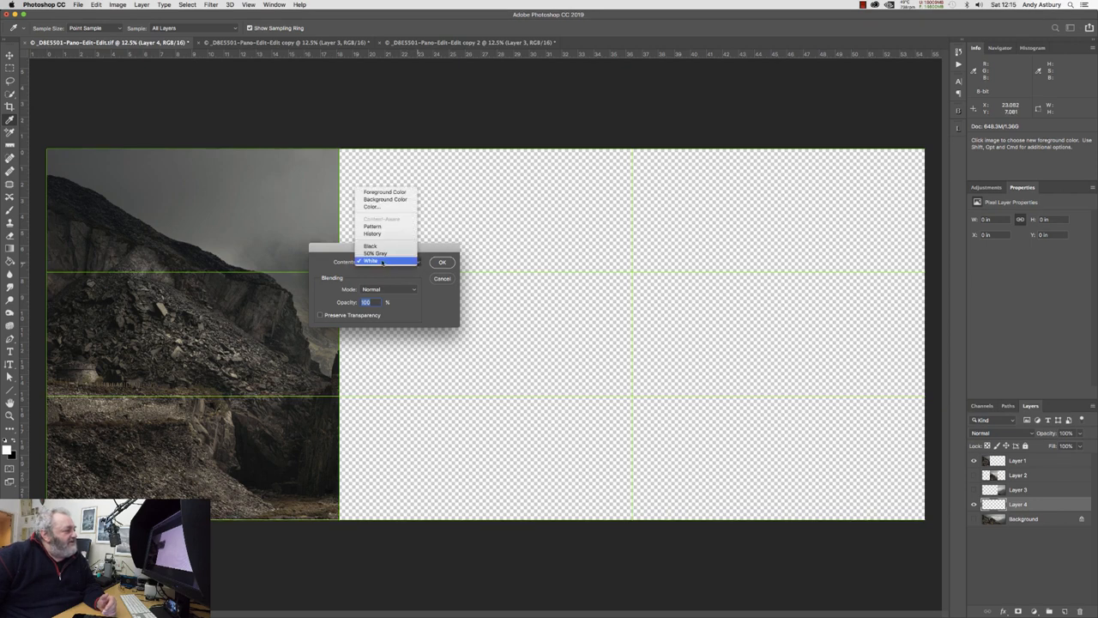
click(374, 254)
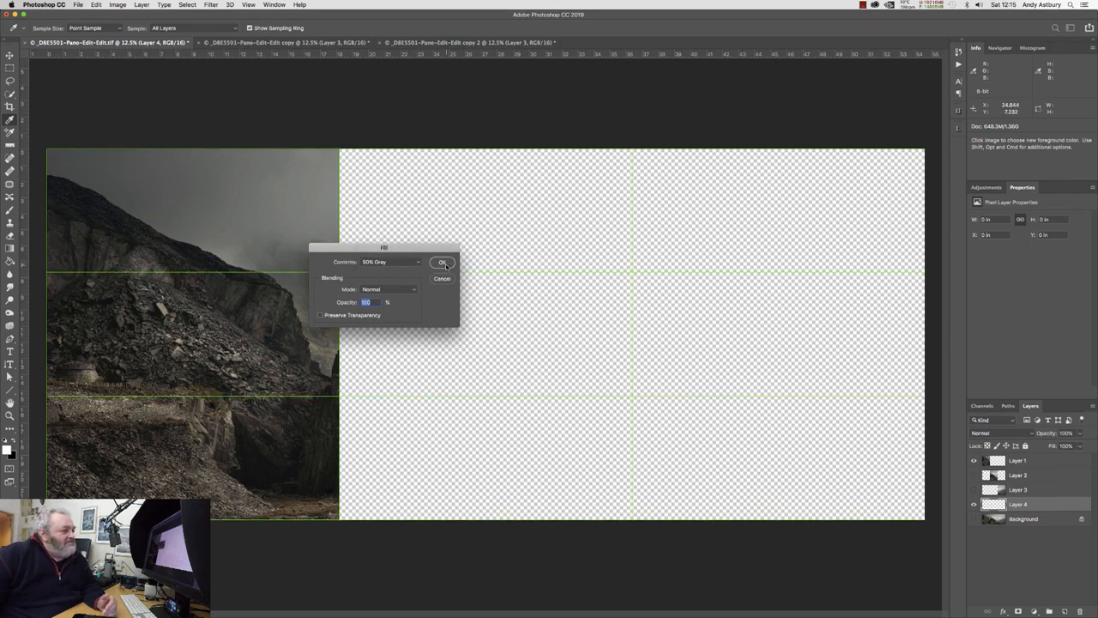
click(442, 261)
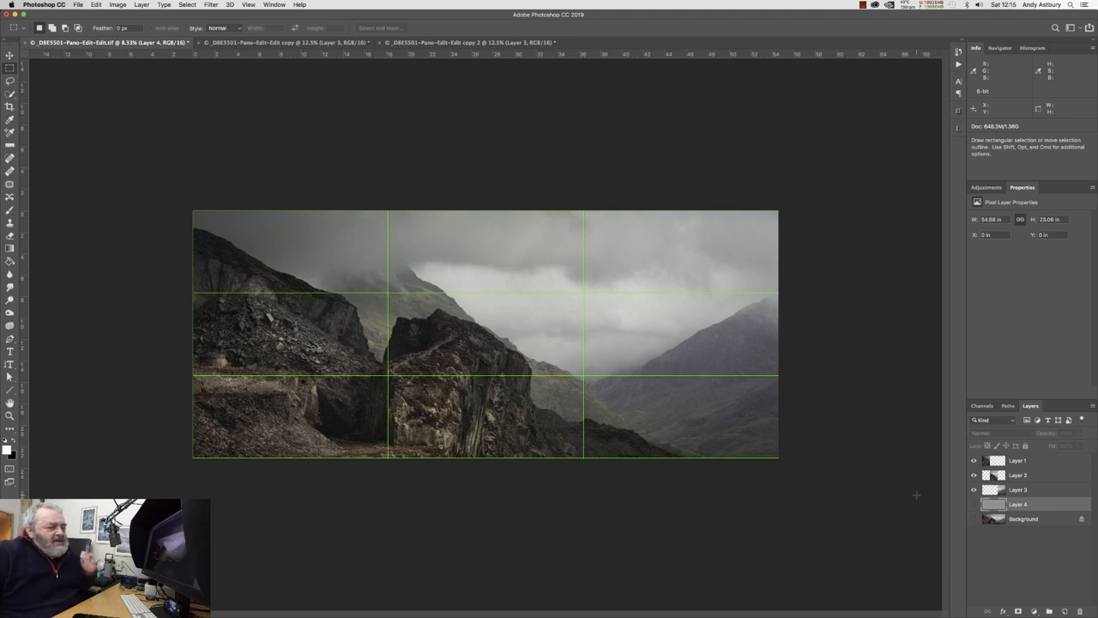
Select and nudge panel layers apart to open transparent gaps between the three panels.
click(1017, 489)
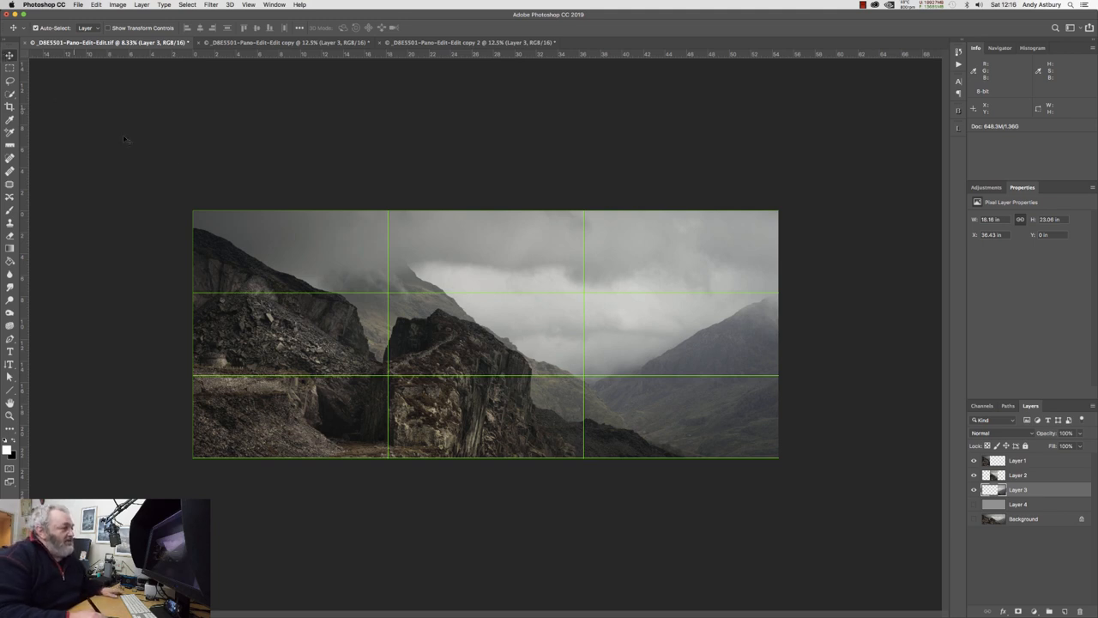
mouse_move(666, 421)
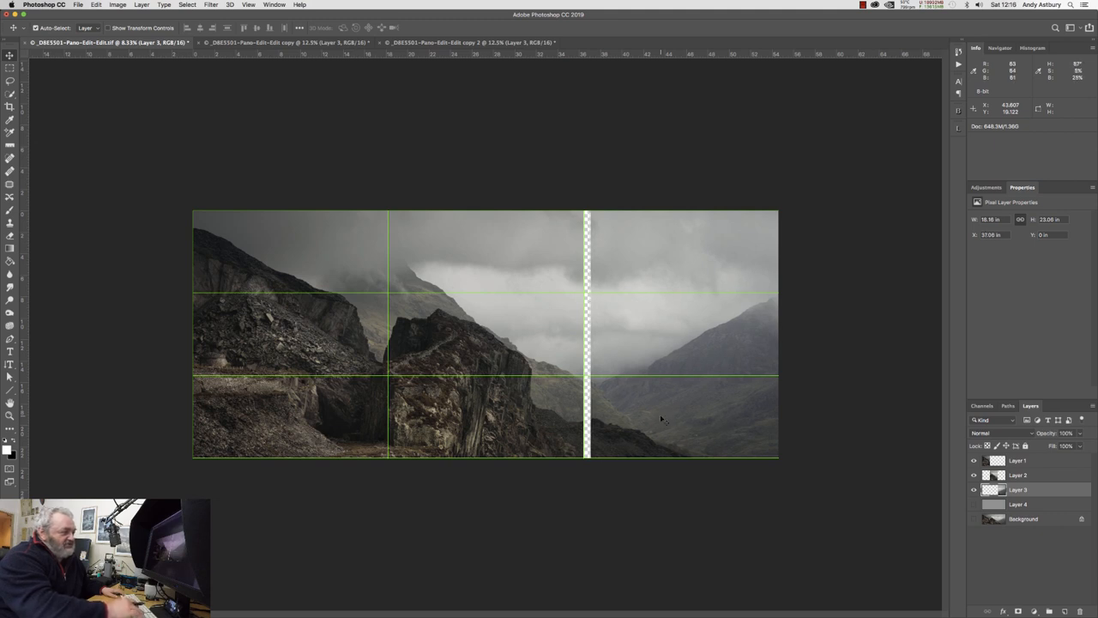
click(974, 489)
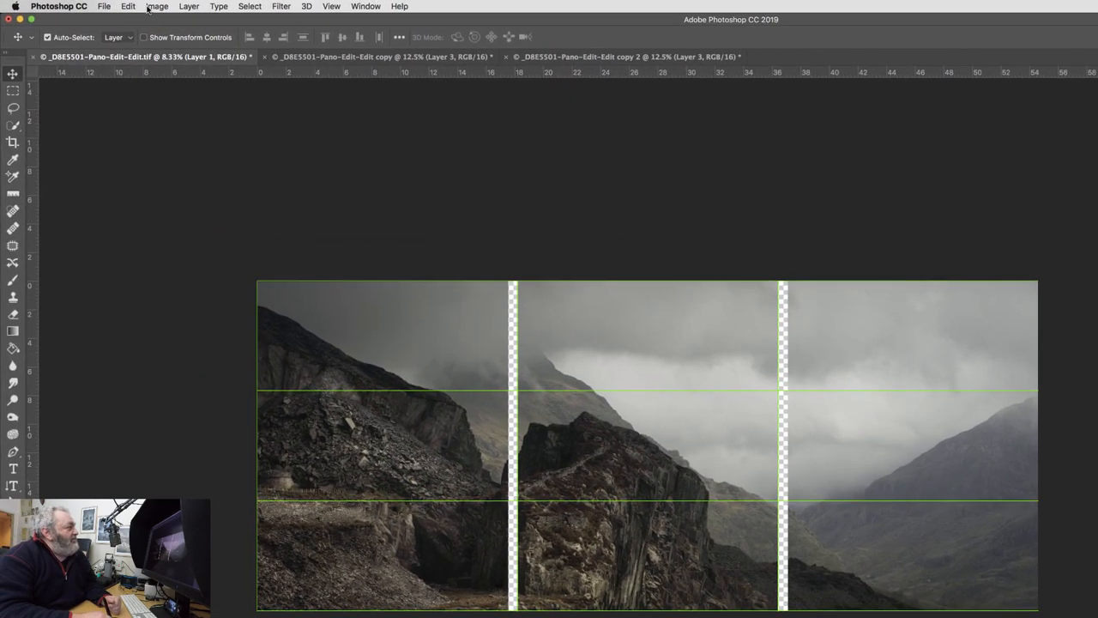
In Canvas Size, switch the width and height units to Percent.
click(158, 7)
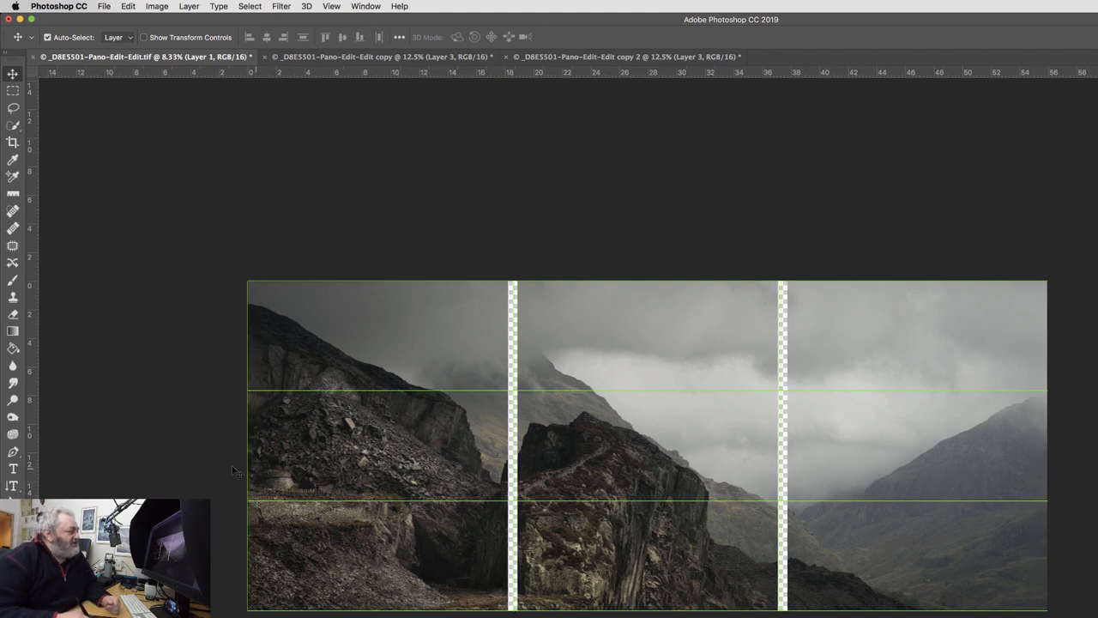
mouse_move(1020, 542)
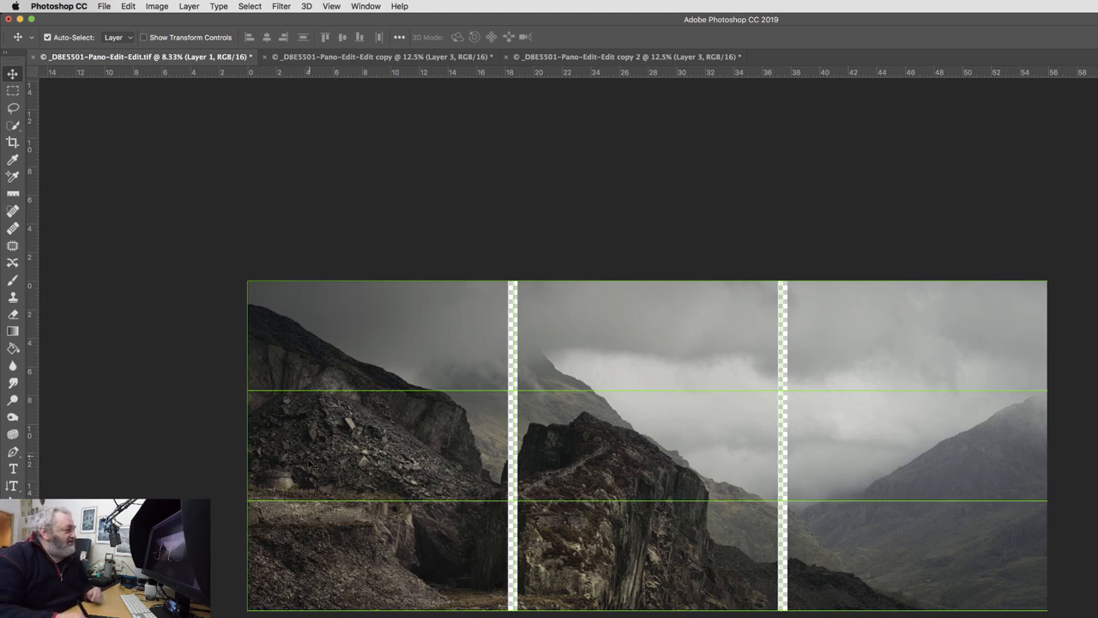
mouse_move(274, 495)
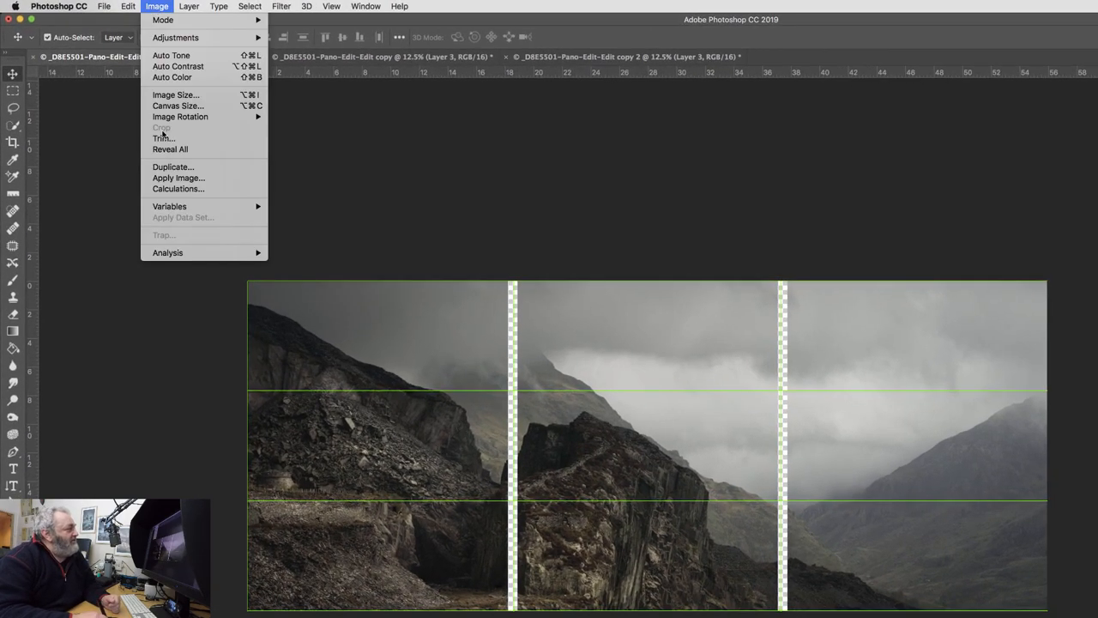
click(178, 106)
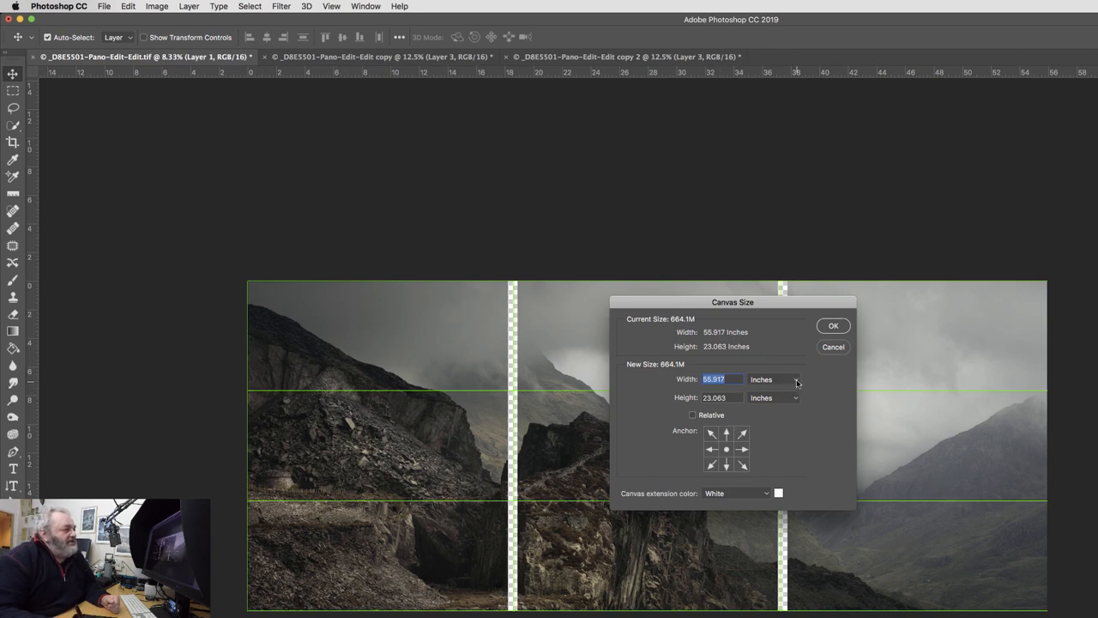
click(772, 379)
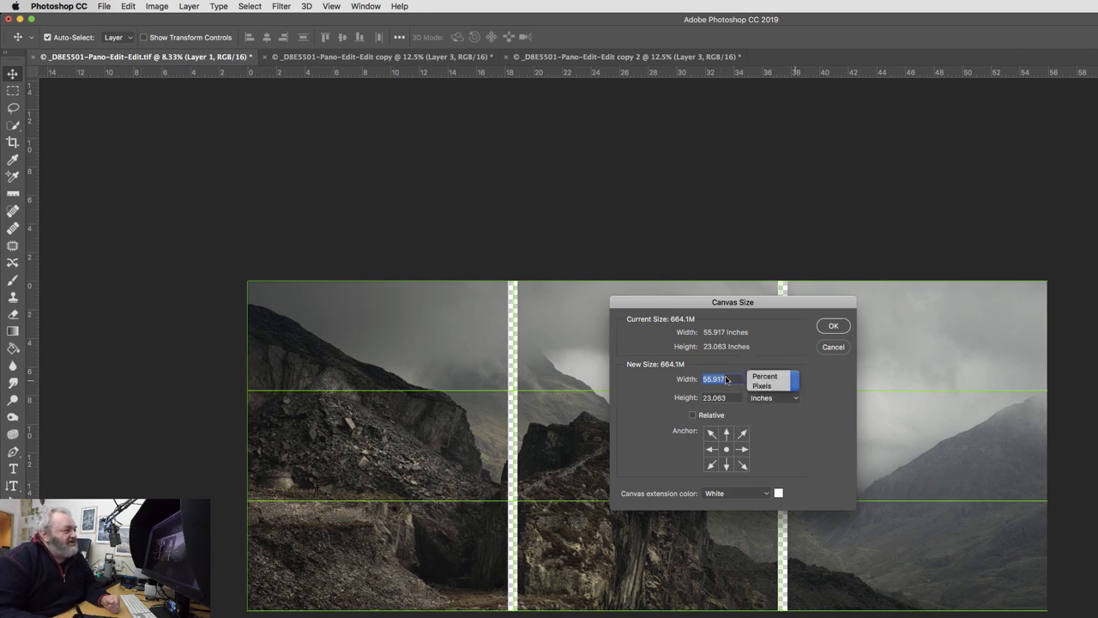
click(764, 377)
text(105)
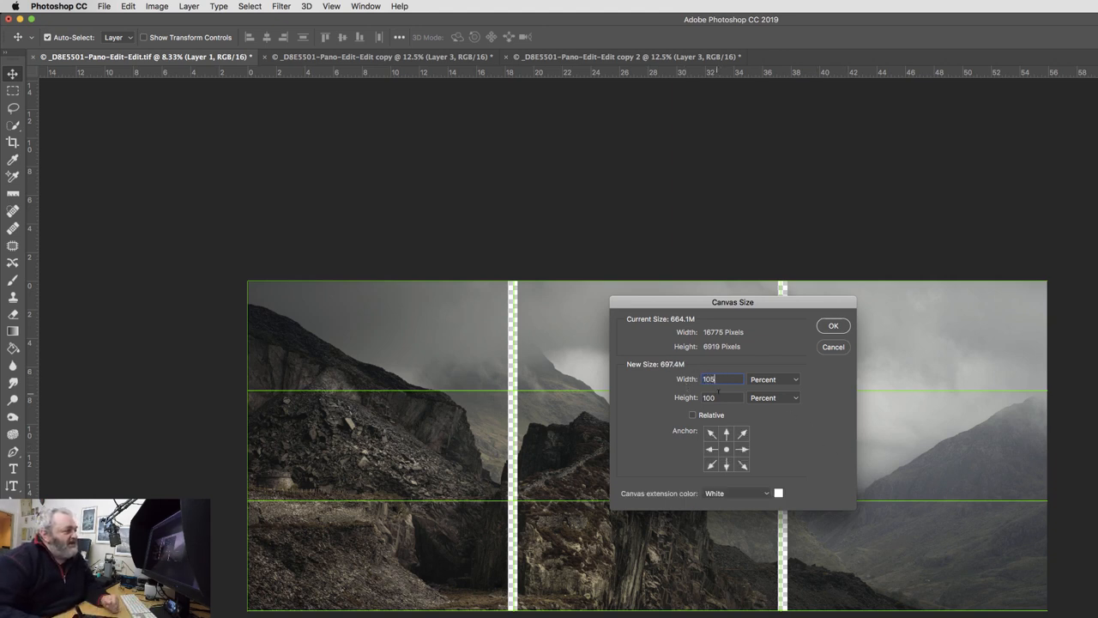
Enter 105 percent for both canvas width and height.
click(720, 396)
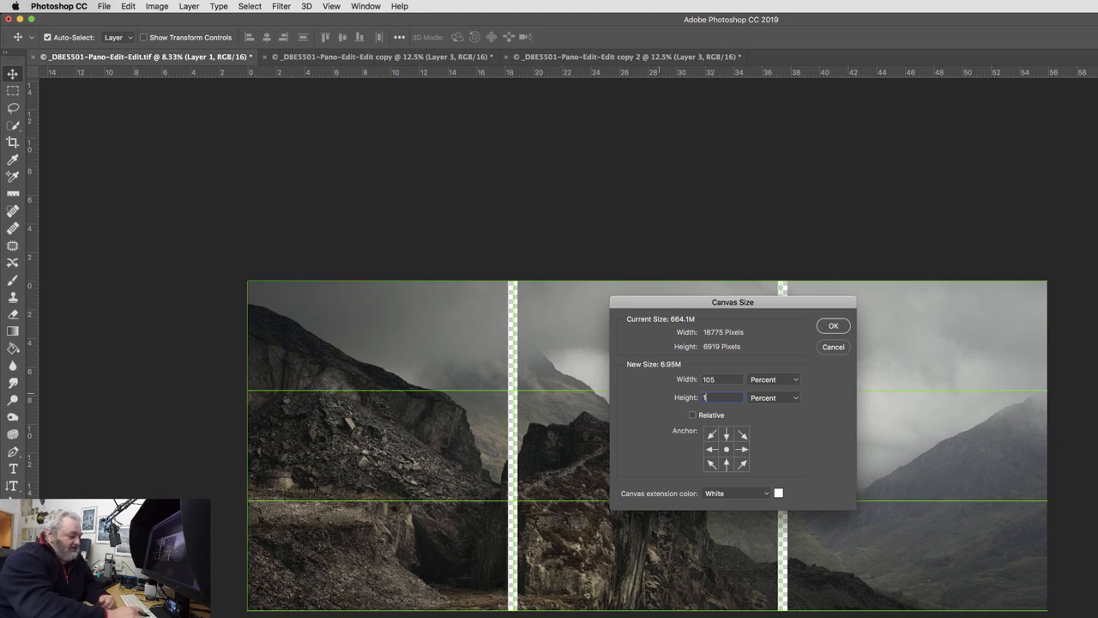
text(105)
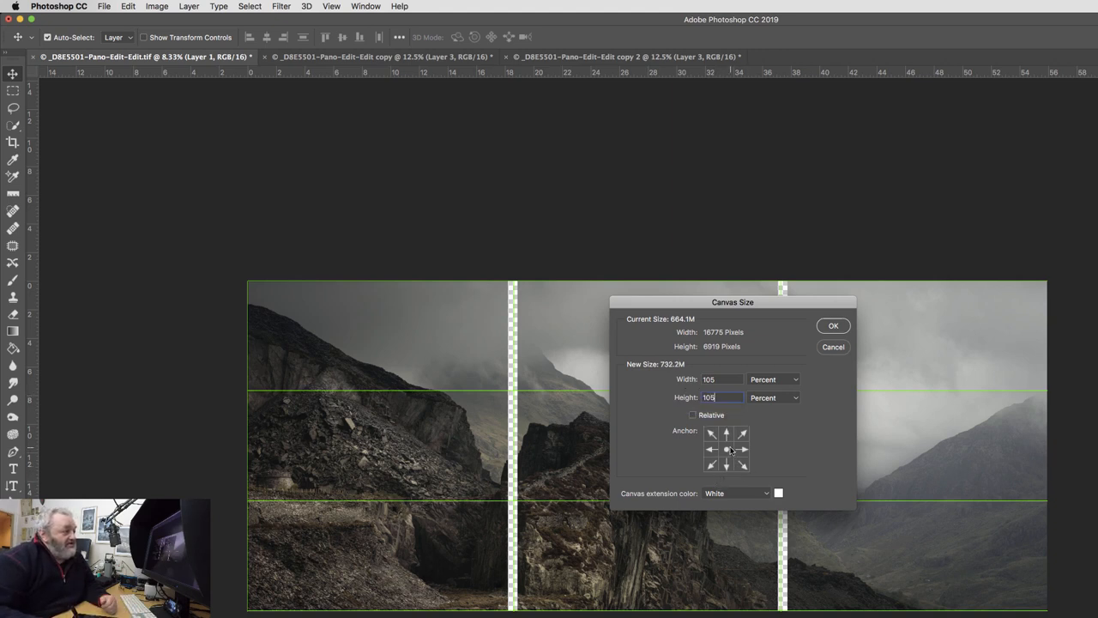
click(721, 398)
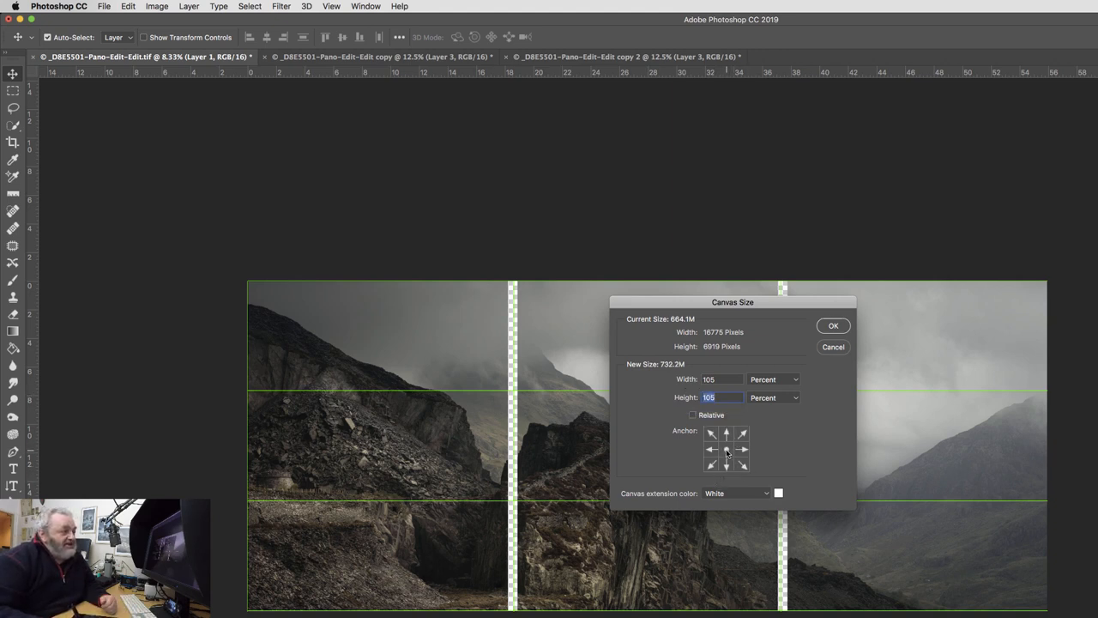
click(726, 450)
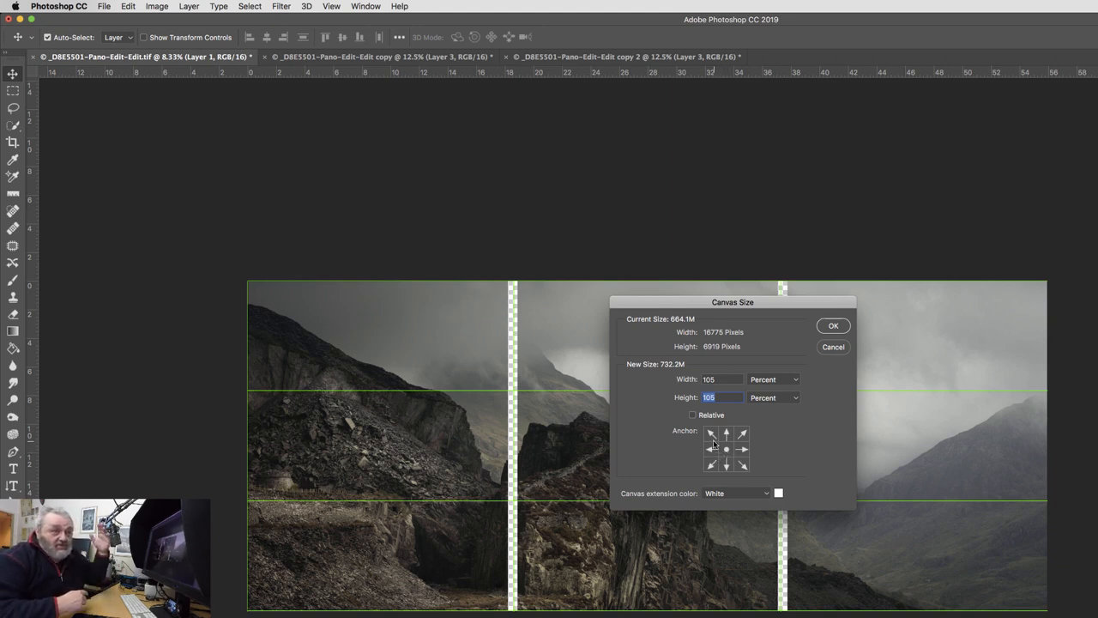
mouse_move(947, 343)
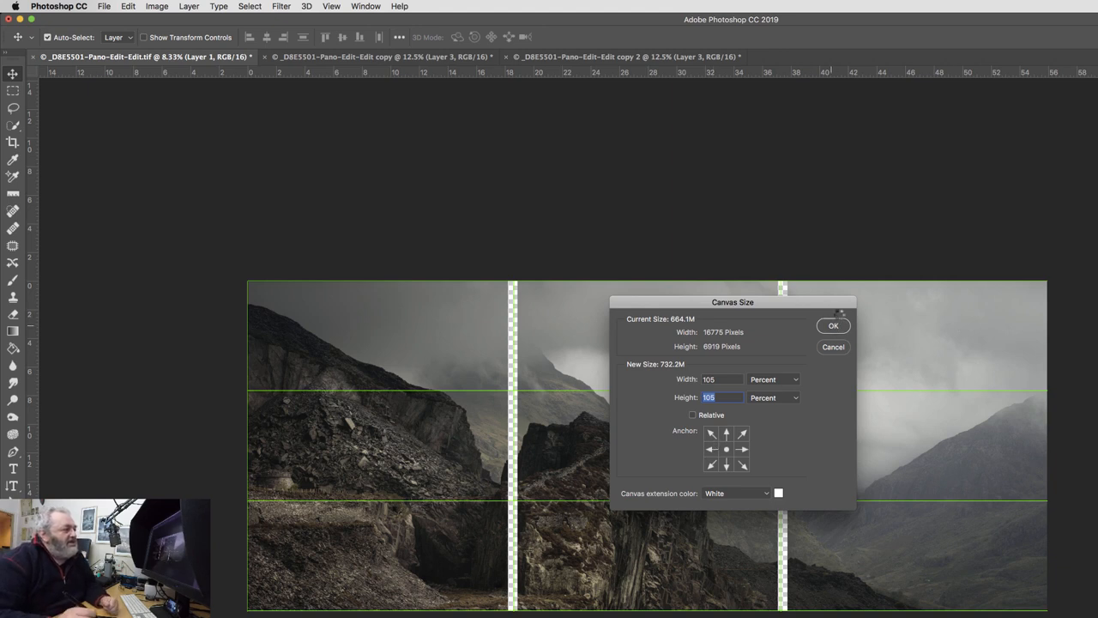
click(832, 325)
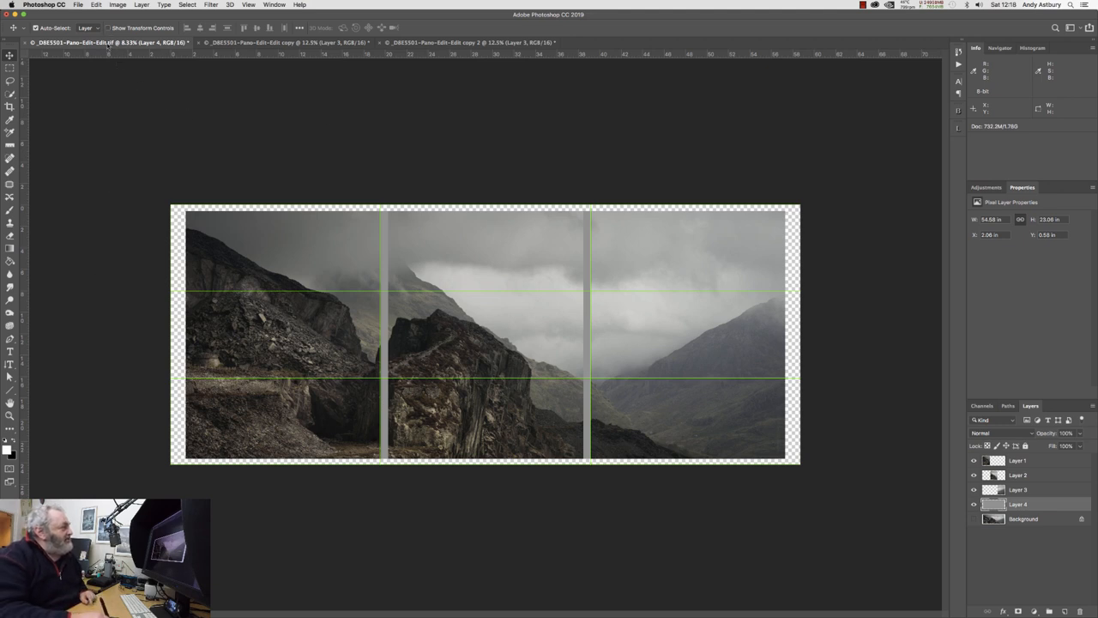
key(cmd+t)
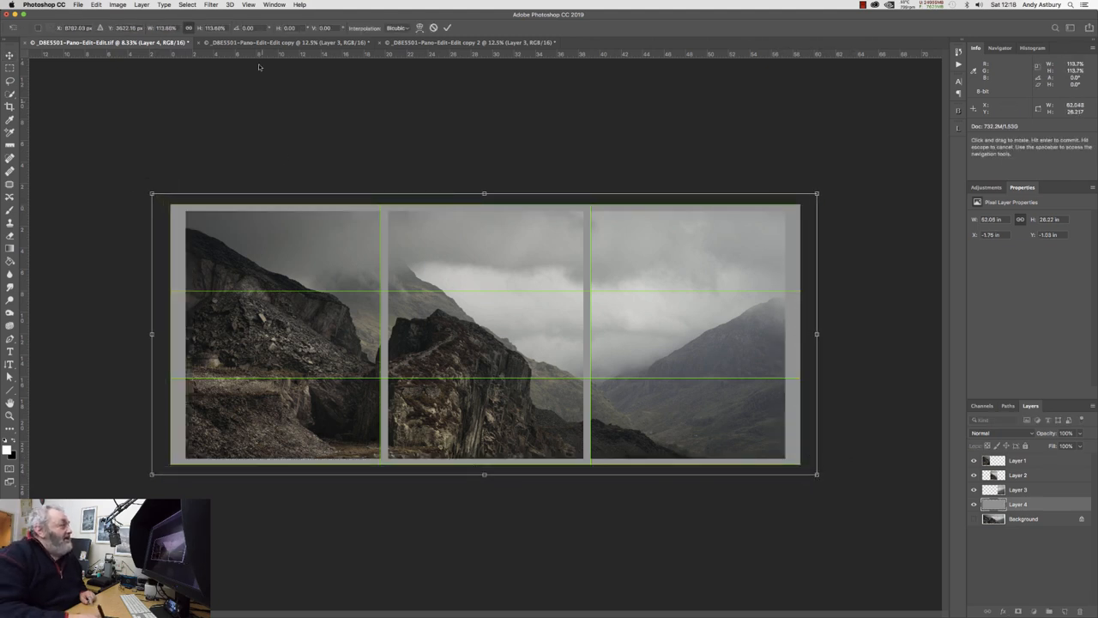
click(249, 5)
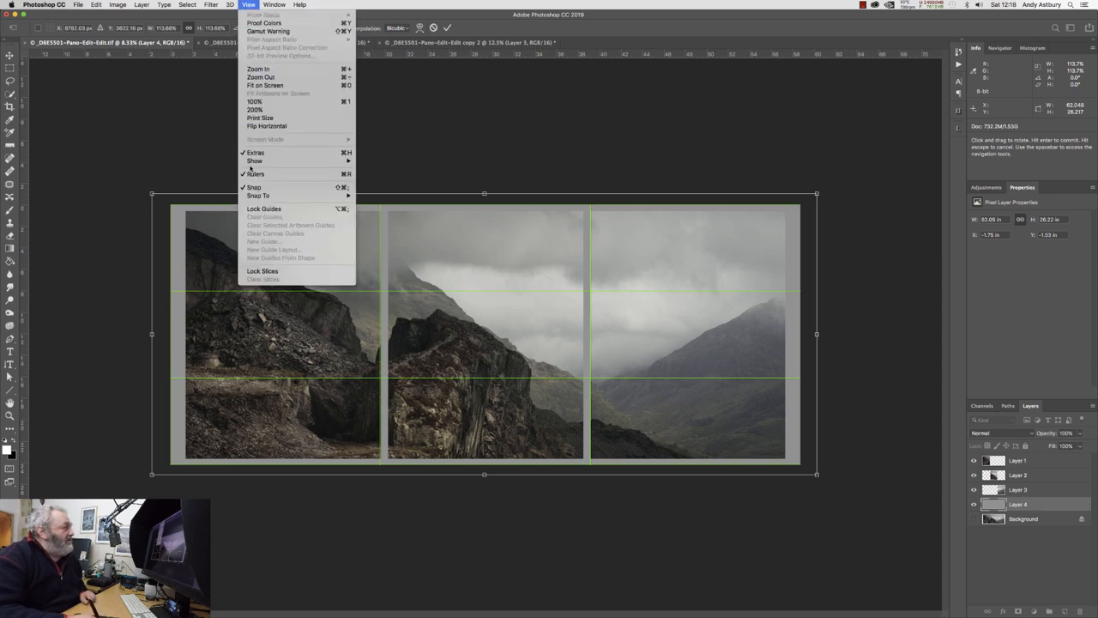
mouse_move(254, 162)
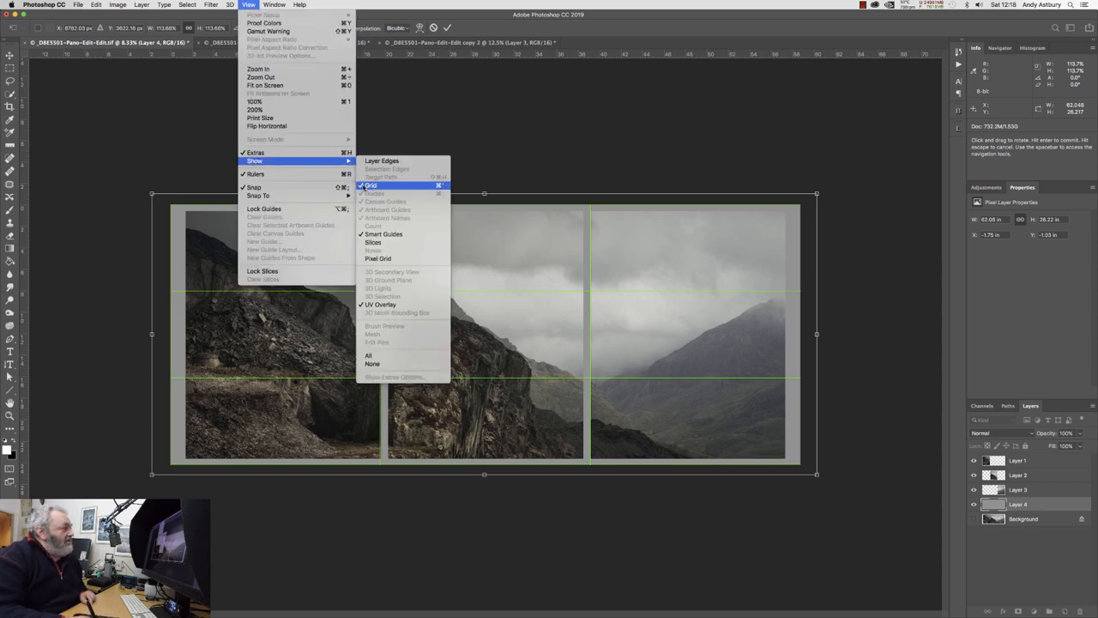
click(371, 185)
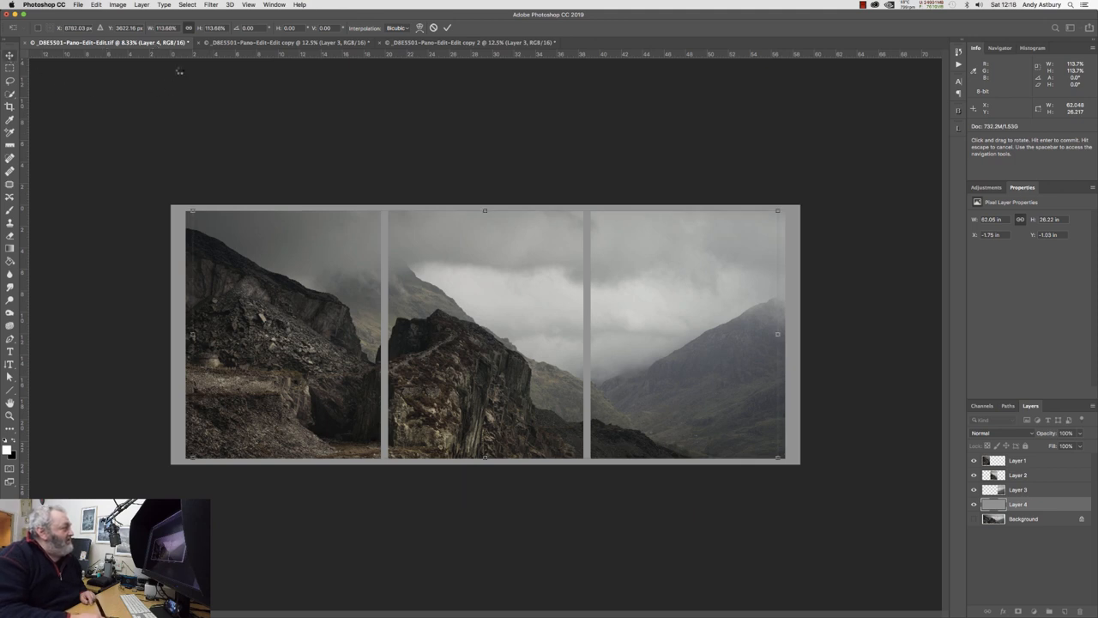
key(enter)
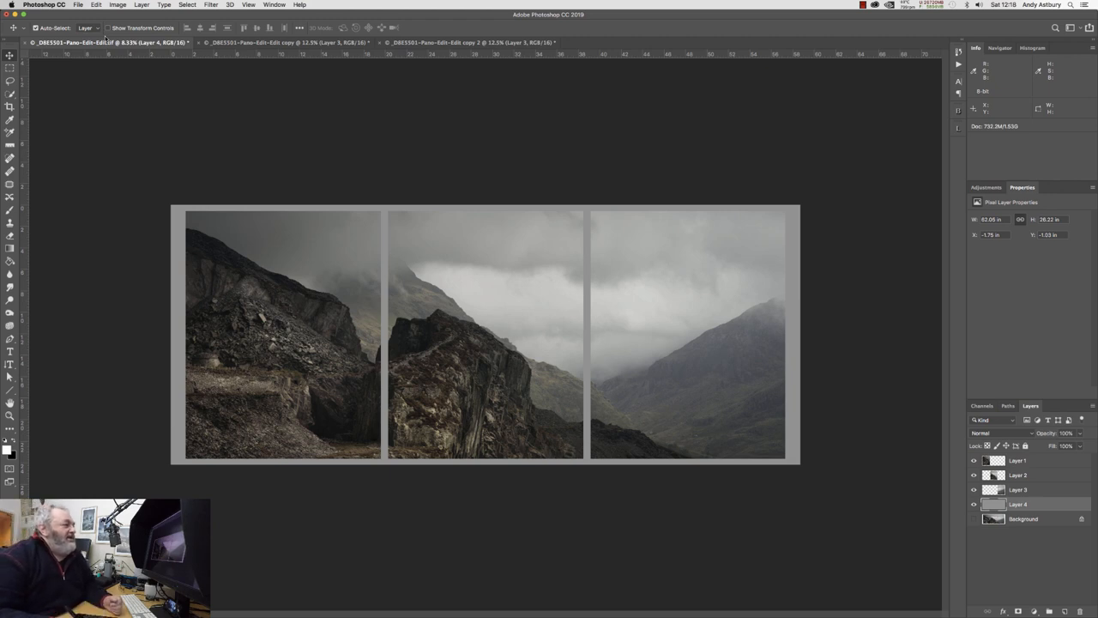
mouse_move(649, 355)
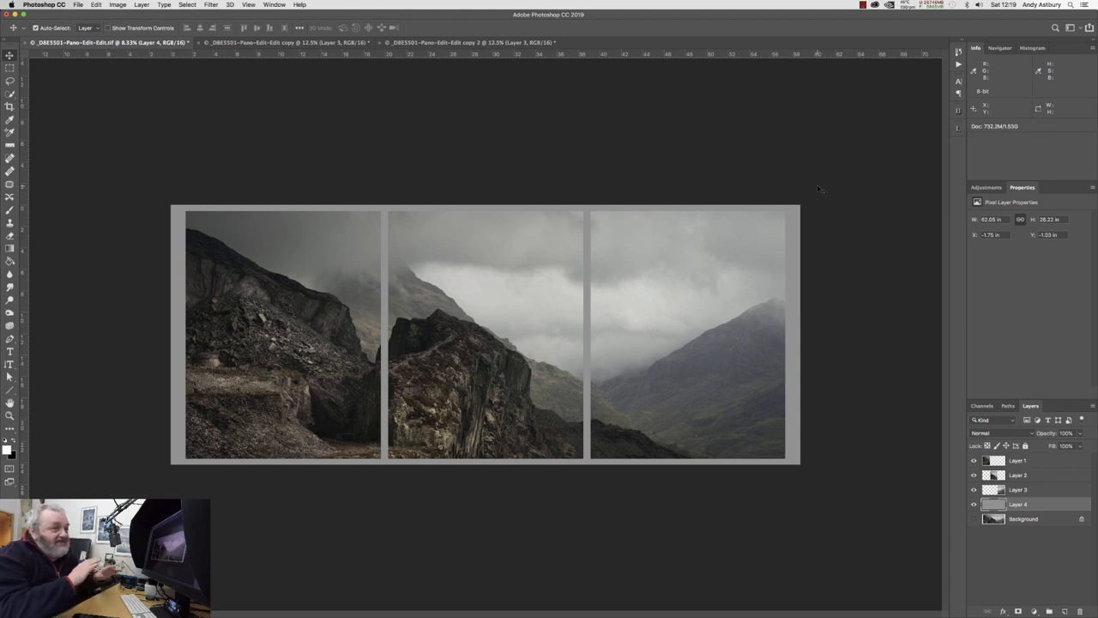
mouse_move(607, 216)
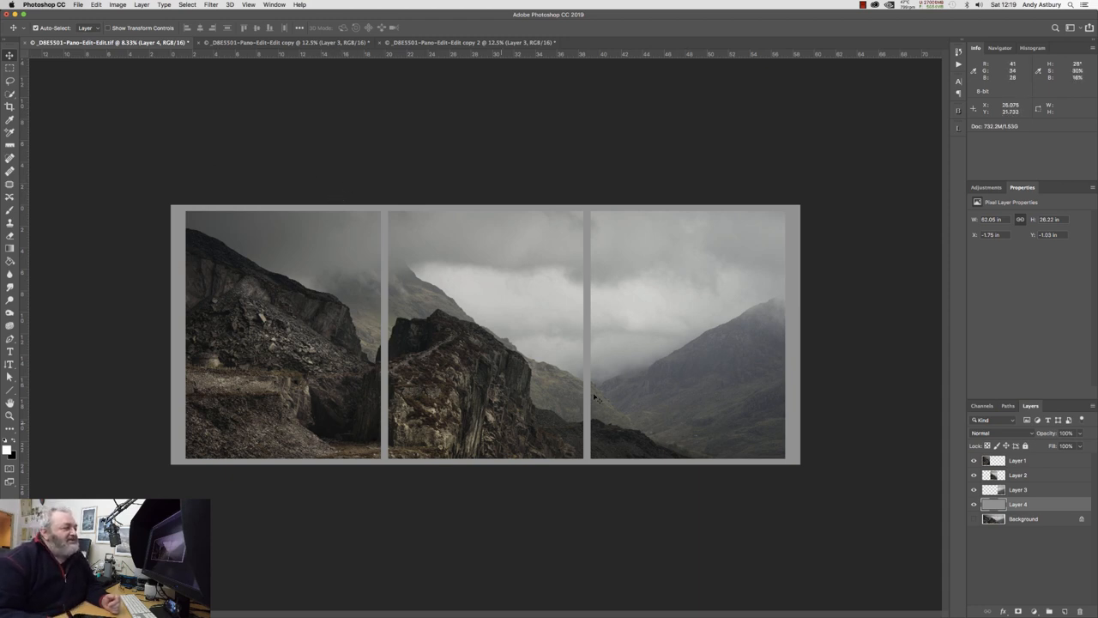
mouse_move(518, 305)
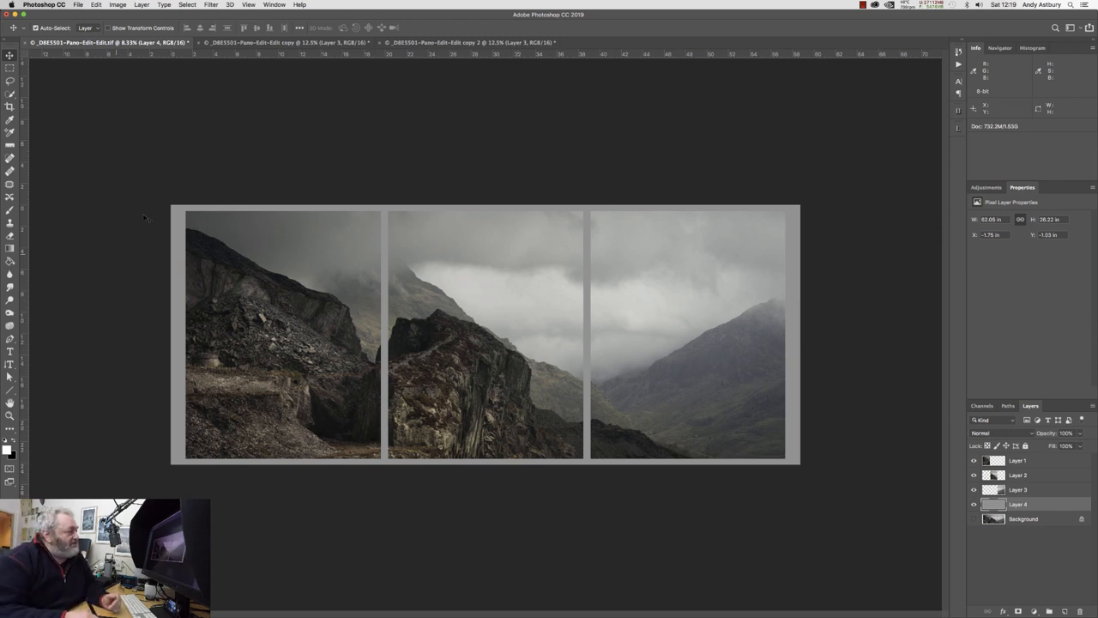
mouse_move(168, 377)
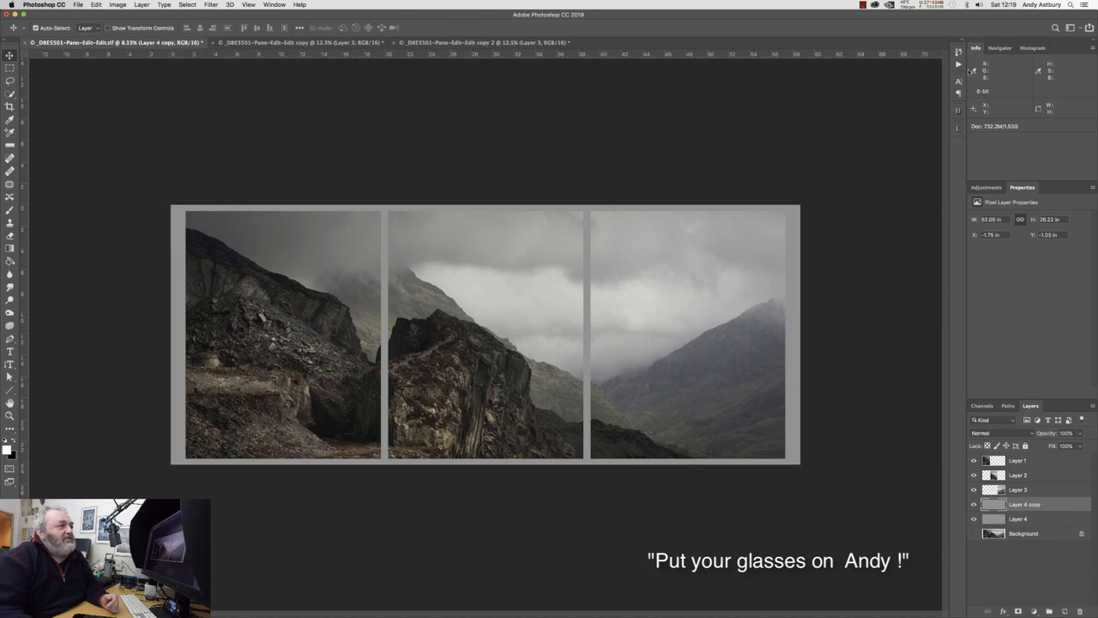
Revert to the earlier Layer Via Copy history state, leaving only the left panel.
click(957, 52)
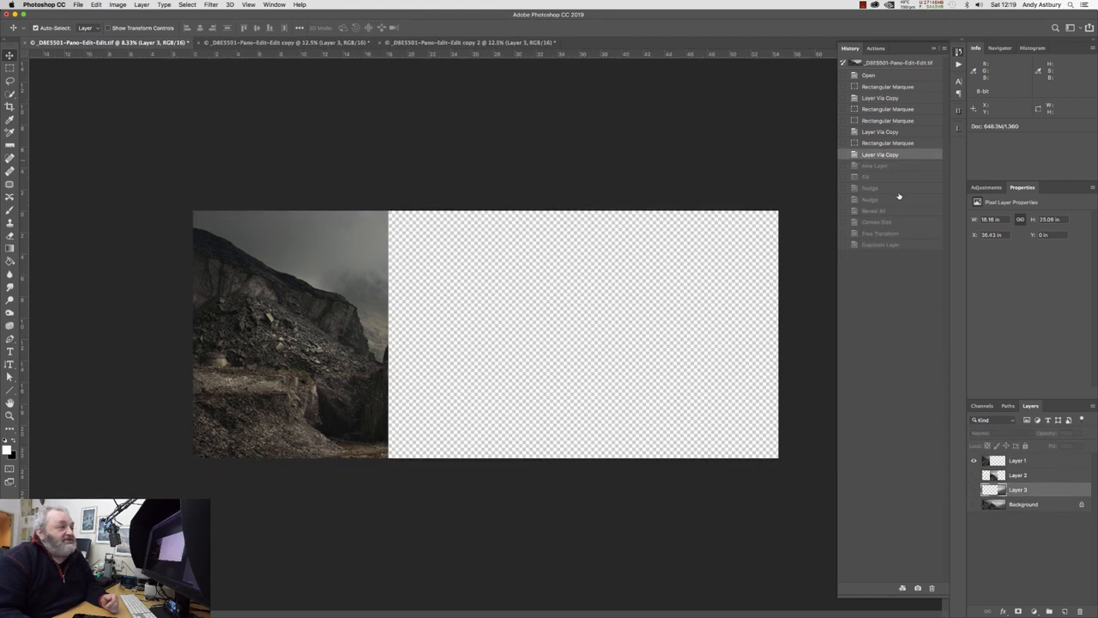
mouse_move(906, 470)
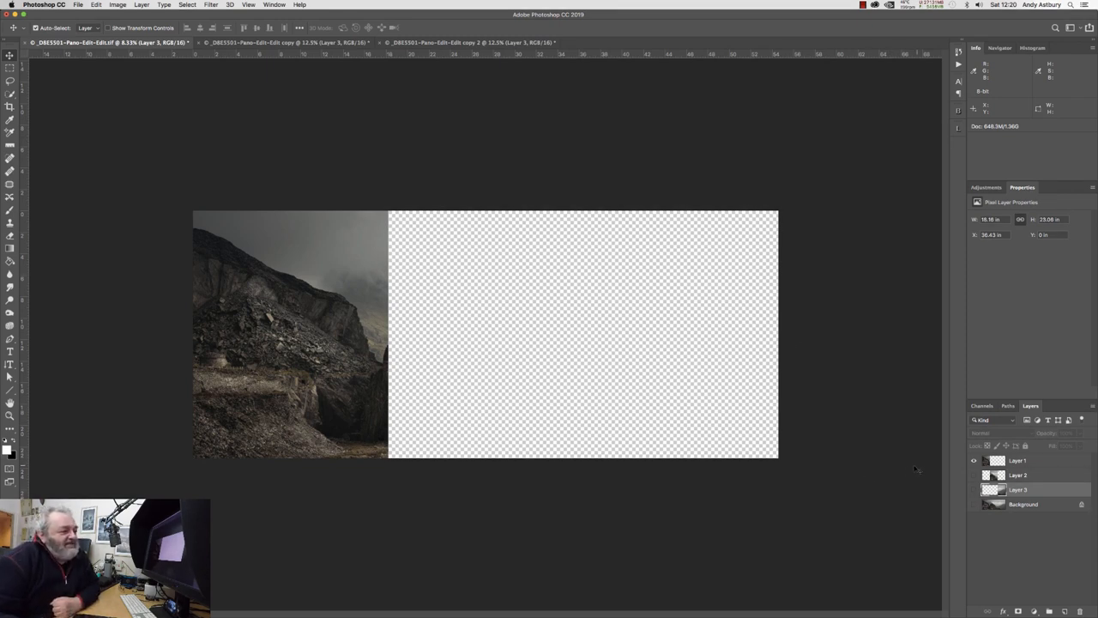
mouse_move(283, 420)
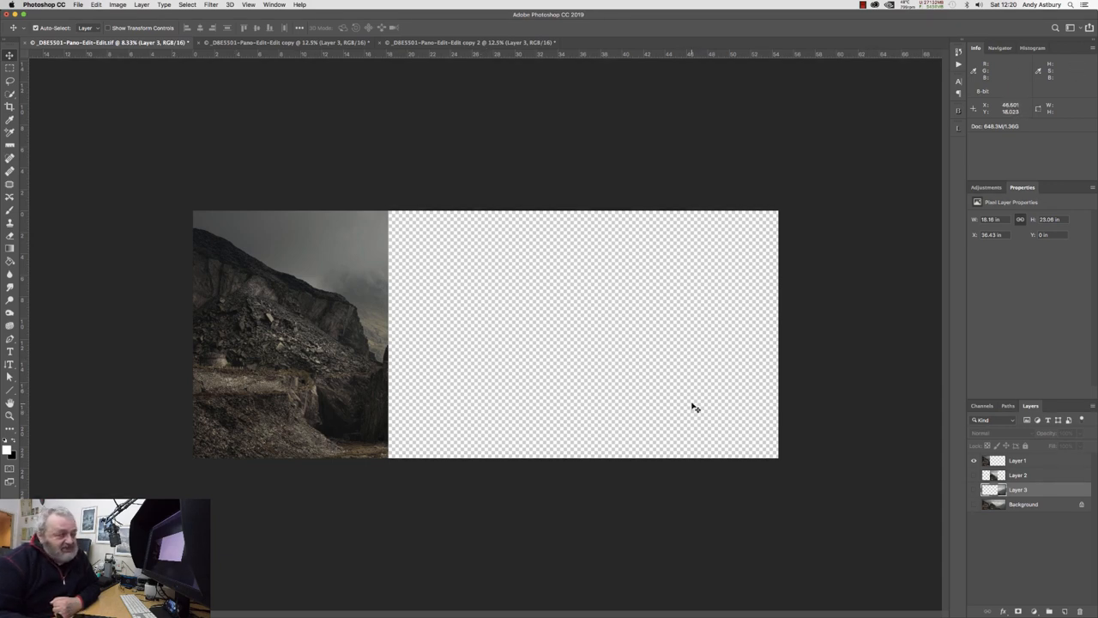
mouse_move(699, 398)
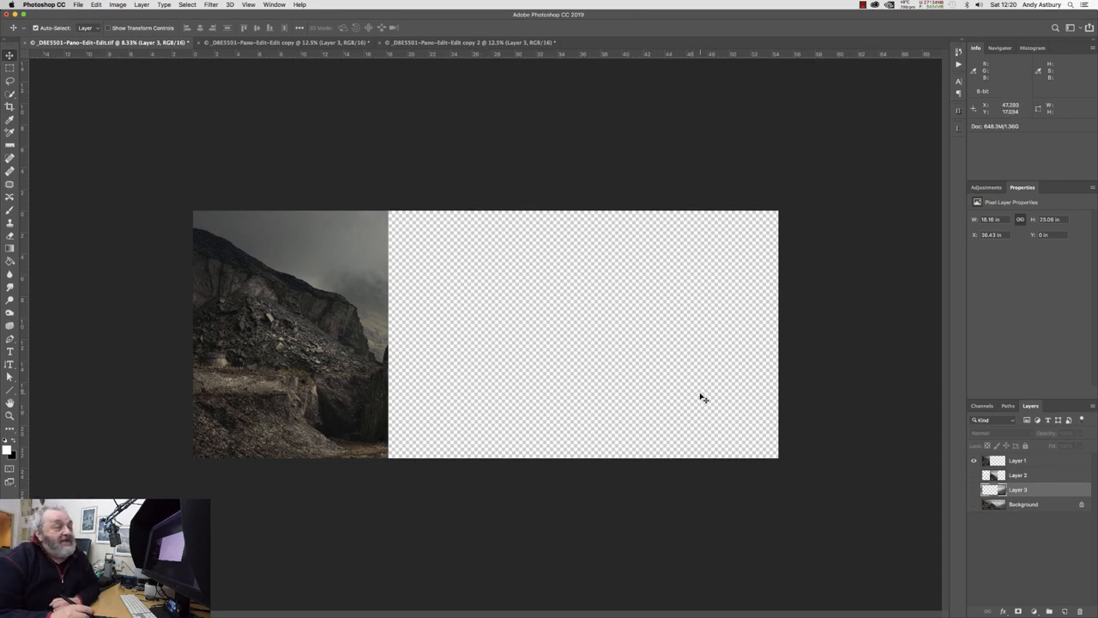
mouse_move(326, 322)
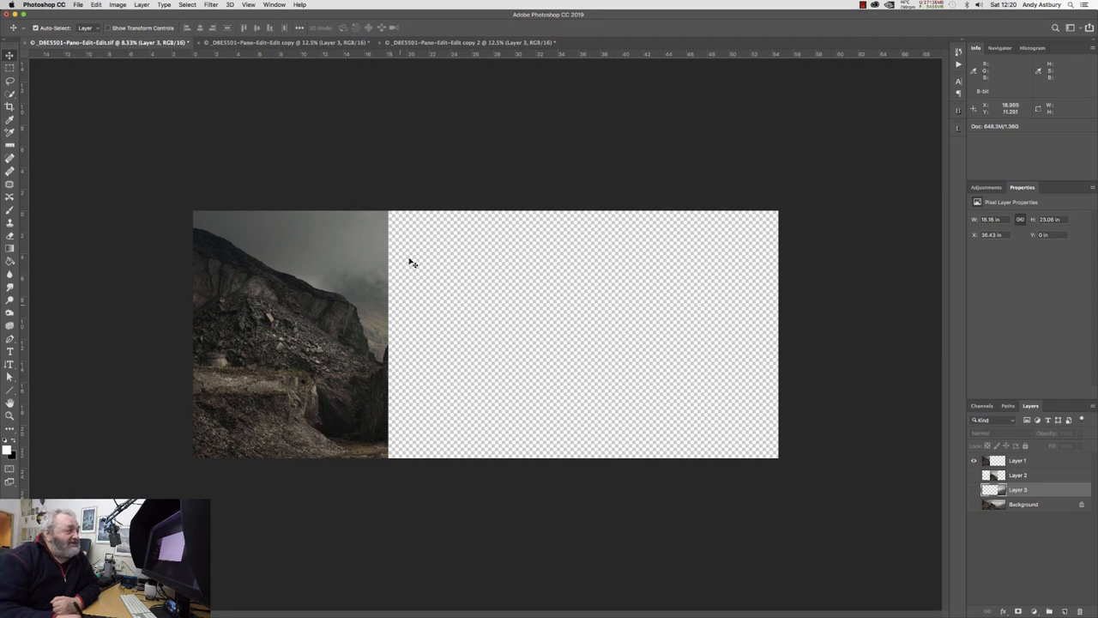
mouse_move(412, 202)
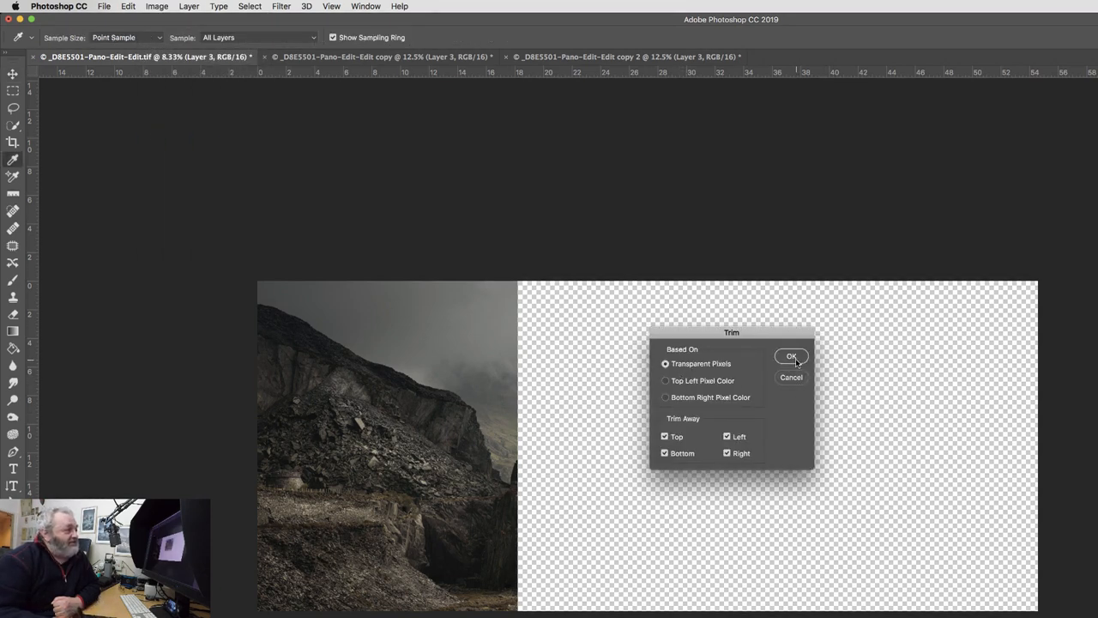
click(789, 355)
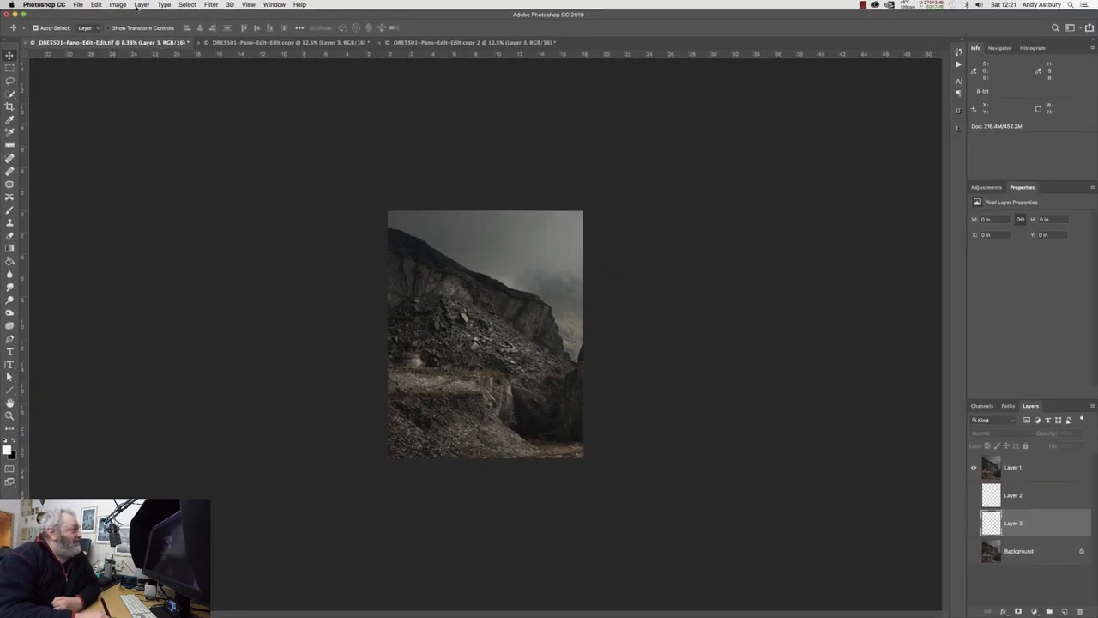
click(140, 5)
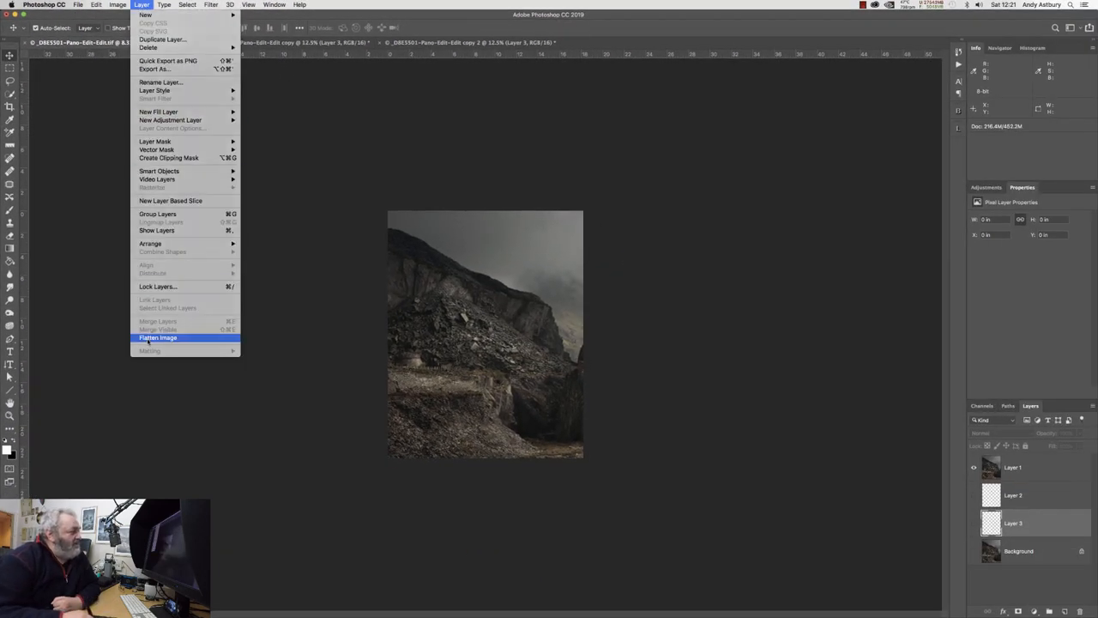
click(158, 336)
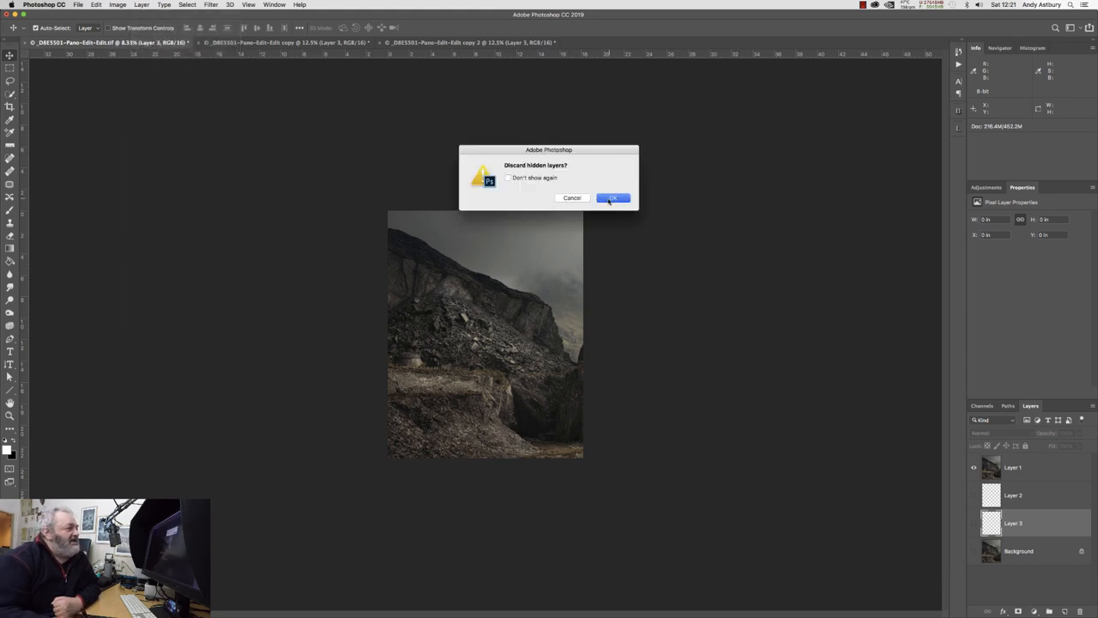
click(612, 197)
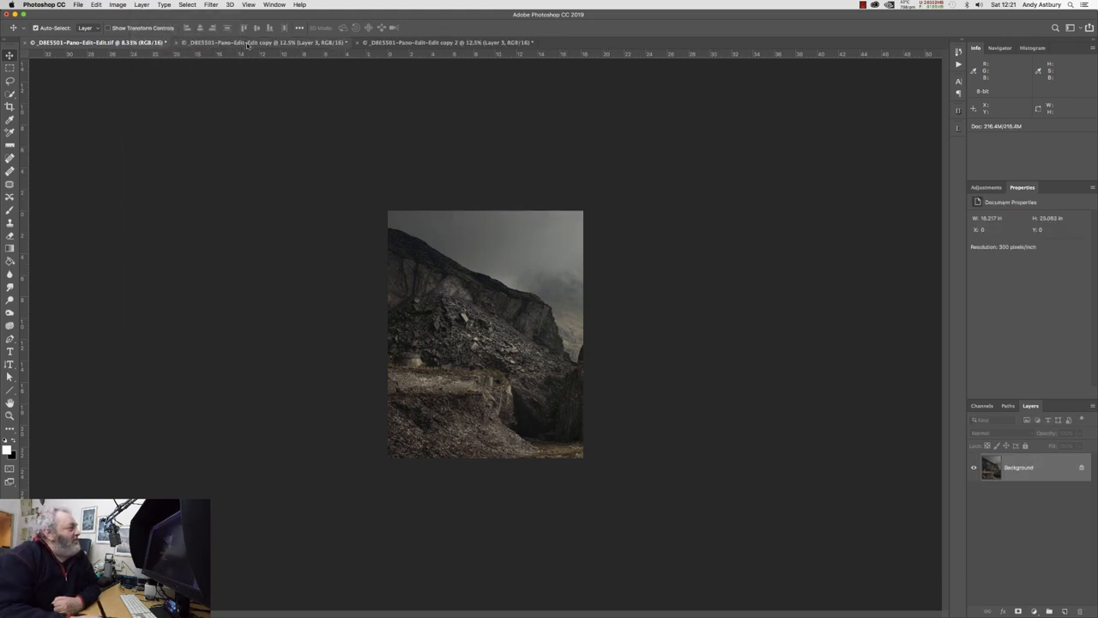
click(257, 42)
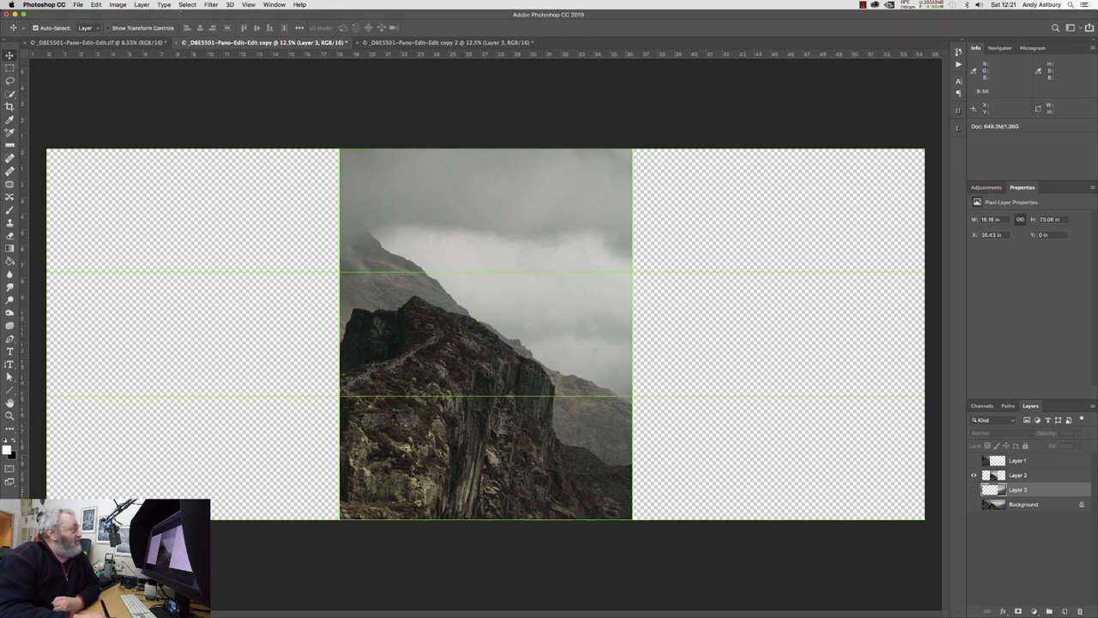
click(117, 4)
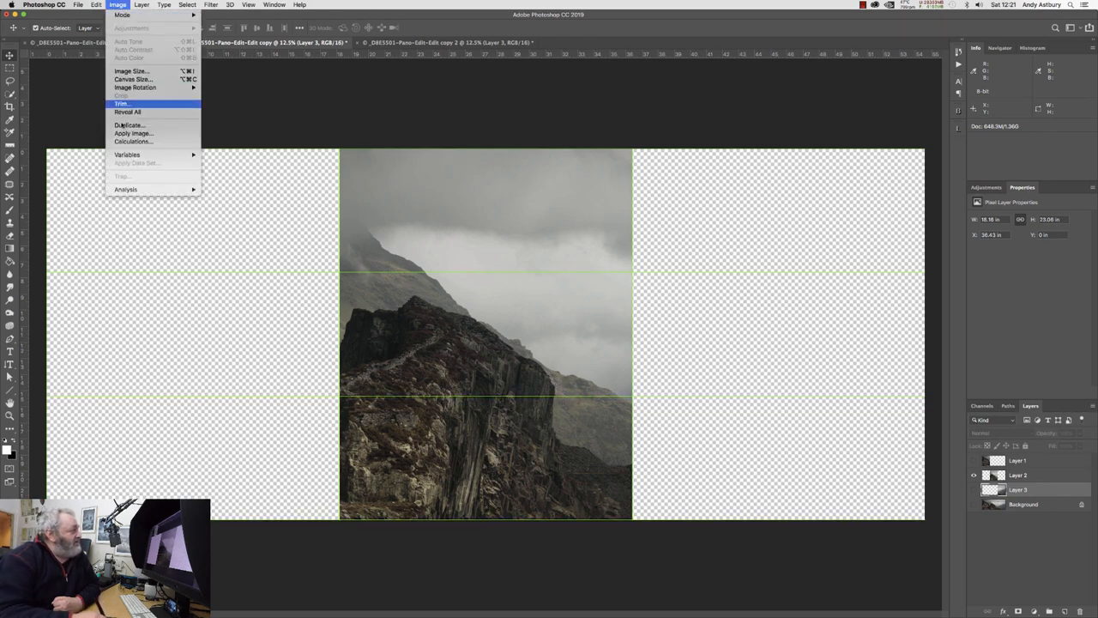
click(120, 103)
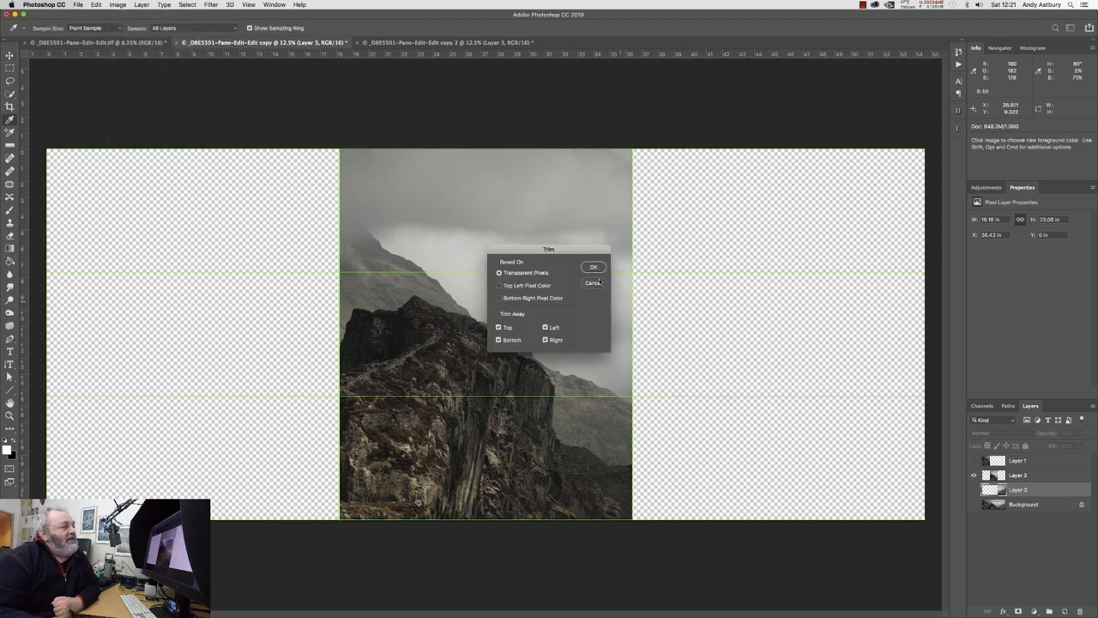
click(594, 268)
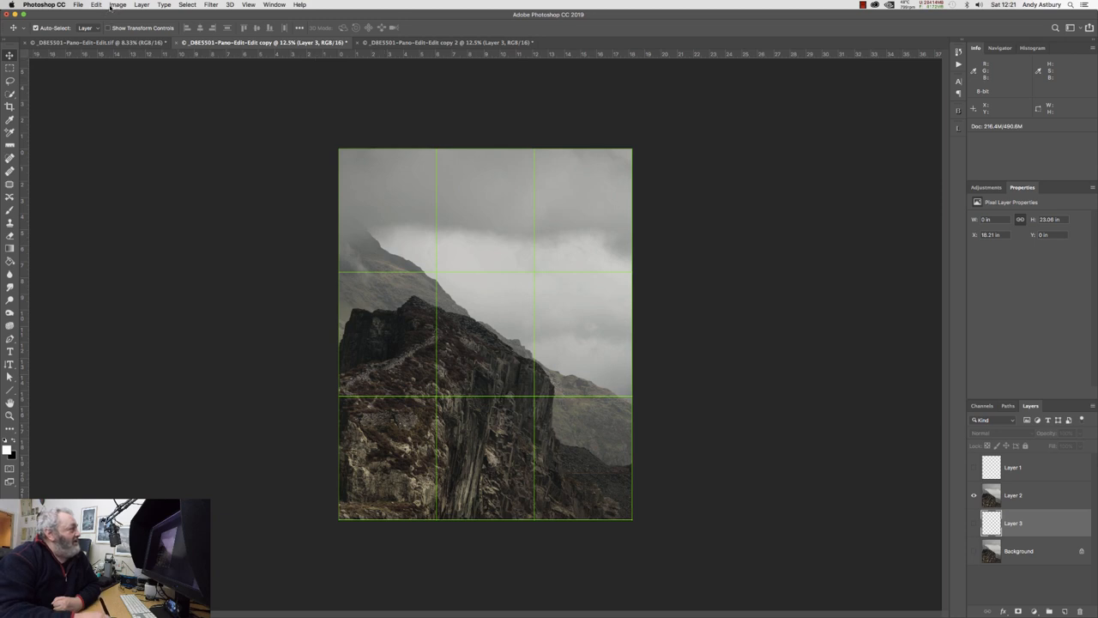
click(141, 5)
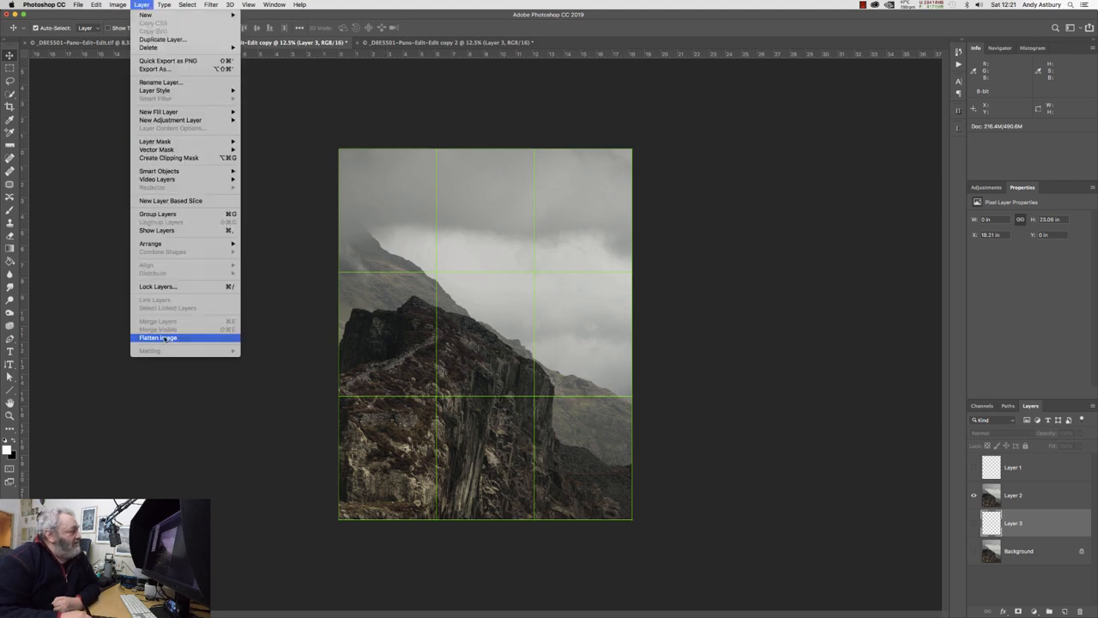
click(158, 336)
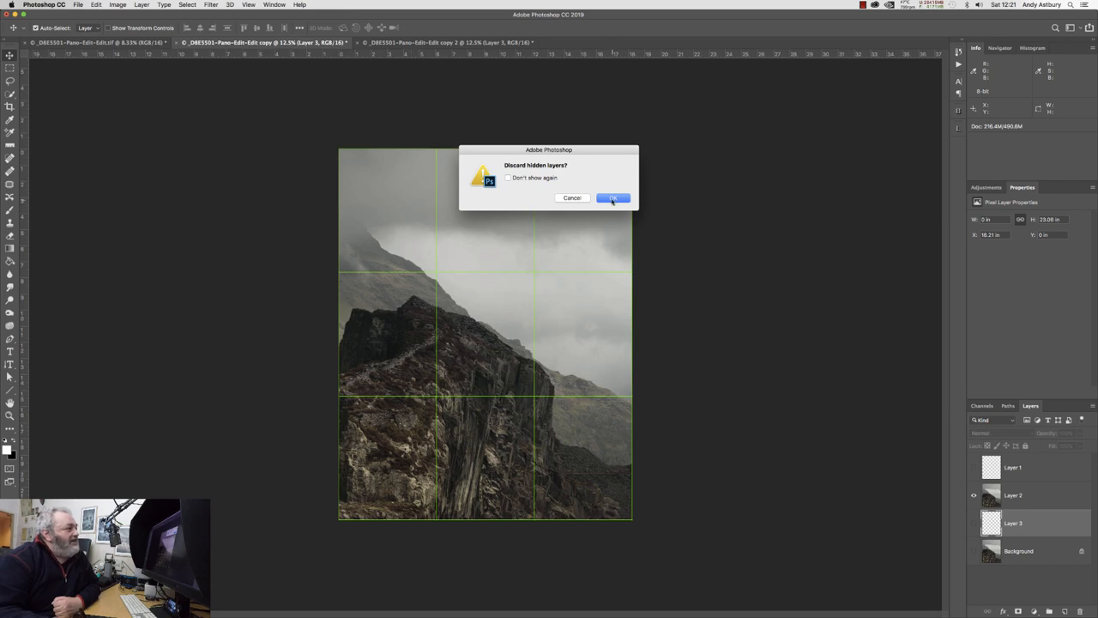
click(613, 198)
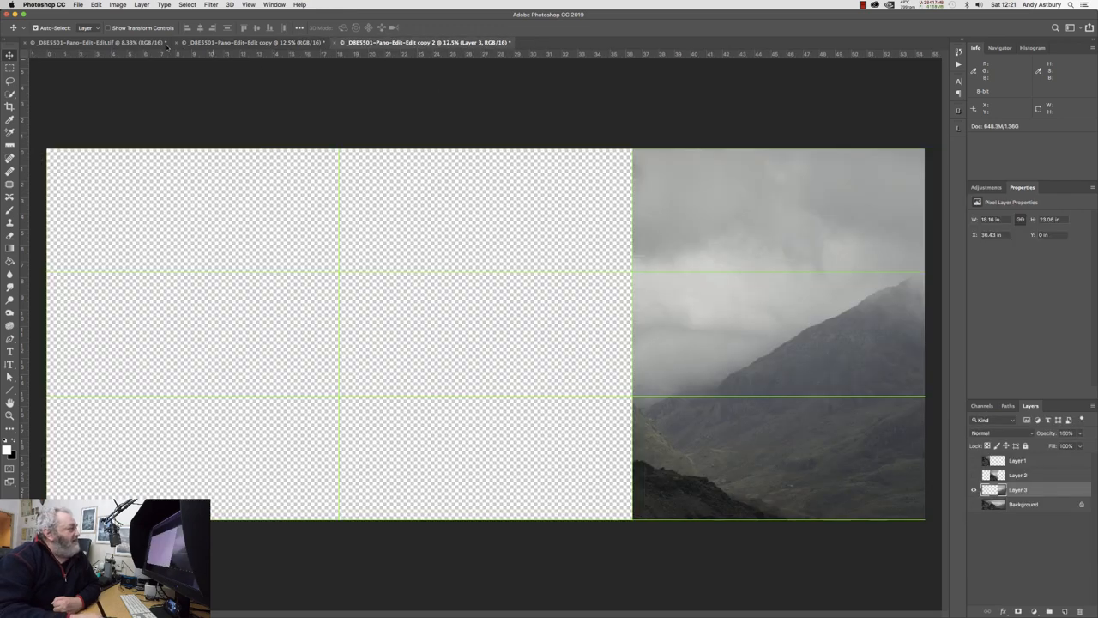
click(116, 4)
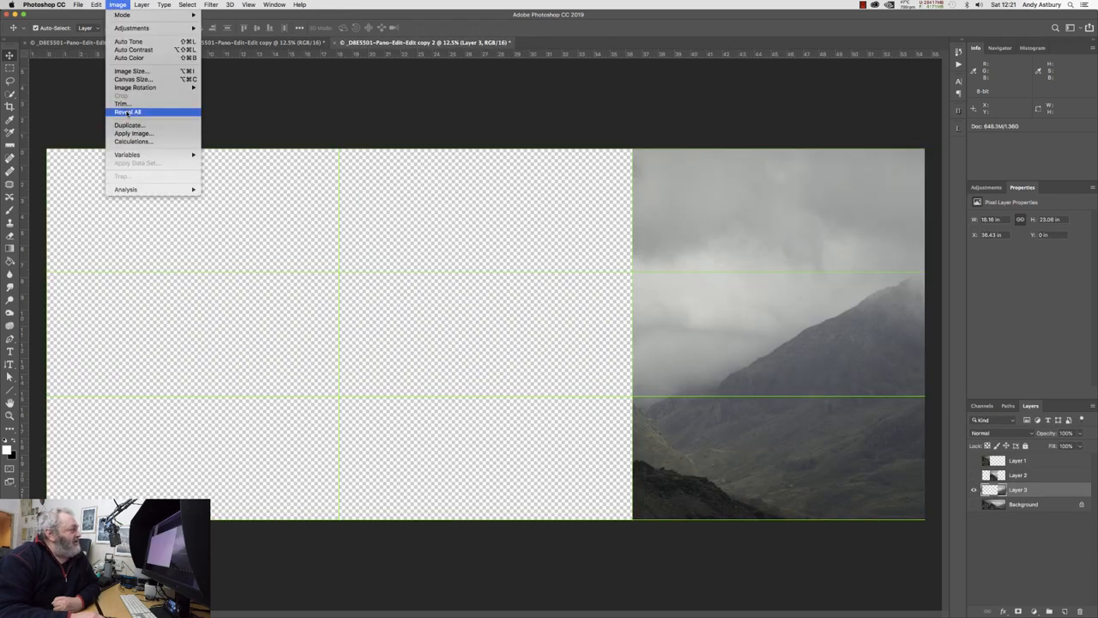
click(121, 103)
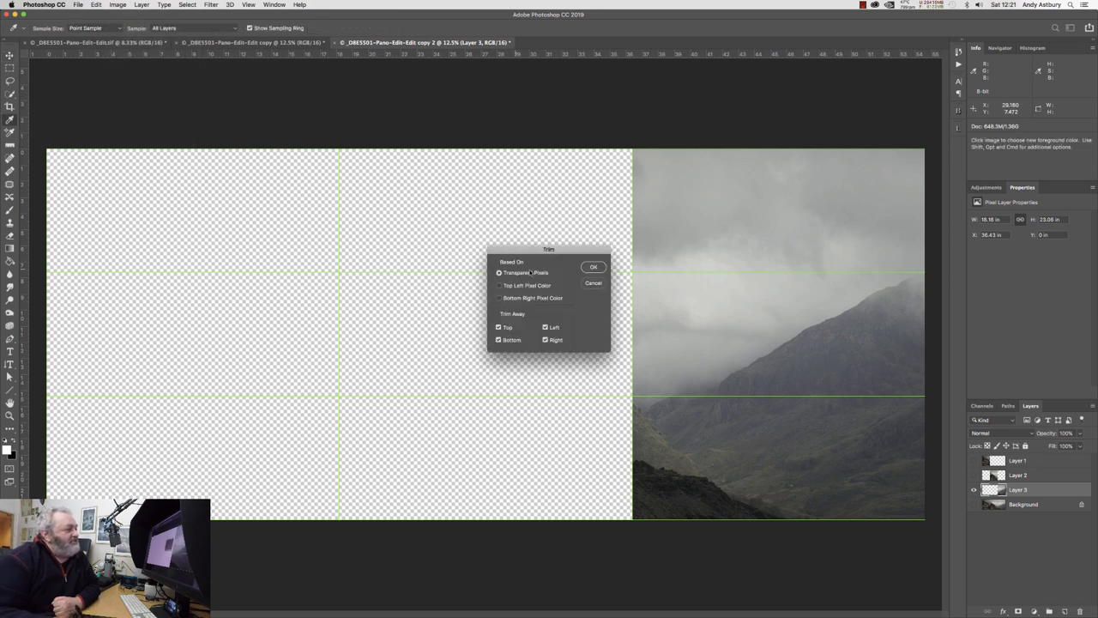
click(593, 268)
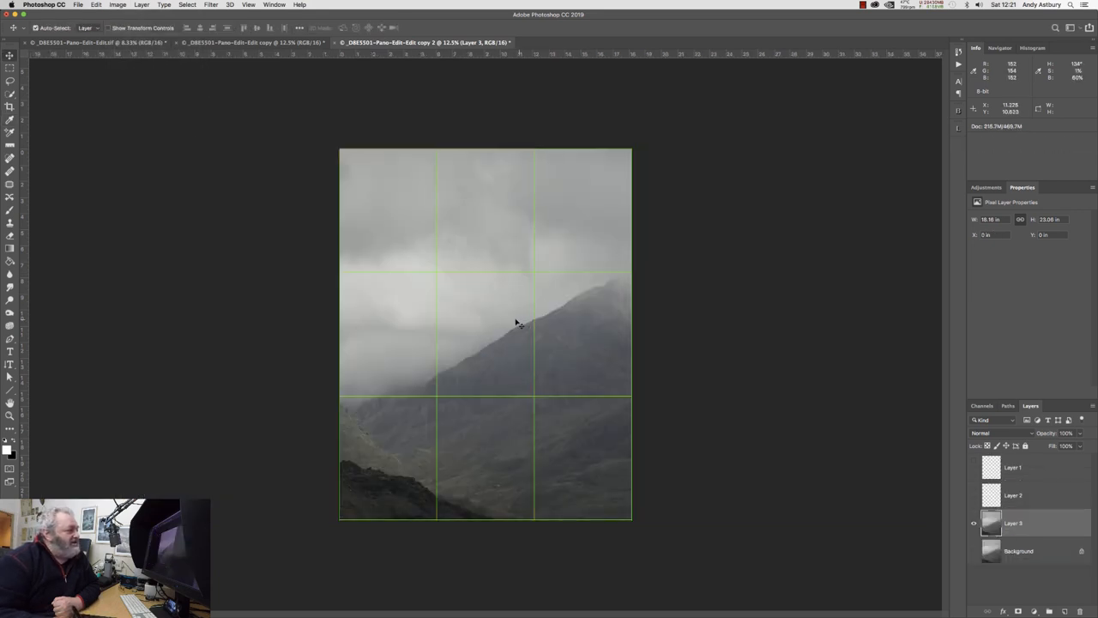
click(140, 5)
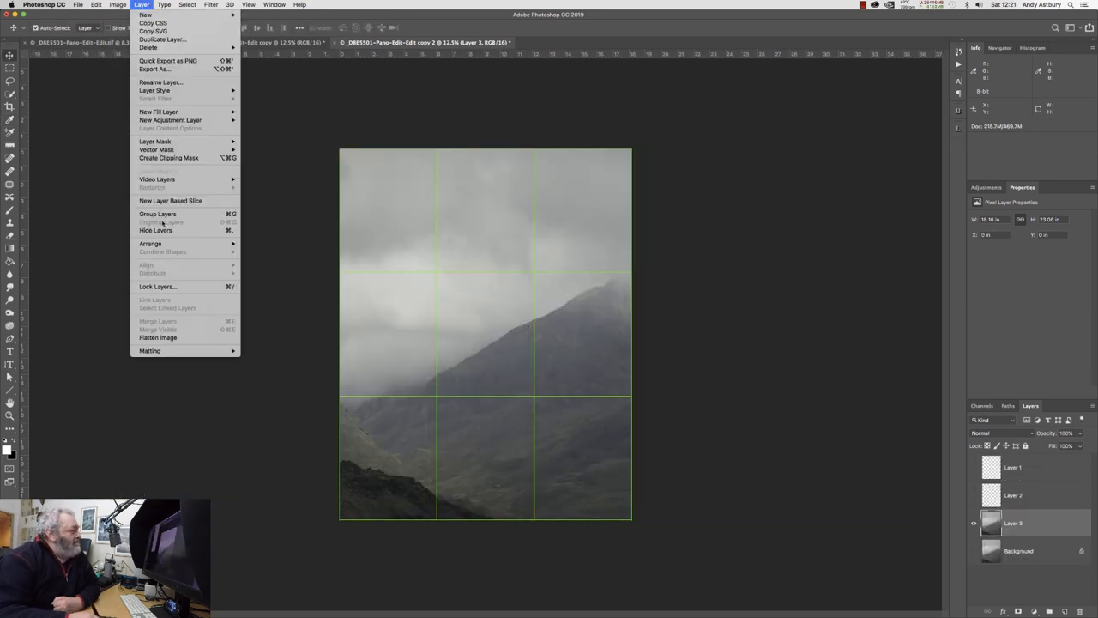
click(158, 337)
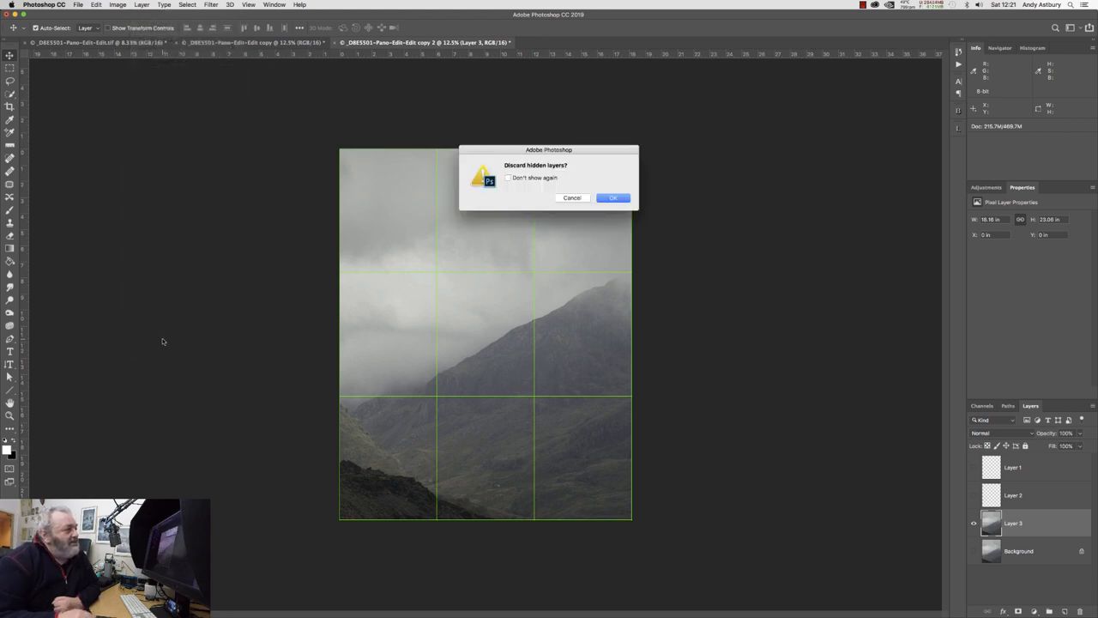
click(613, 198)
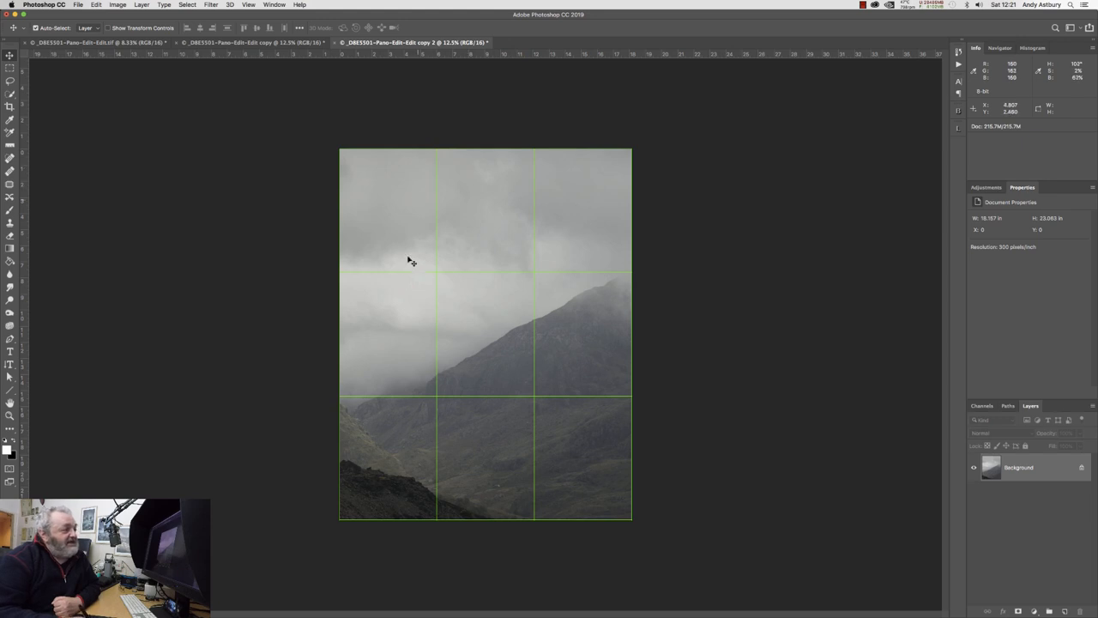
mouse_move(438, 202)
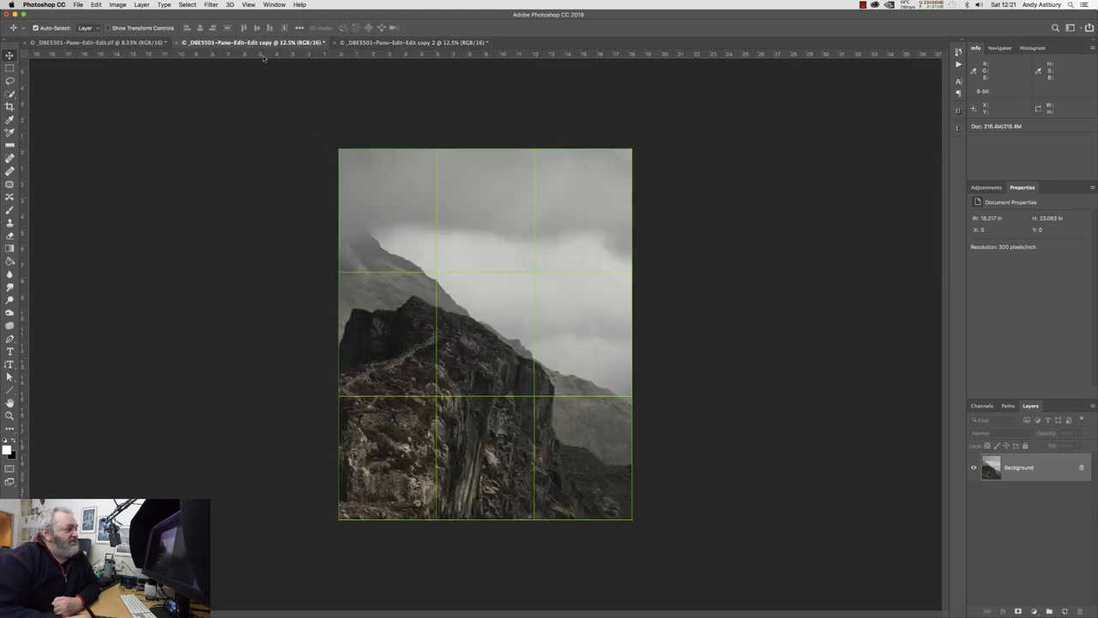
mouse_move(305, 351)
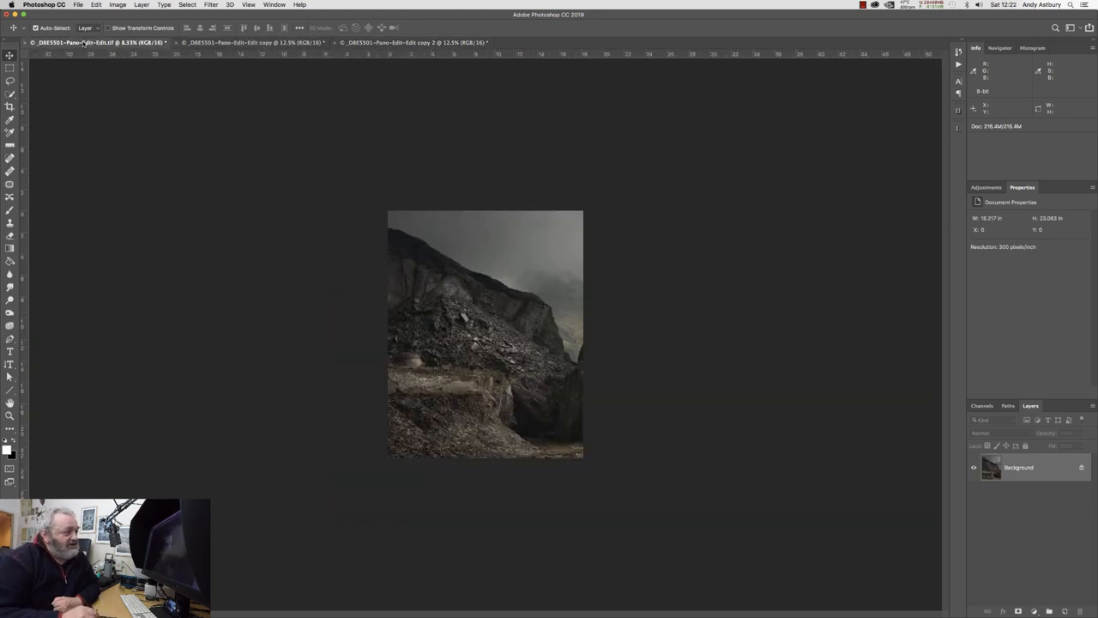
click(86, 41)
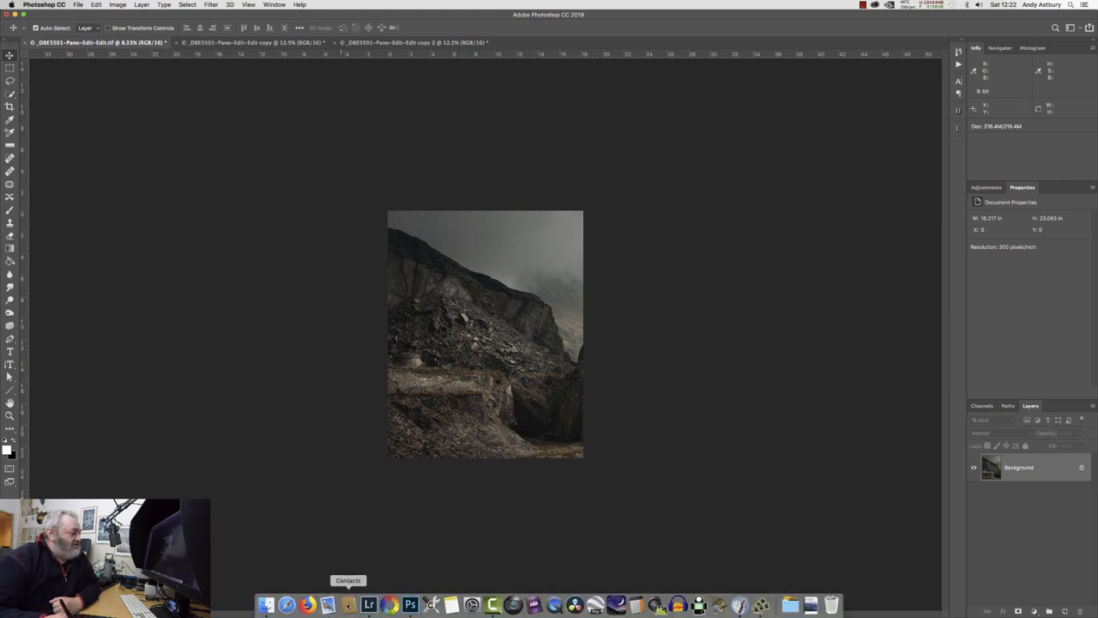
Return to Lightroom and view the edited panel thumbnails in the Library filmstrip.
click(367, 607)
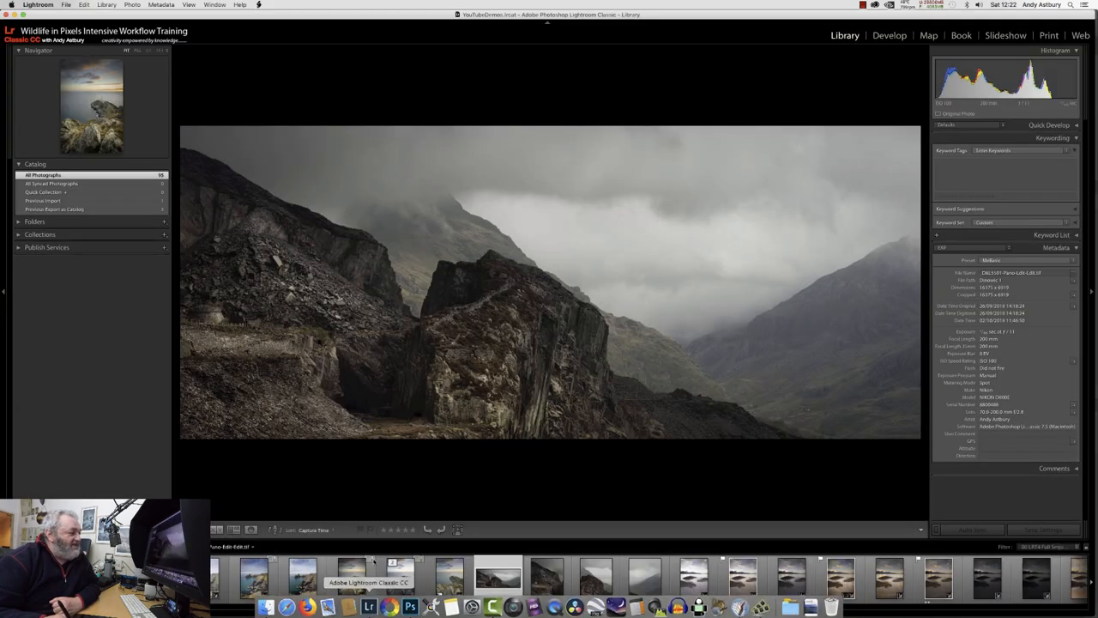
click(546, 576)
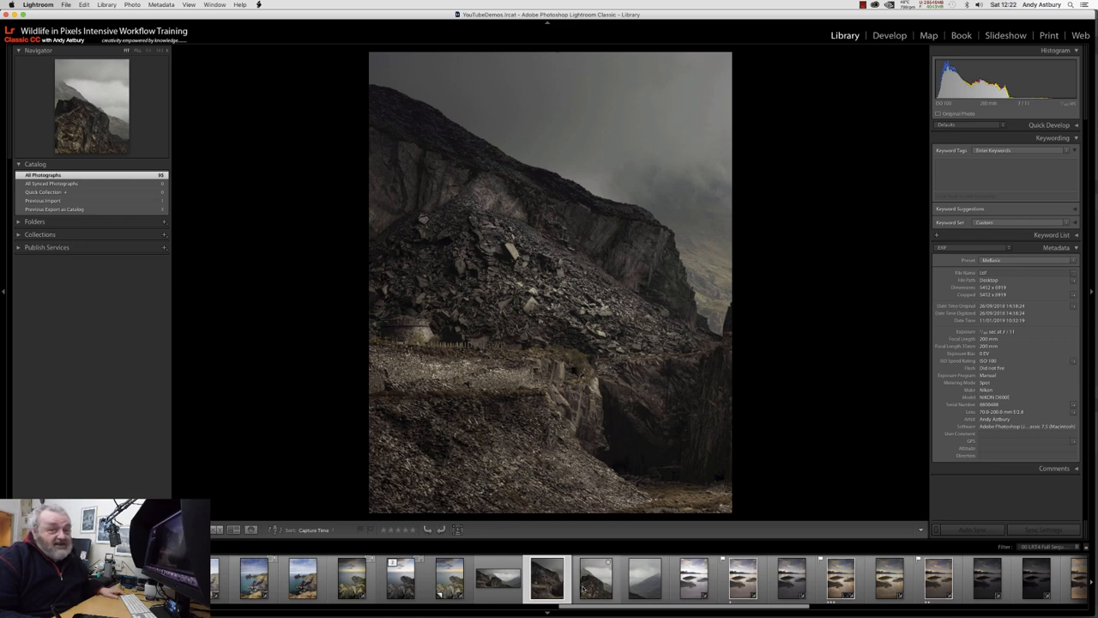
click(595, 576)
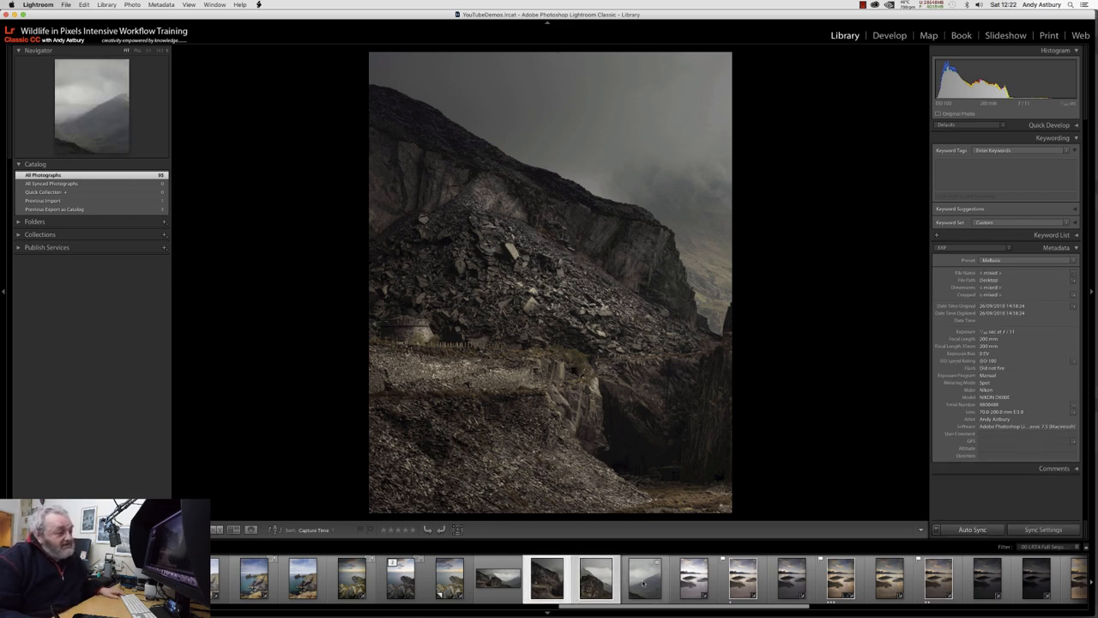
click(645, 577)
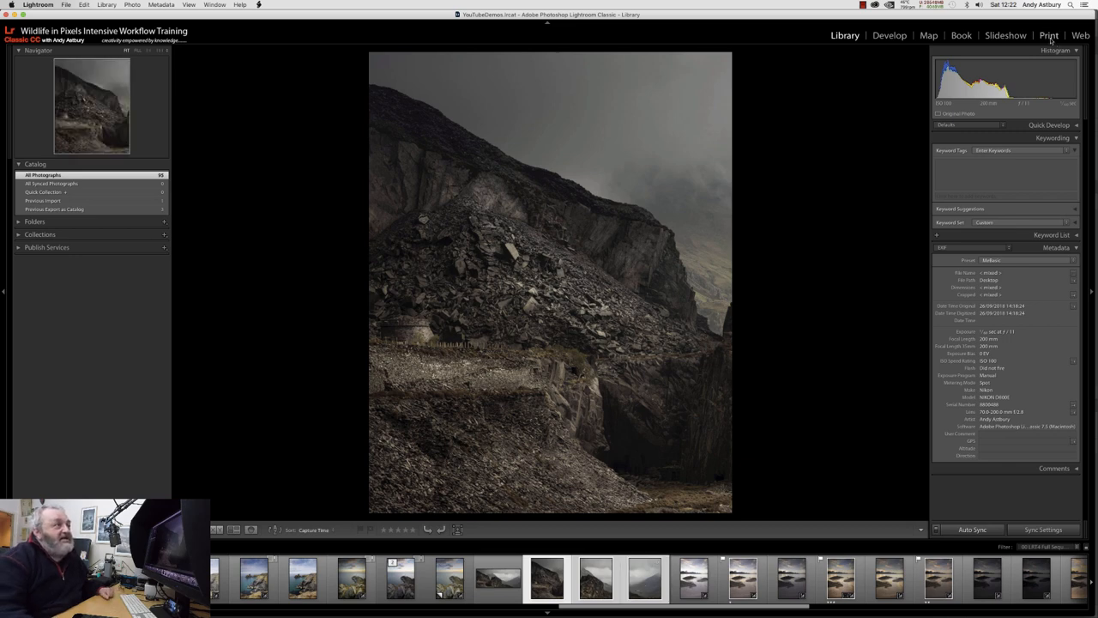
In the Print module, apply the Triptych template to lay out the three panels.
click(1050, 34)
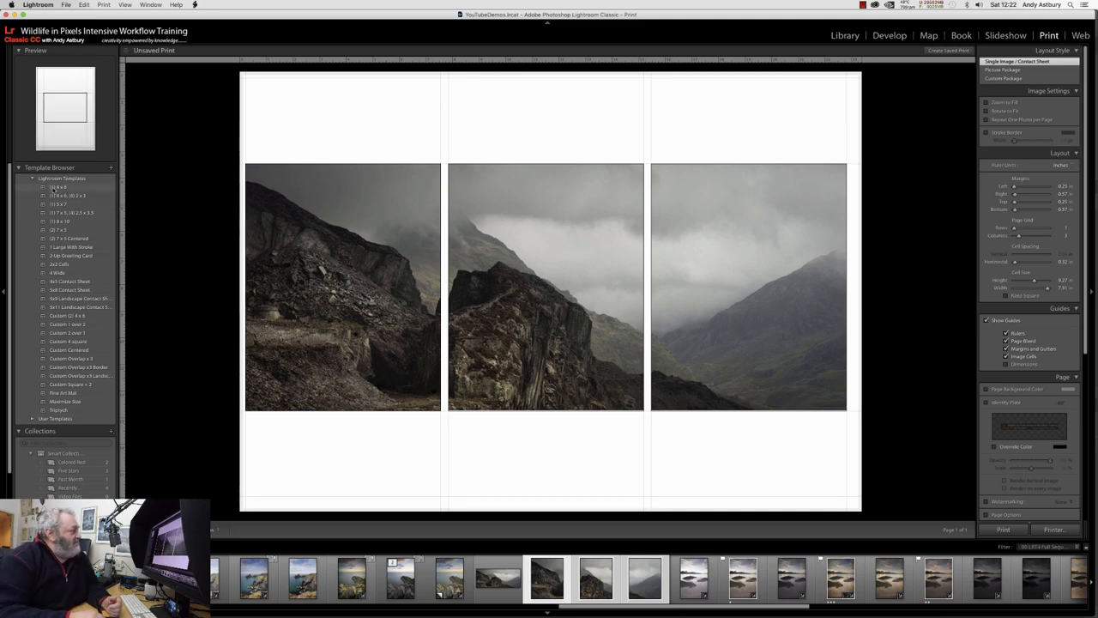
click(58, 186)
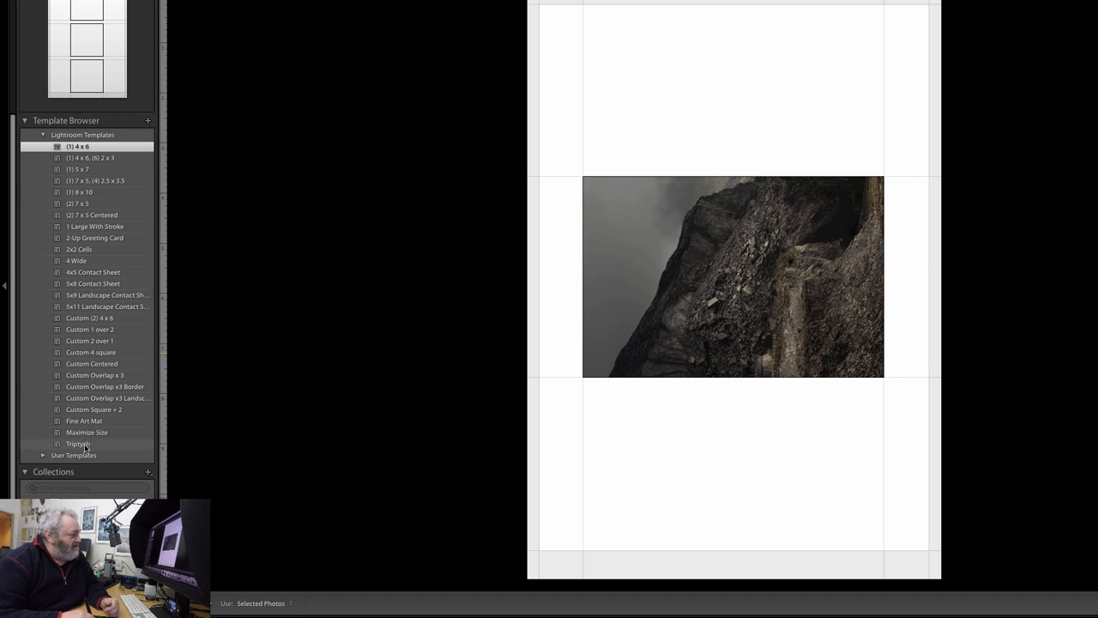
click(79, 443)
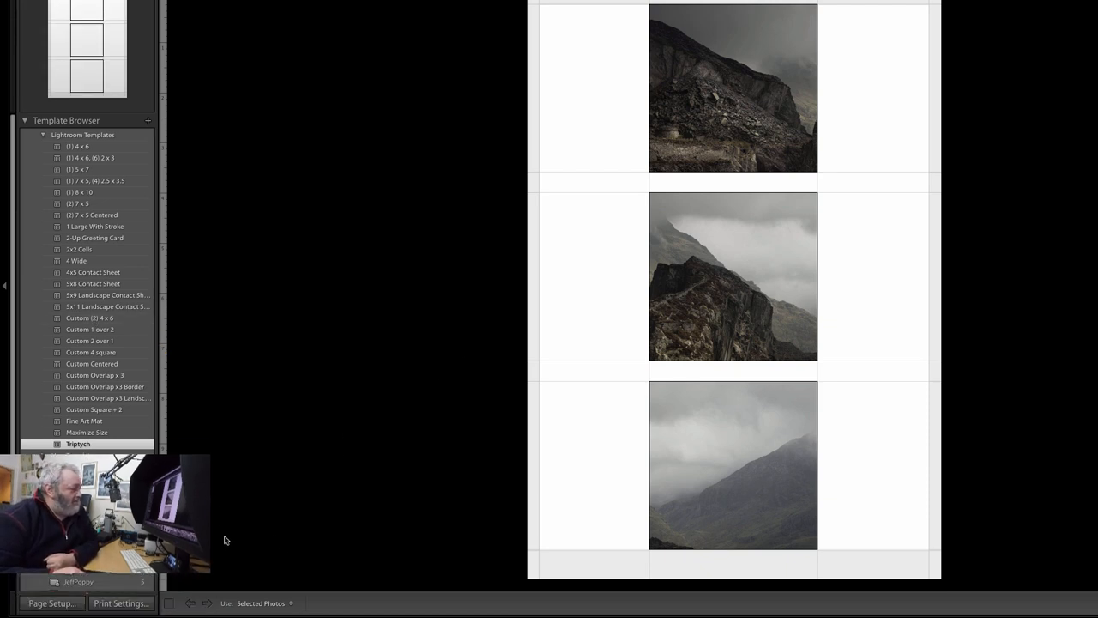
Bring up Page Setup and the paper-size list to switch from A4 to A2.
click(51, 604)
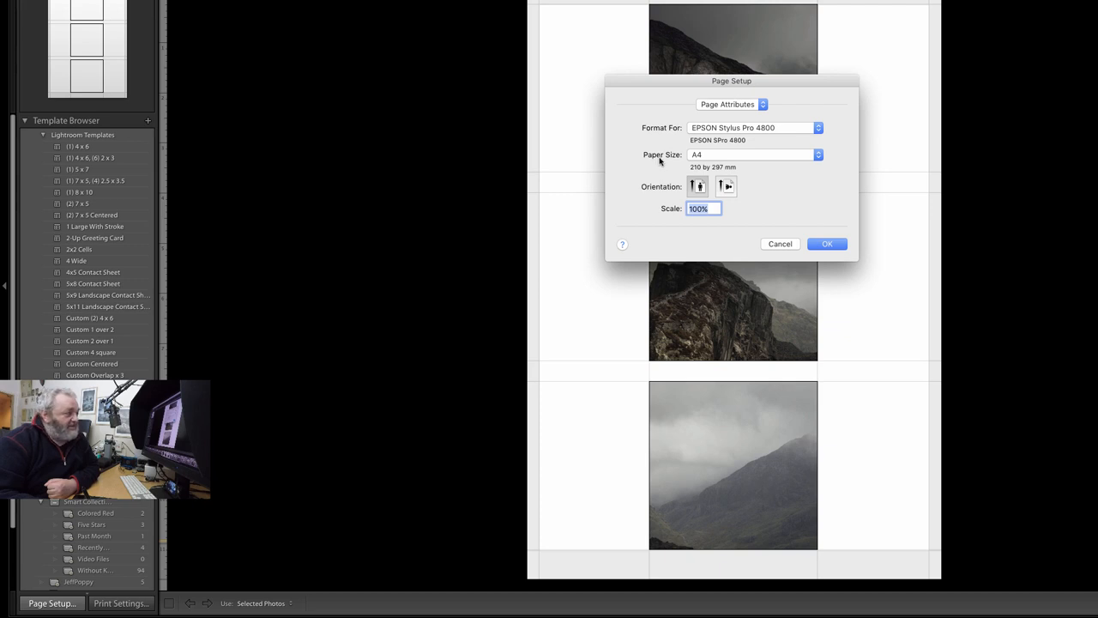
mouse_move(662, 164)
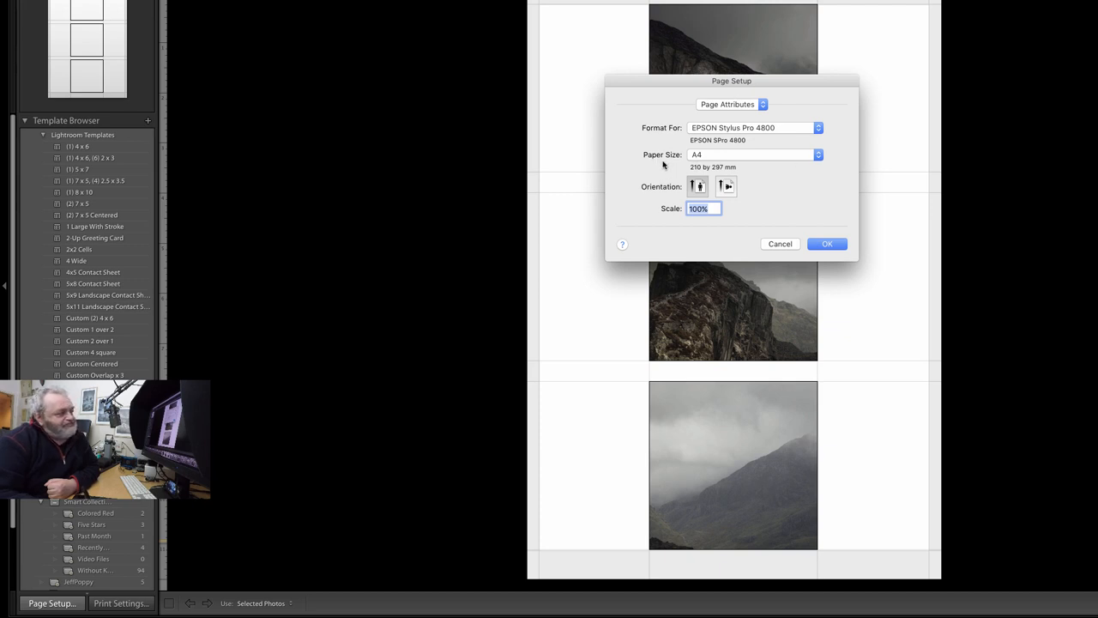
click(754, 155)
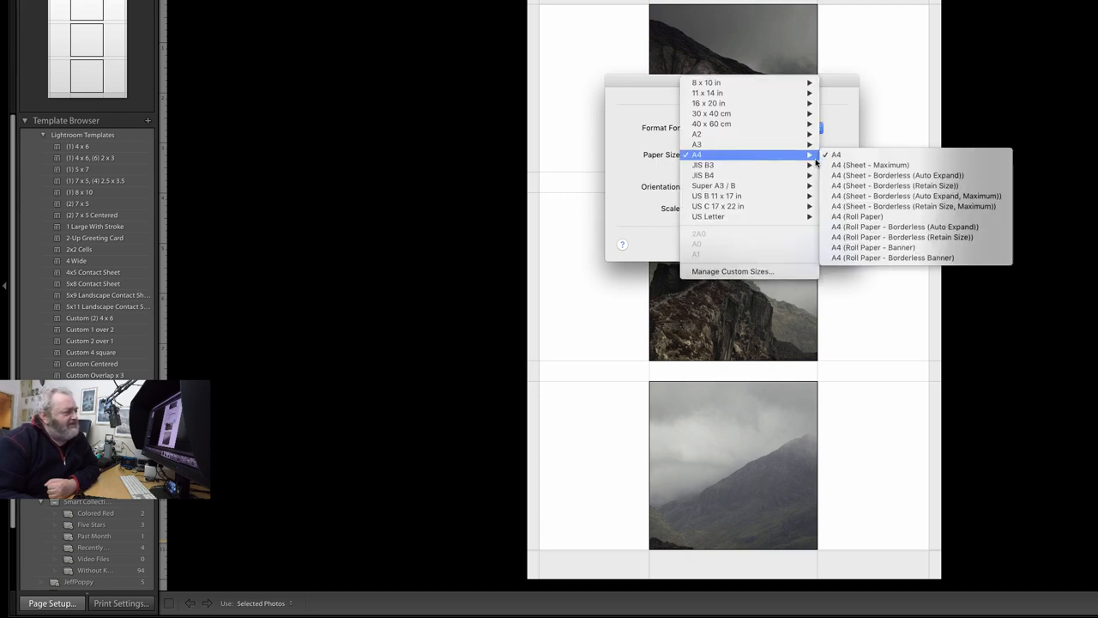
mouse_move(696, 134)
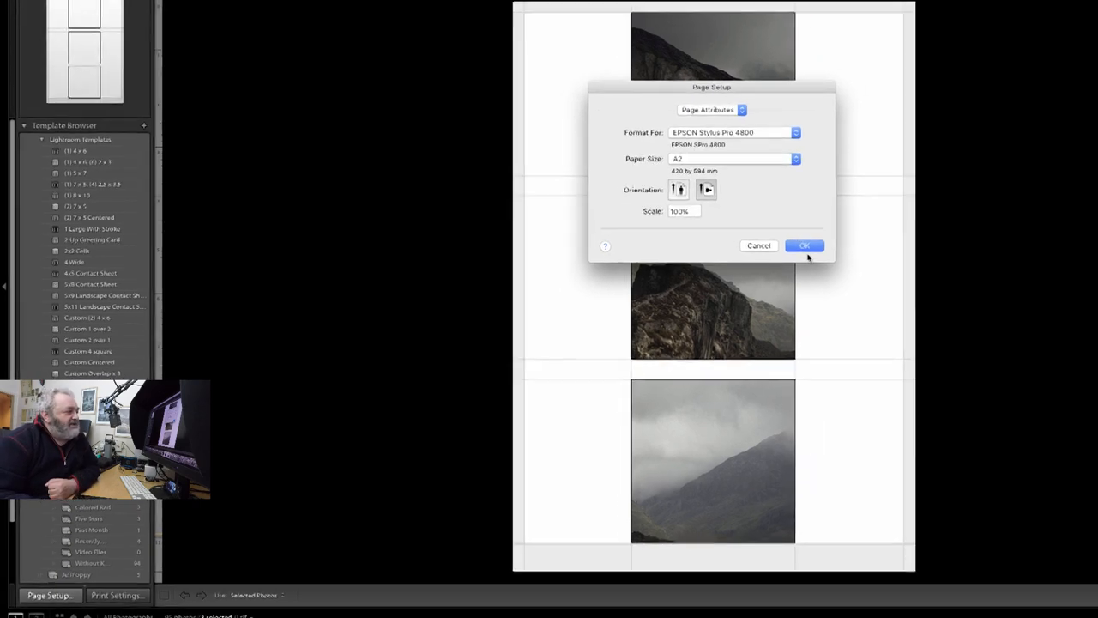
Confirm the A2 landscape page so the three panels sit in a single row.
click(803, 245)
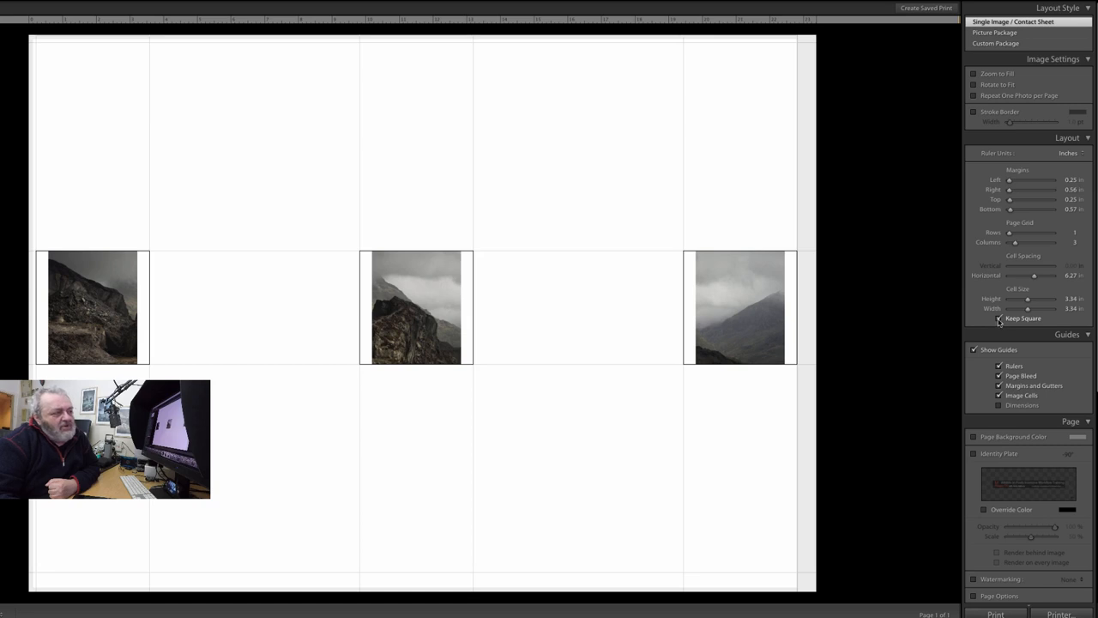
click(999, 318)
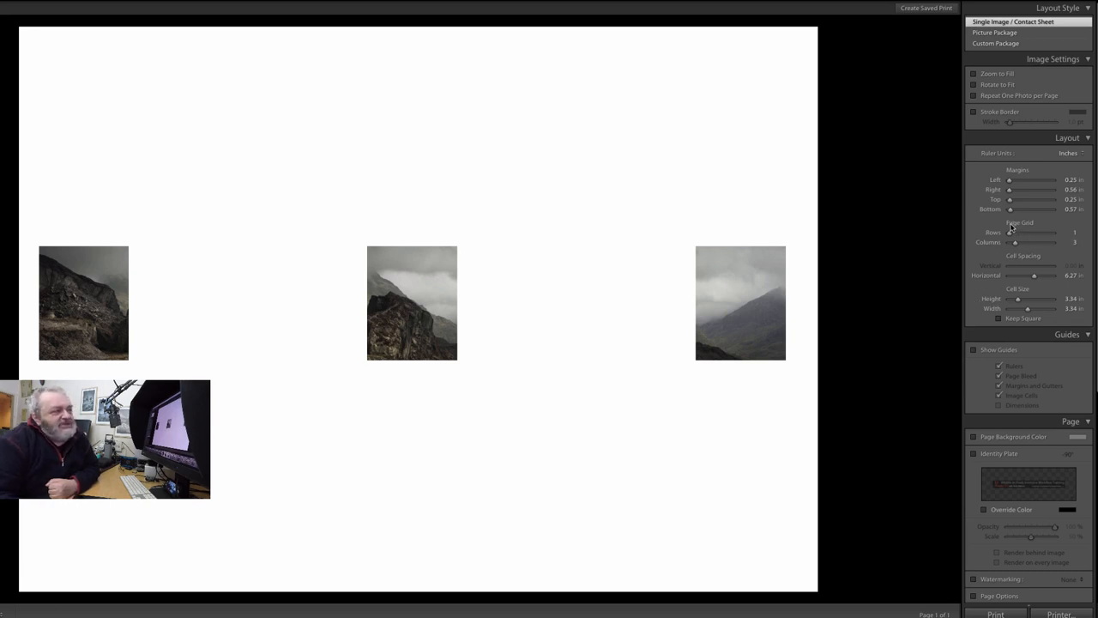
mouse_move(998, 239)
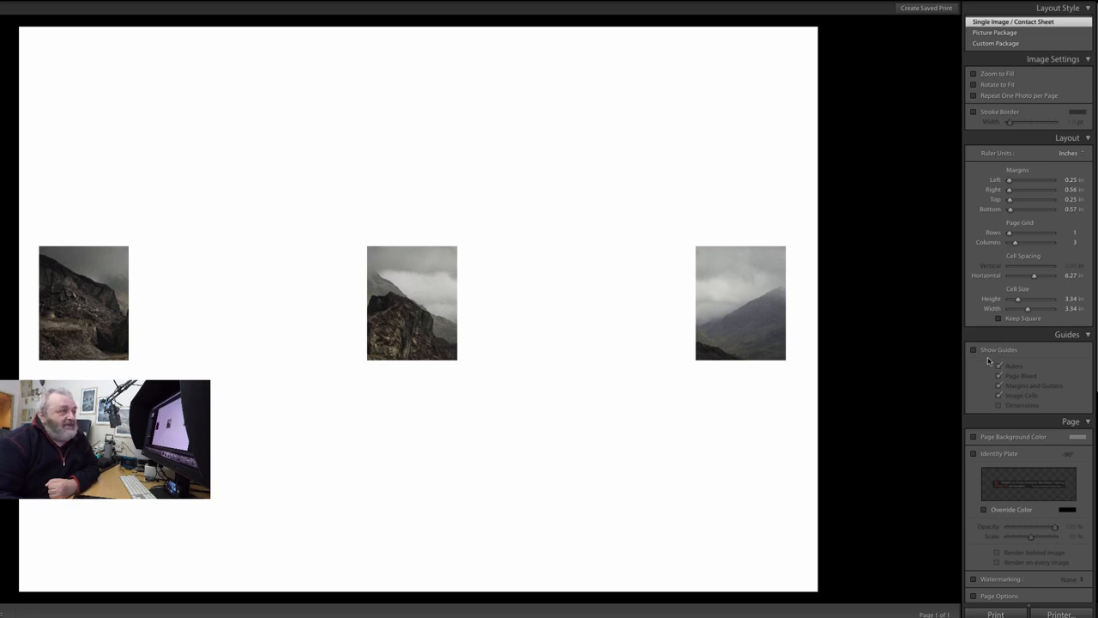
Toggle Show Guides and leave the layout guides hidden.
click(974, 350)
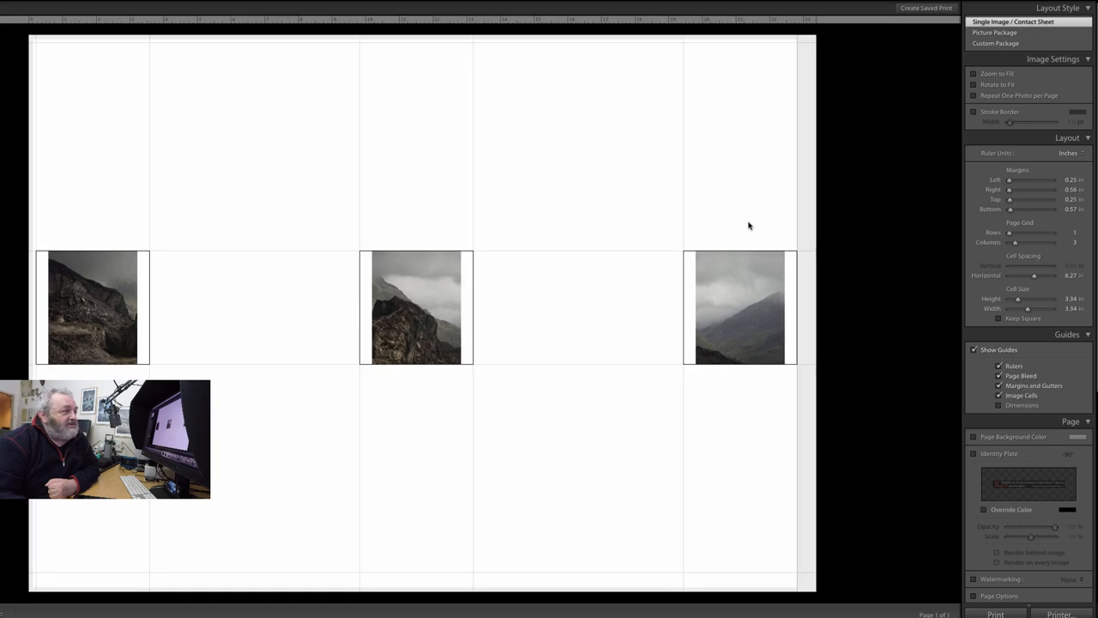
mouse_move(608, 175)
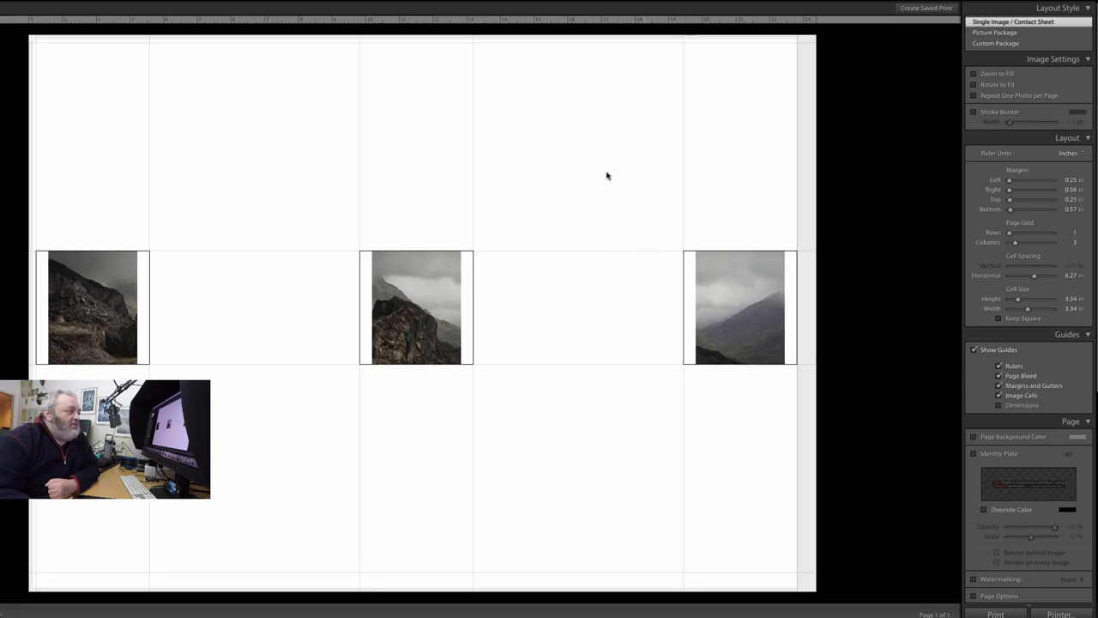
mouse_move(524, 418)
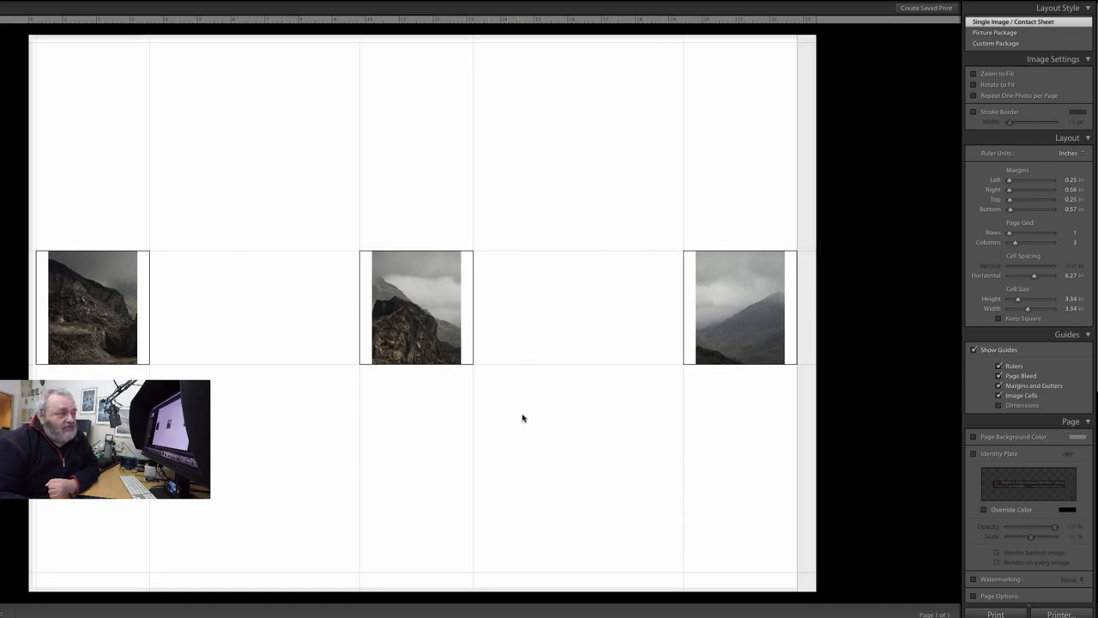
click(975, 350)
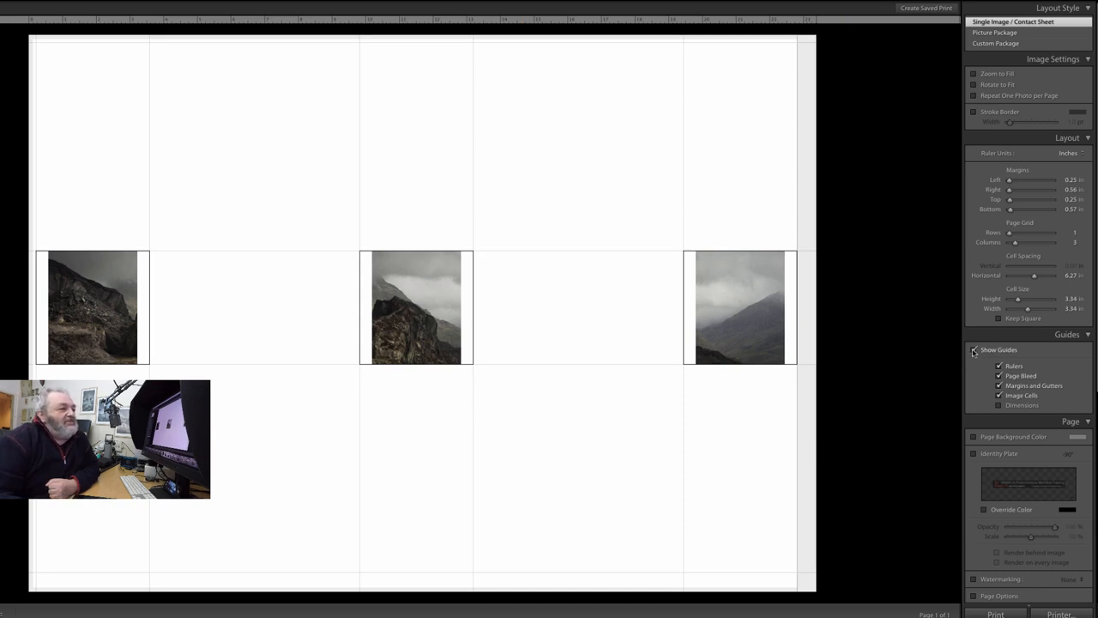
click(974, 351)
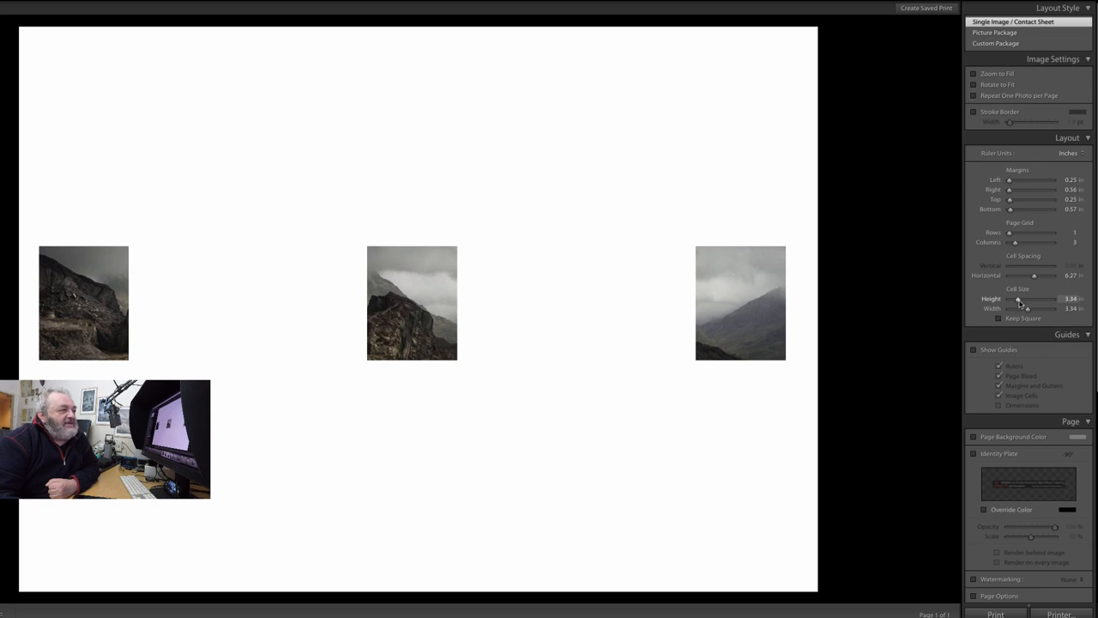
Raise Cell Size height and width until the three panels fill the page row.
drag(1029, 299, 1043, 299)
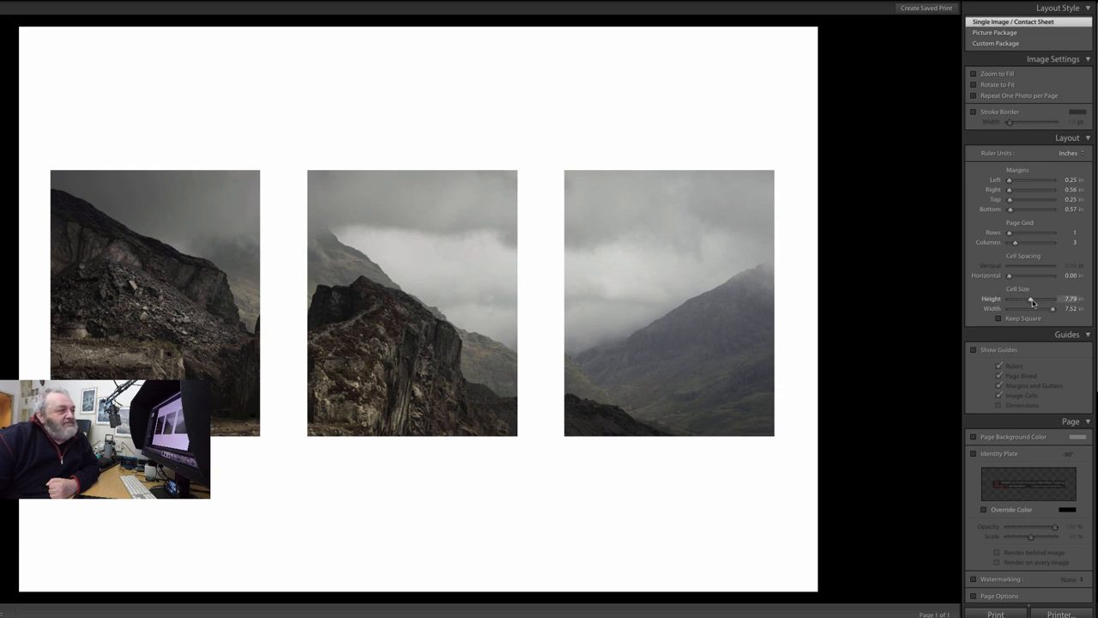
drag(1033, 298, 1043, 298)
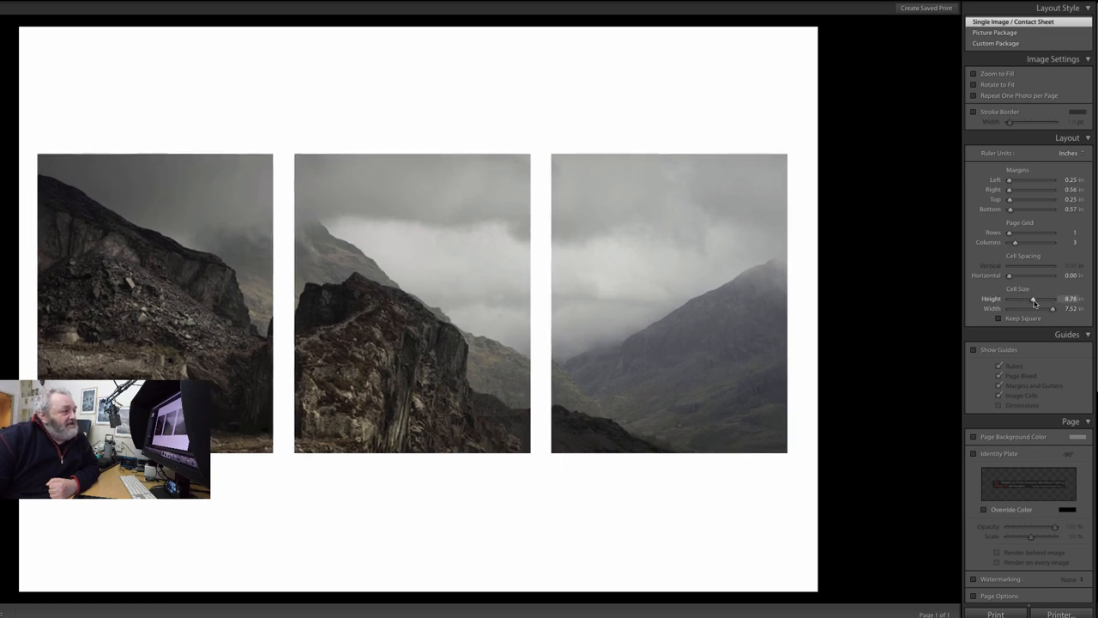
drag(1029, 302, 1037, 302)
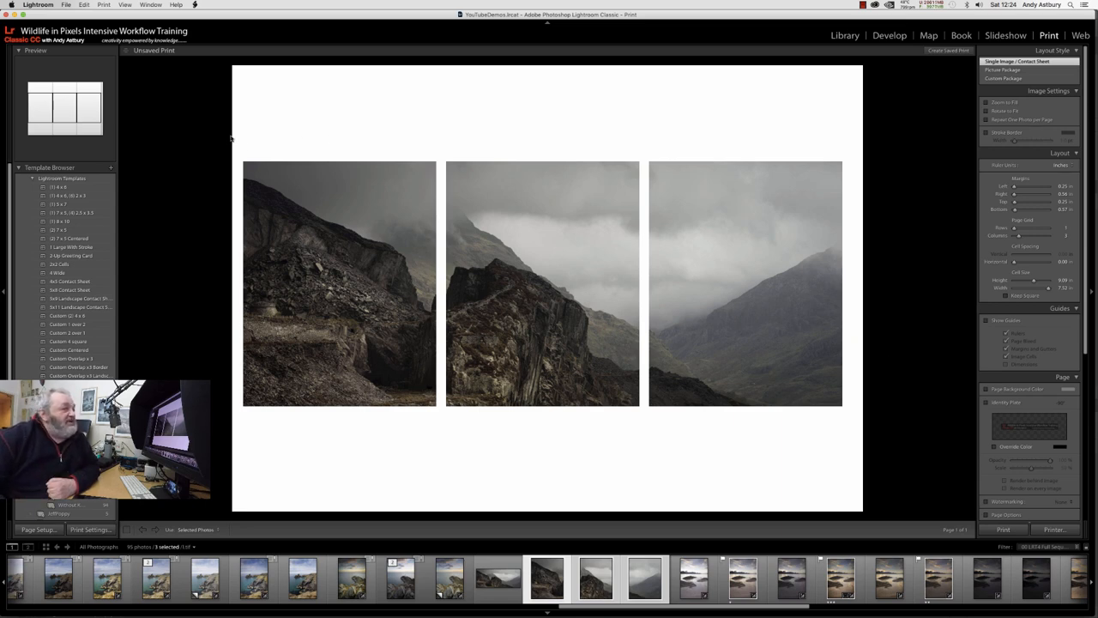
mouse_move(254, 151)
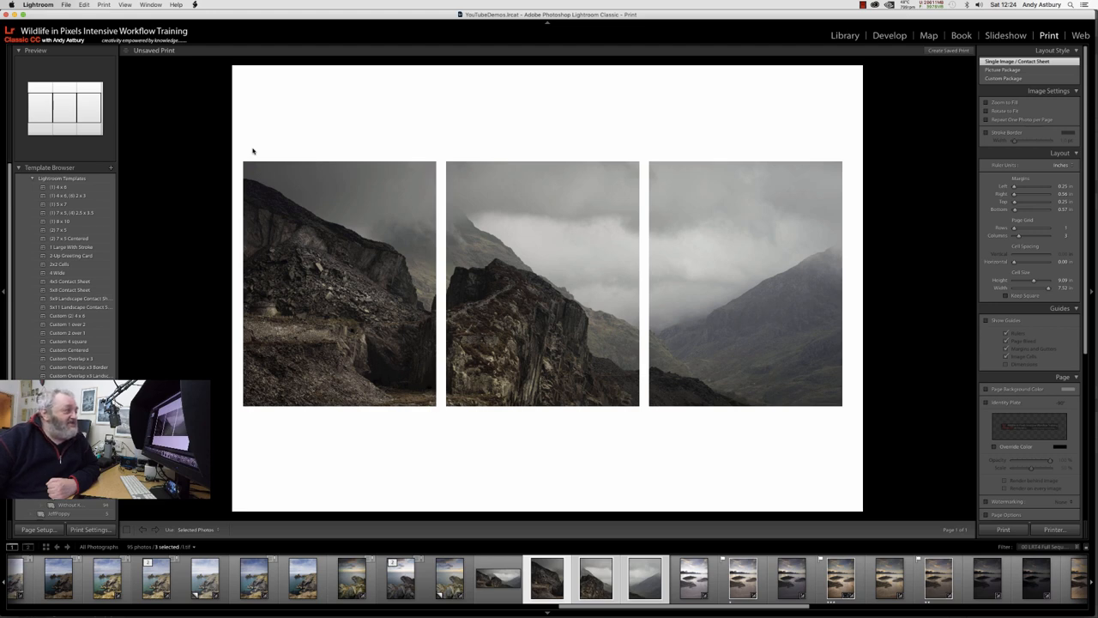
mouse_move(226, 141)
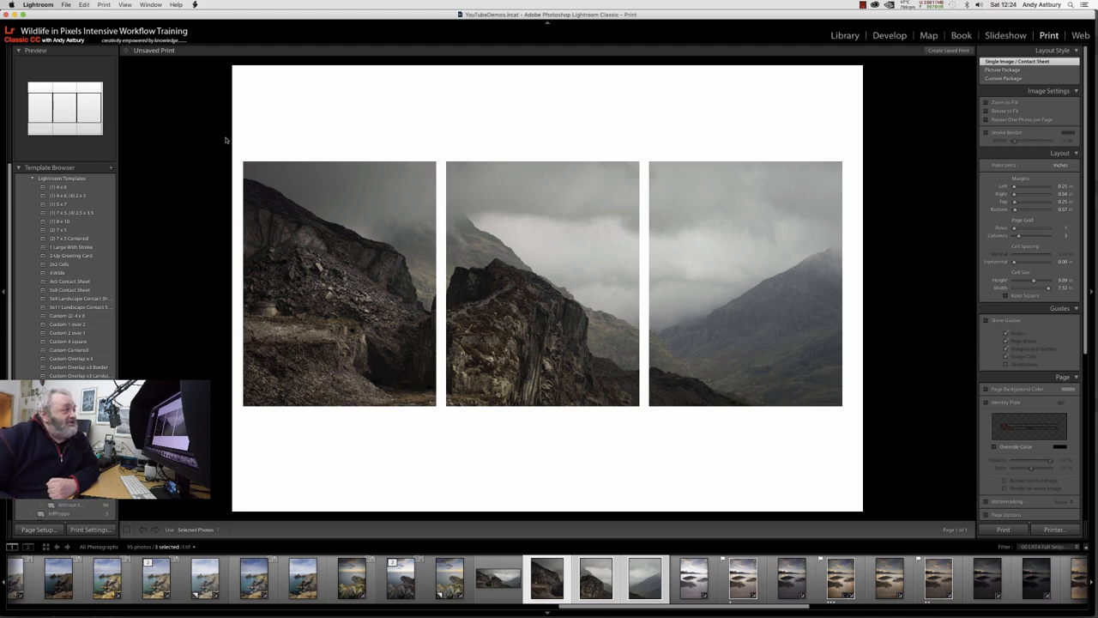